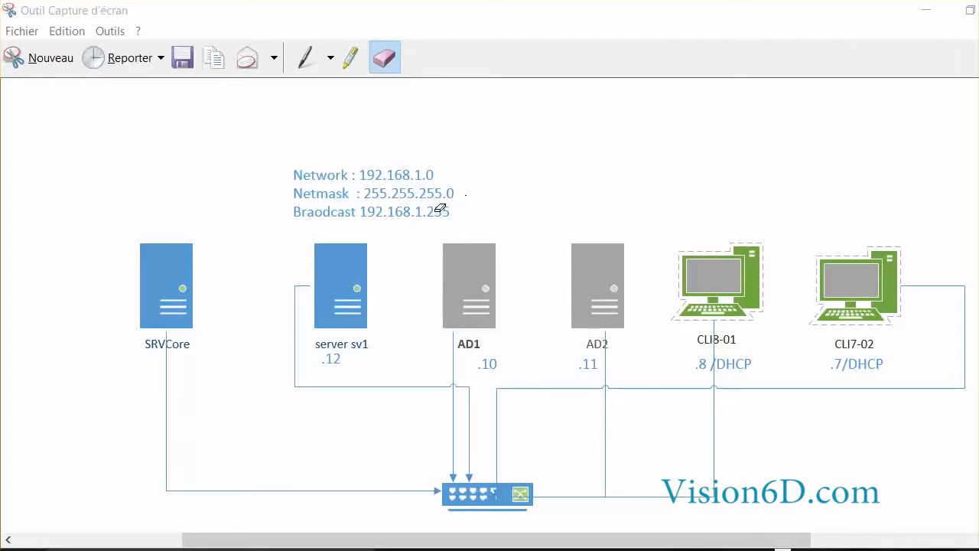
pyautogui.moveTo(501, 359)
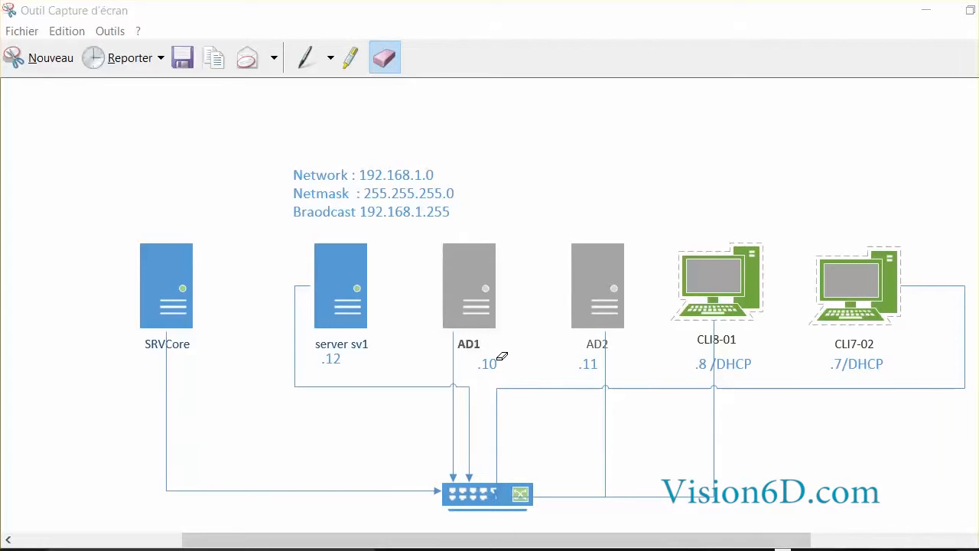
pyautogui.moveTo(435, 327)
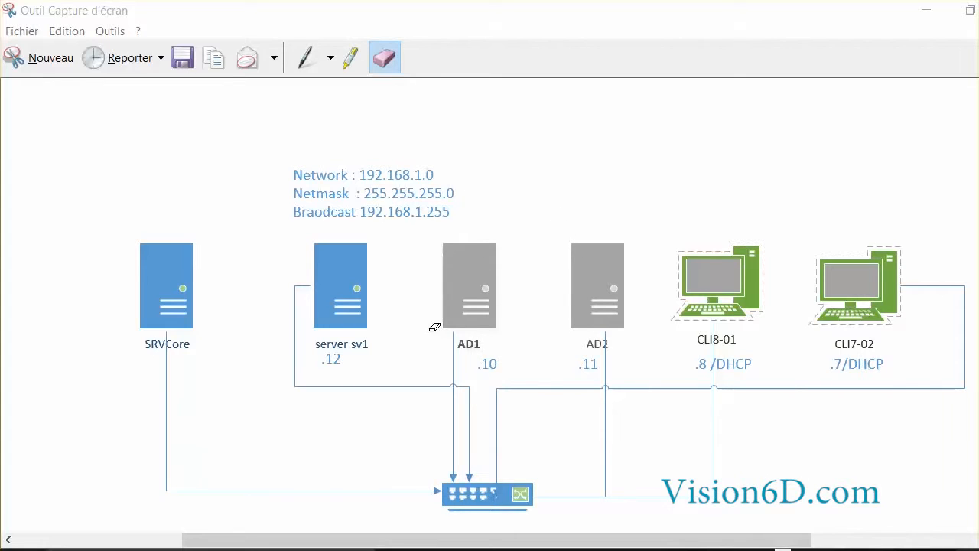
pyautogui.moveTo(459, 251)
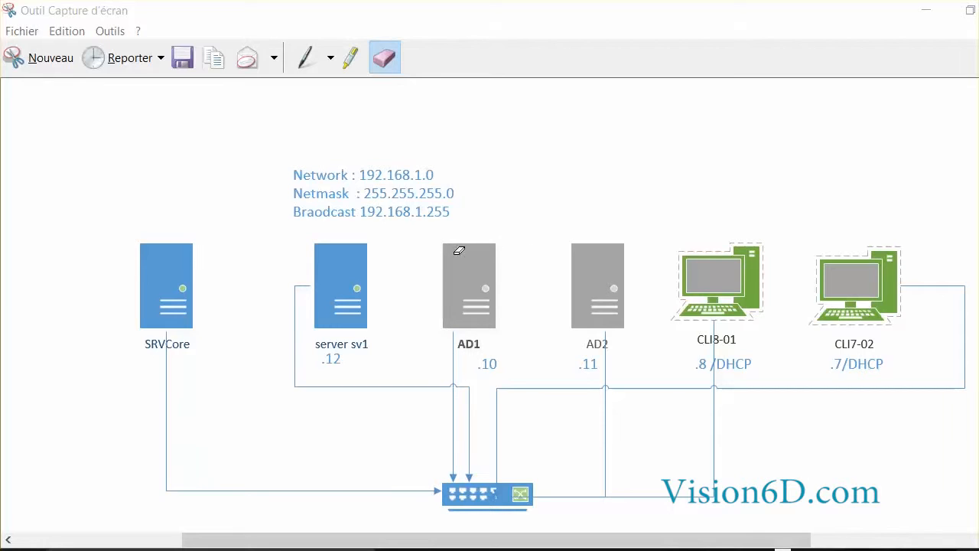
pyautogui.moveTo(585, 354)
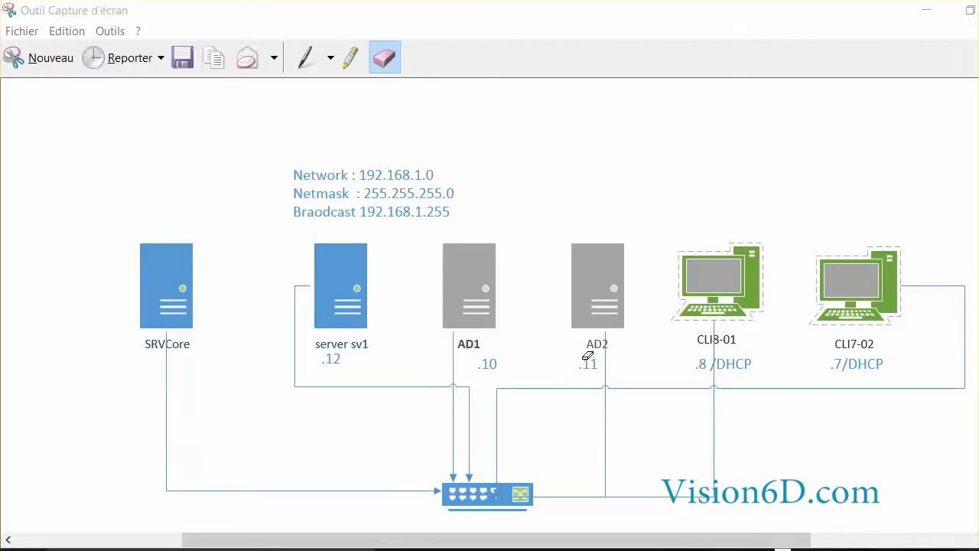
pyautogui.moveTo(615, 354)
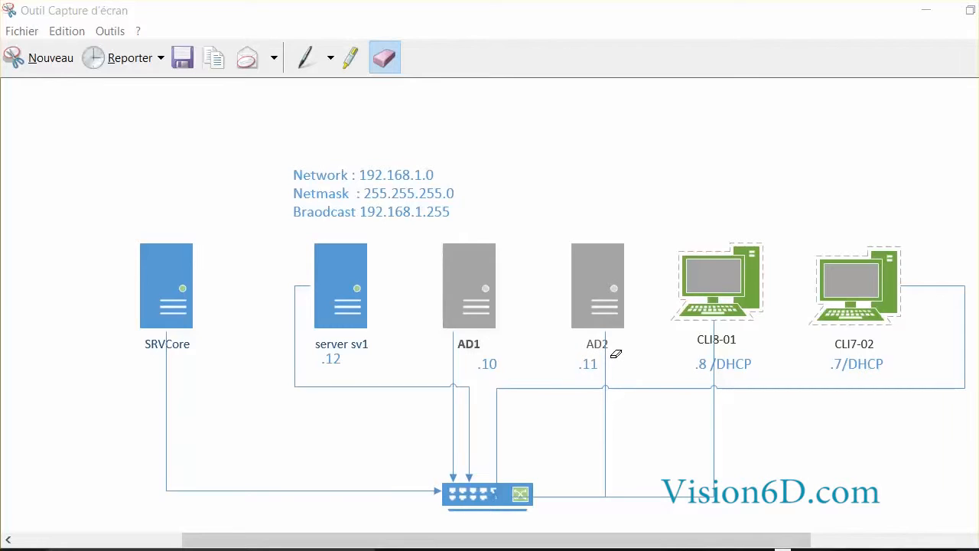
pyautogui.moveTo(612, 231)
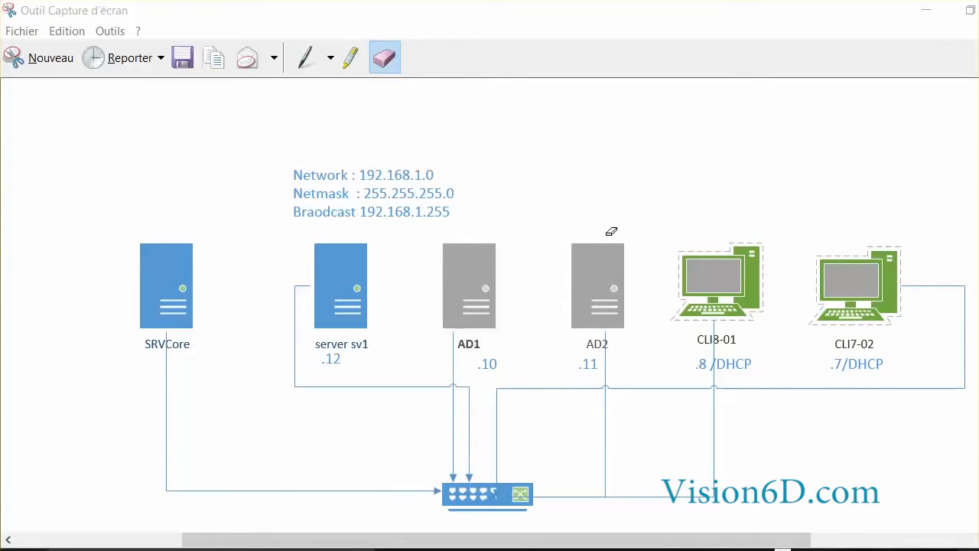
pyautogui.moveTo(618, 320)
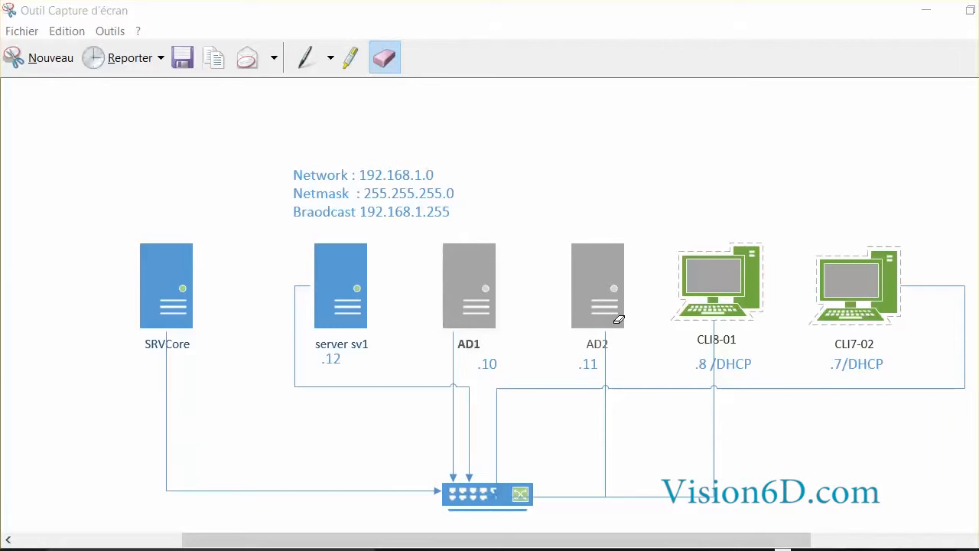
pyautogui.moveTo(603, 348)
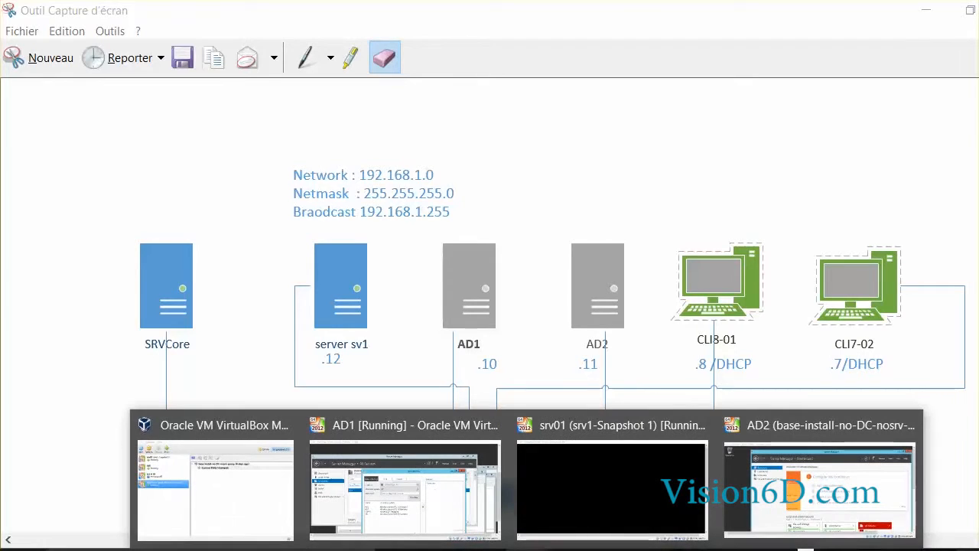
pyautogui.moveTo(725, 511)
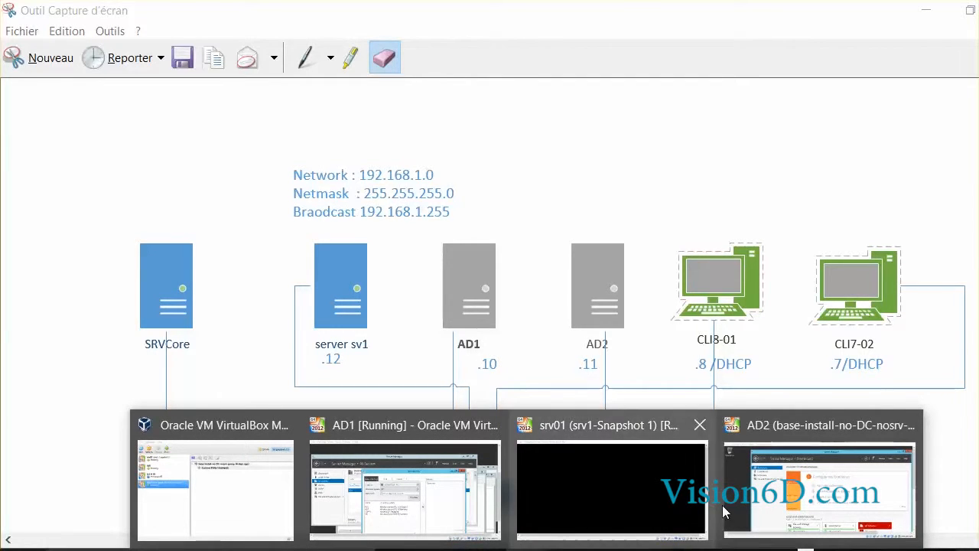
# Show AD2's Local Server properties: domain FORMATION.local, IP 192.168.1.11.
pyautogui.click(819, 490)
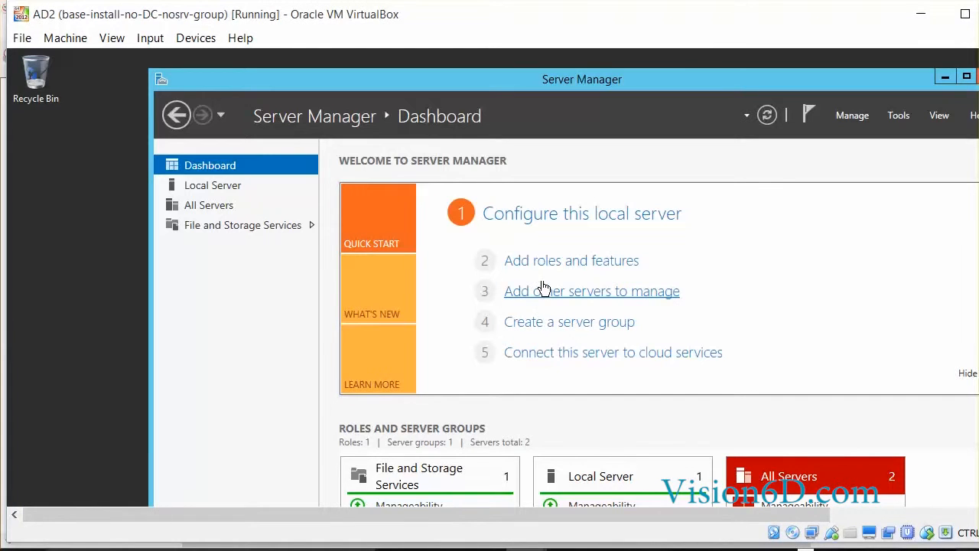
pyautogui.moveTo(318, 246)
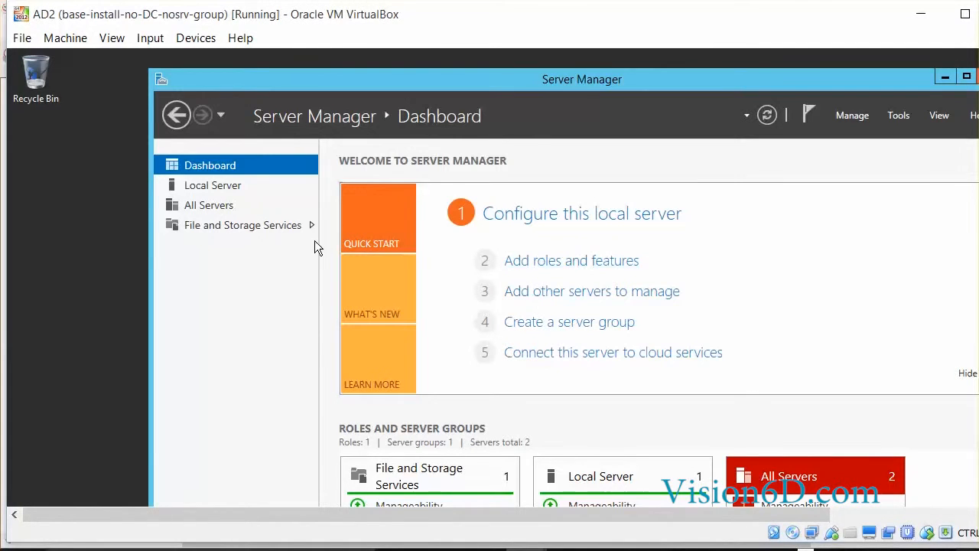
pyautogui.moveTo(213, 185)
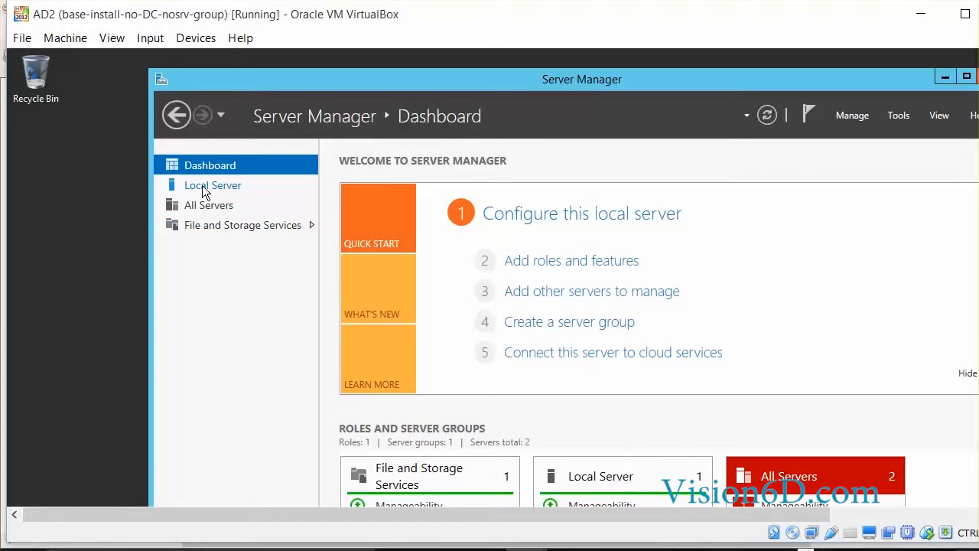
pyautogui.moveTo(197, 198)
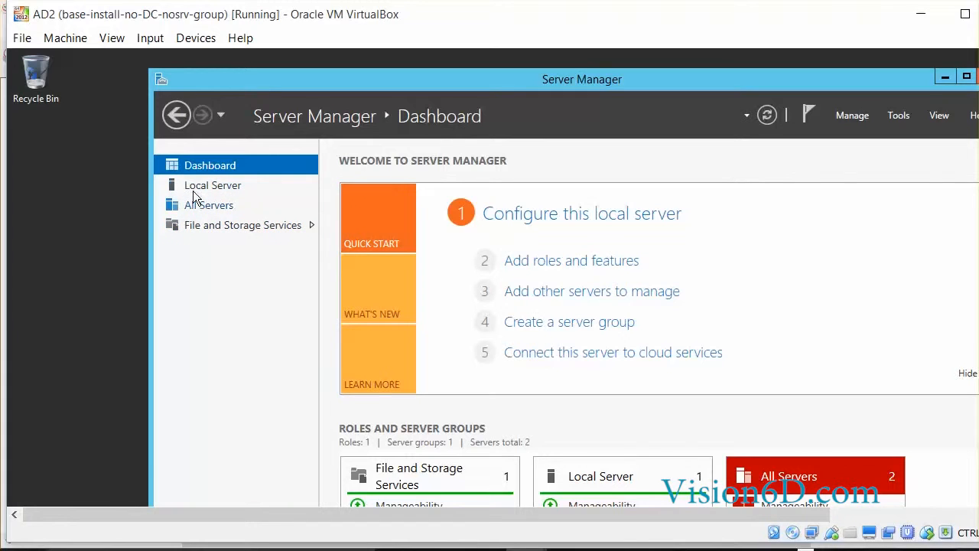
pyautogui.moveTo(193, 214)
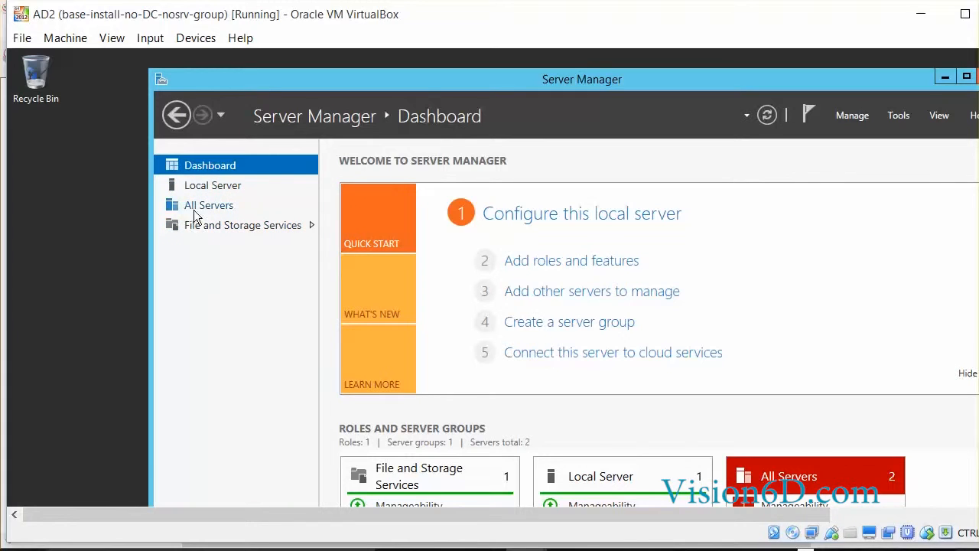
pyautogui.moveTo(211, 185)
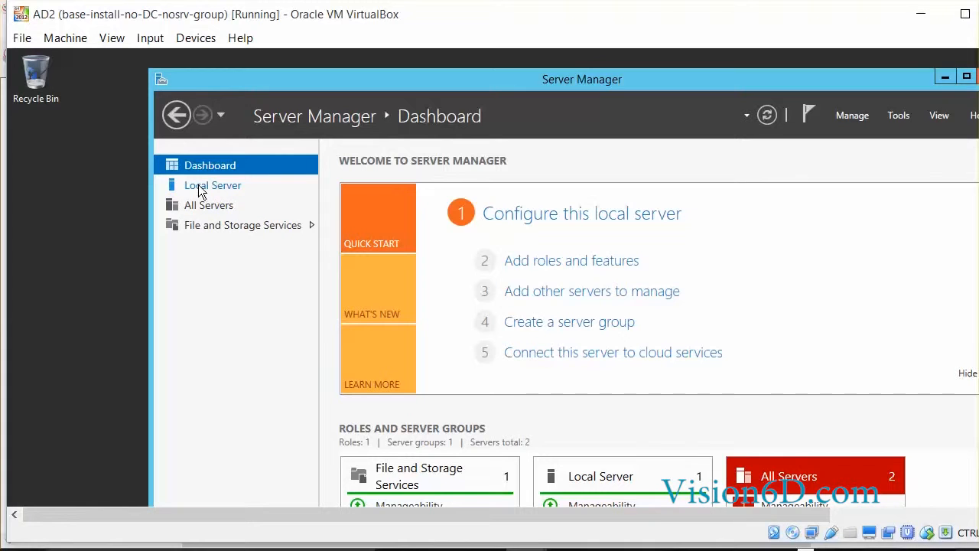
pyautogui.click(211, 184)
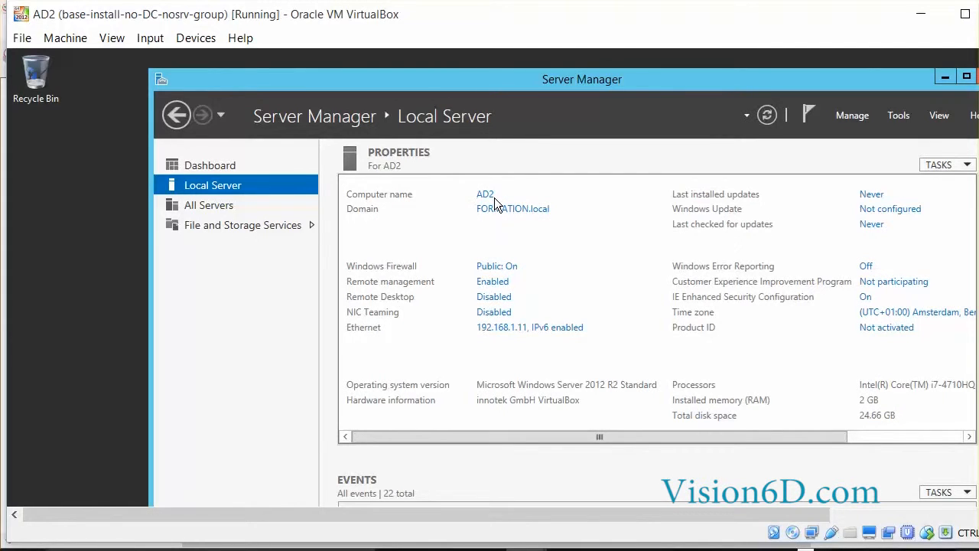
pyautogui.moveTo(542, 217)
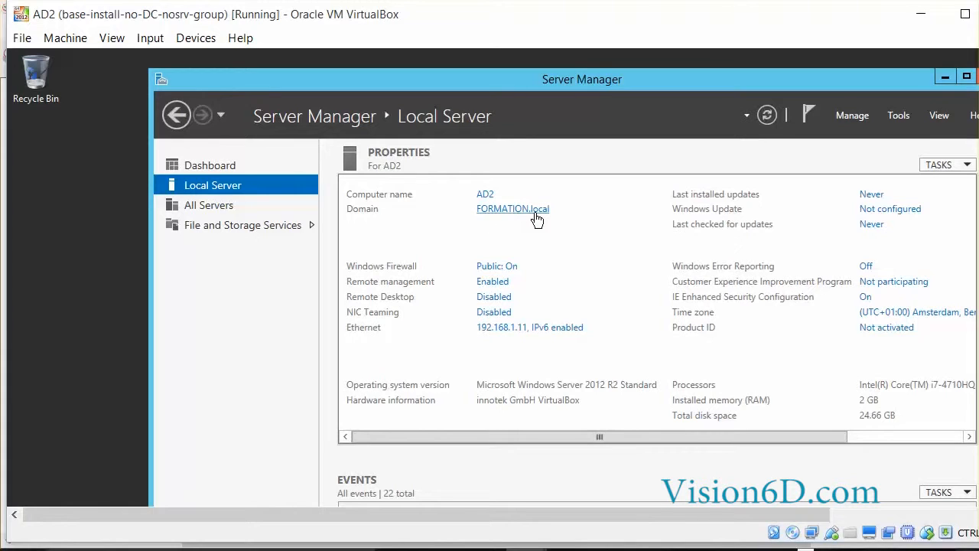
pyautogui.moveTo(499, 224)
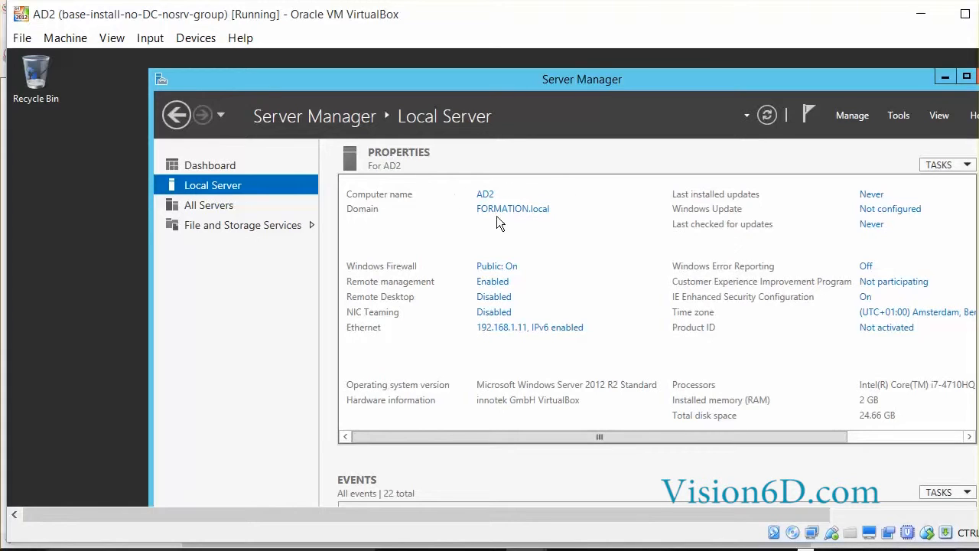
pyautogui.moveTo(511, 228)
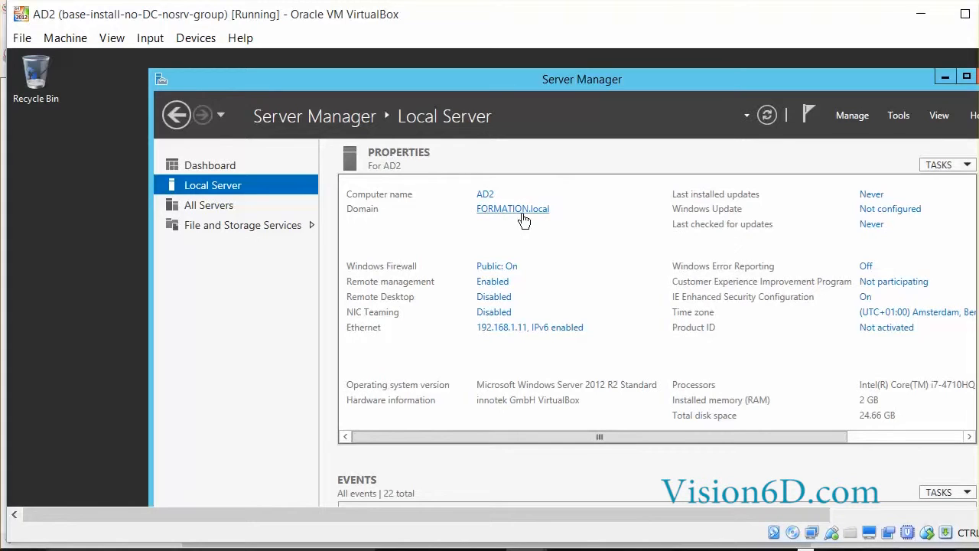
pyautogui.moveTo(563, 220)
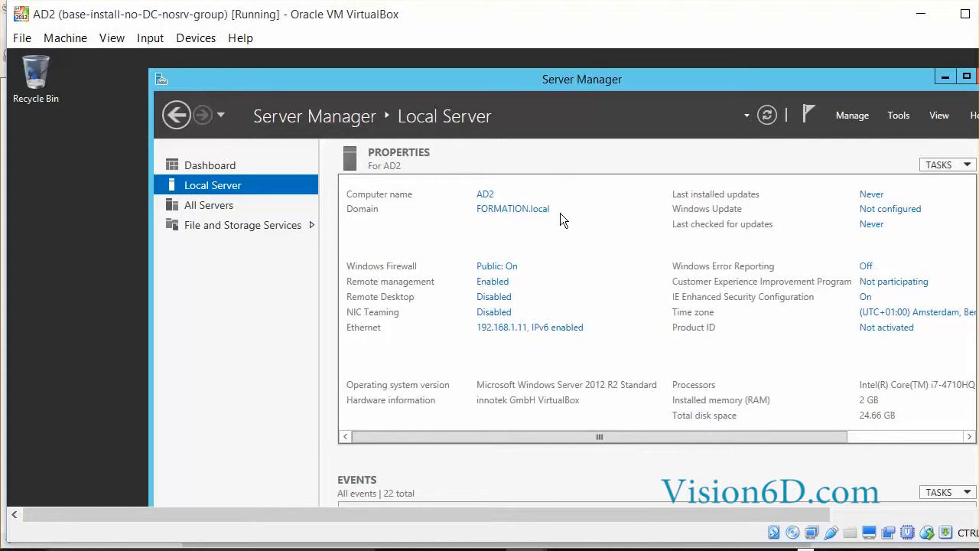
pyautogui.moveTo(210, 165)
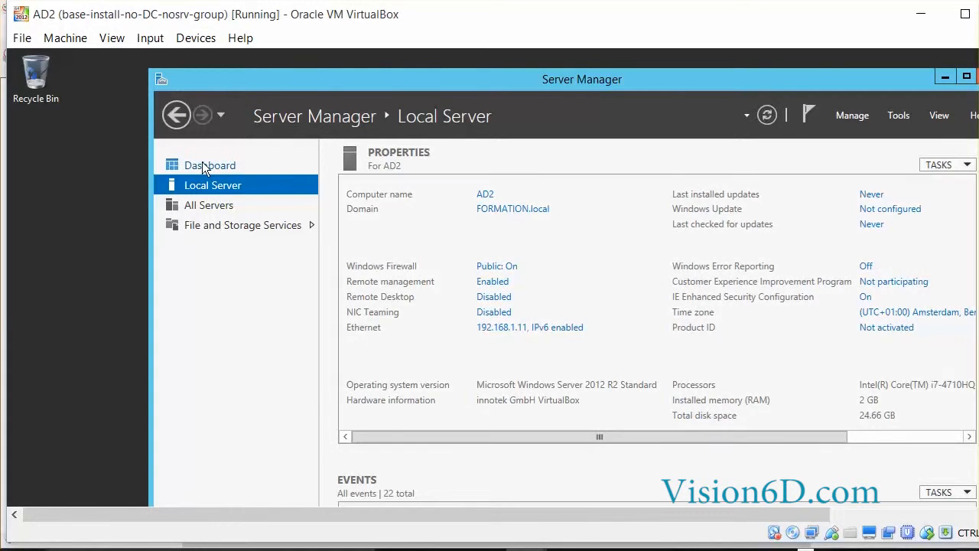
# Start Add Roles and Features with role-based installation on AD2.FORMATION.local, reaching Server Roles.
pyautogui.click(210, 166)
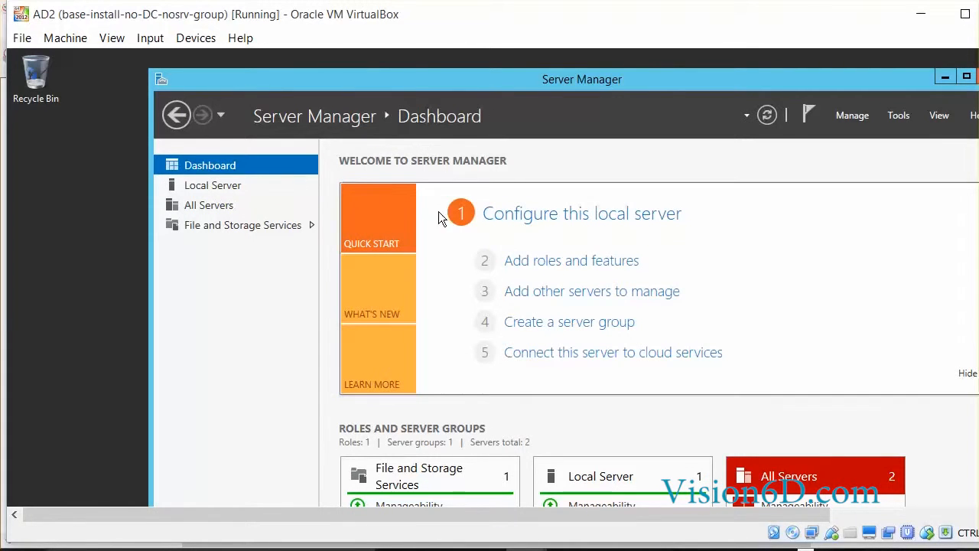
pyautogui.moveTo(557, 266)
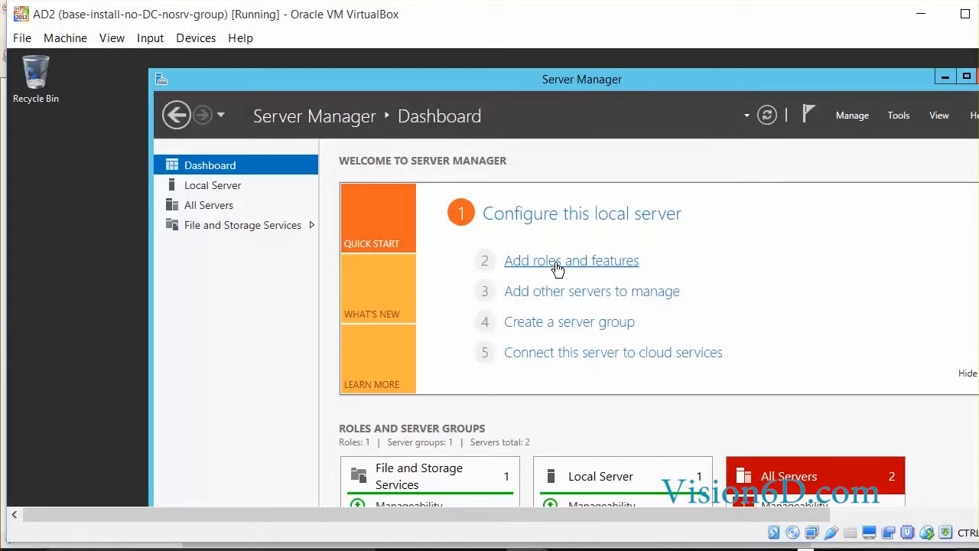
pyautogui.click(571, 260)
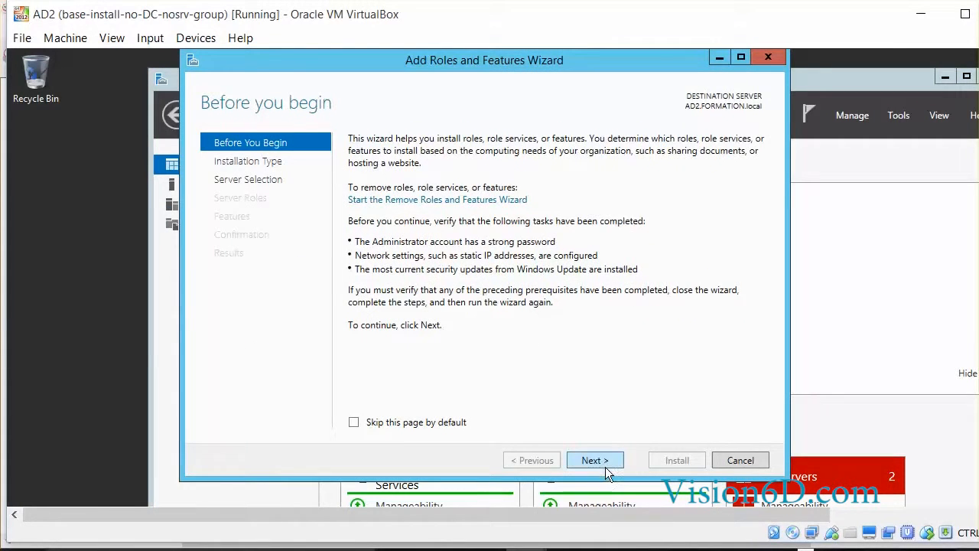
pyautogui.click(595, 459)
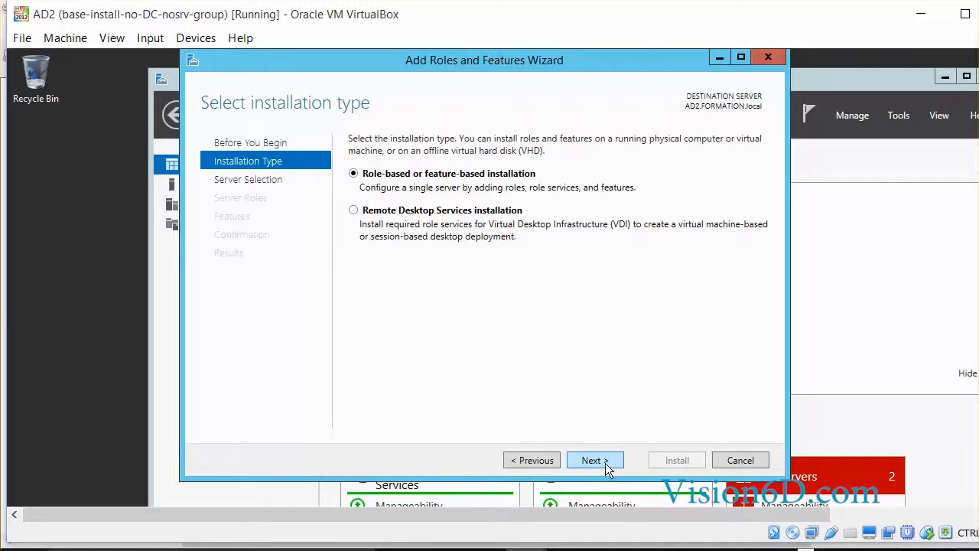
pyautogui.click(595, 460)
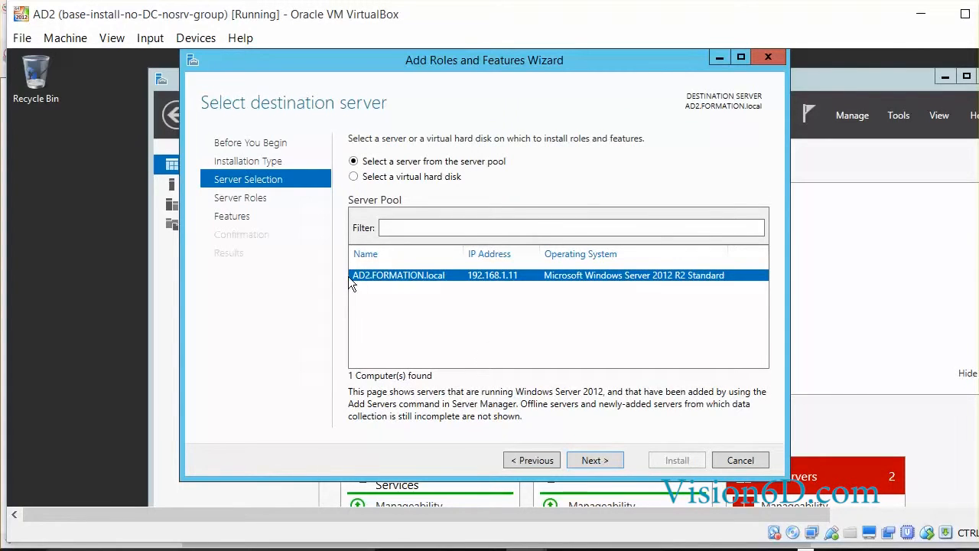
pyautogui.moveTo(419, 285)
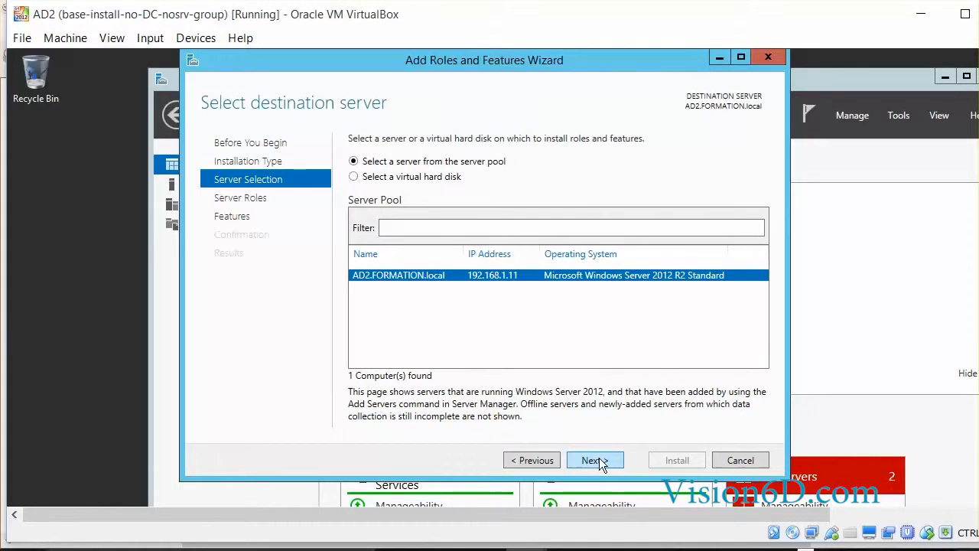
pyautogui.click(595, 460)
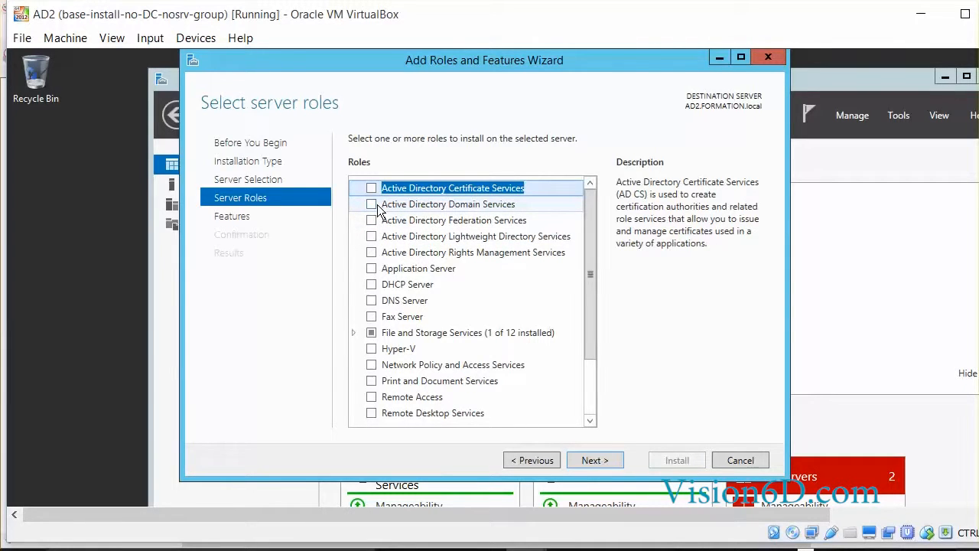
# Select Active Directory Domain Services and add its required management features.
pyautogui.click(371, 204)
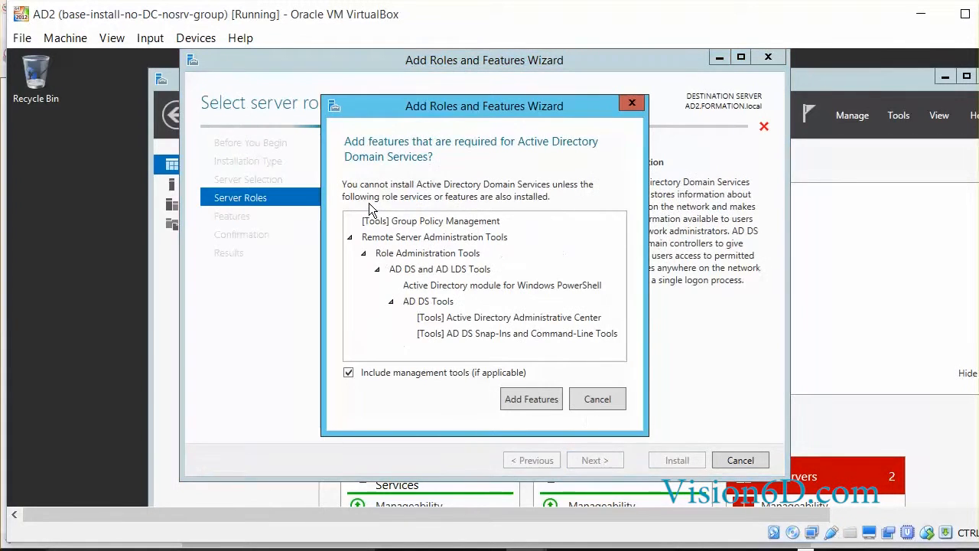
pyautogui.moveTo(441, 107)
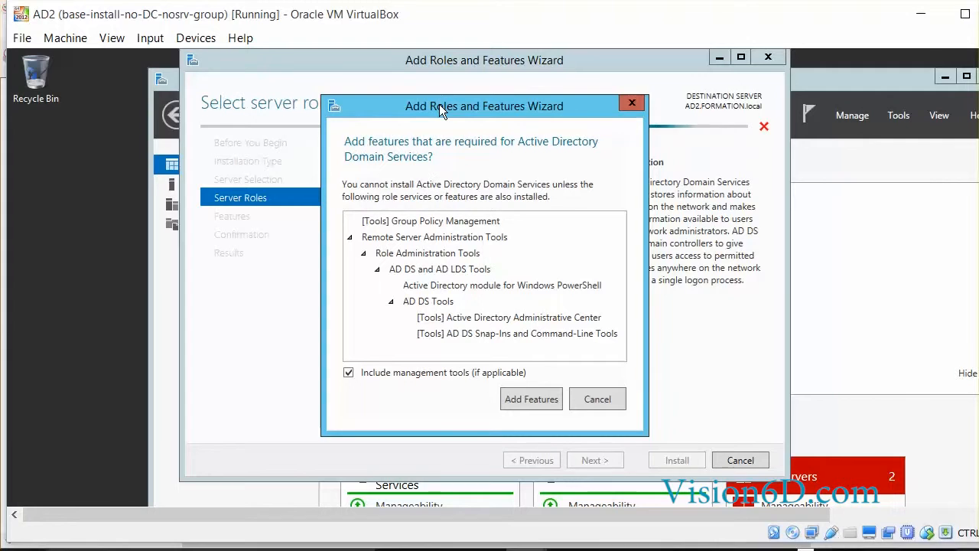
pyautogui.moveTo(490, 147)
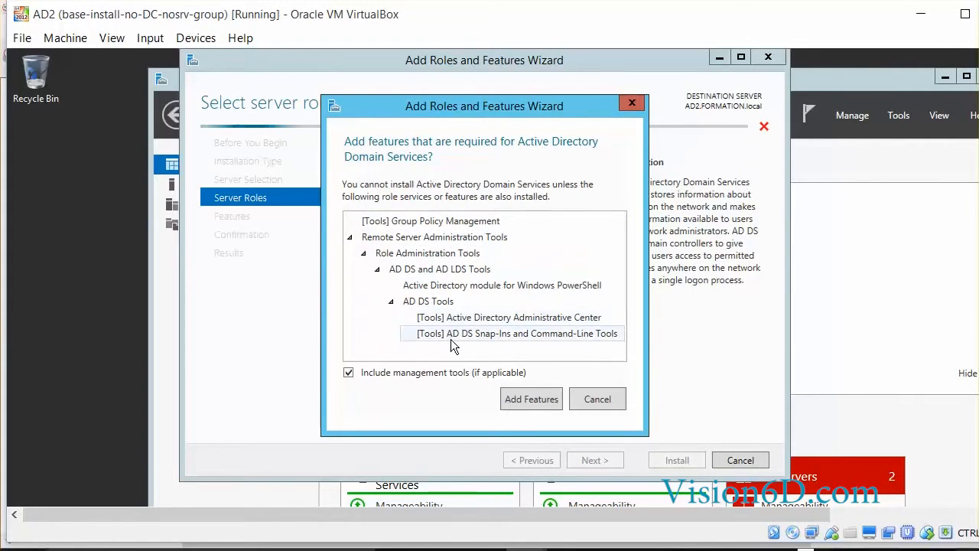
pyautogui.moveTo(531, 398)
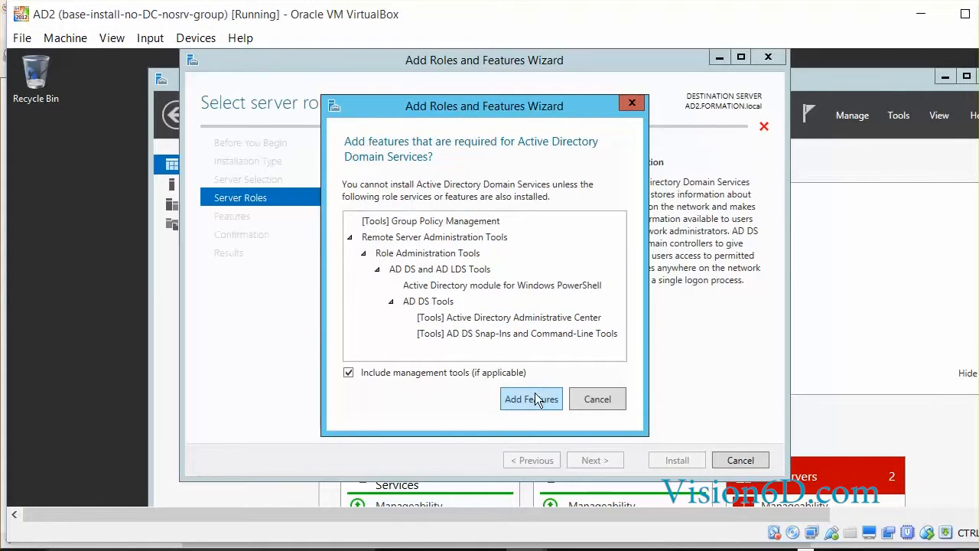
pyautogui.moveTo(425, 382)
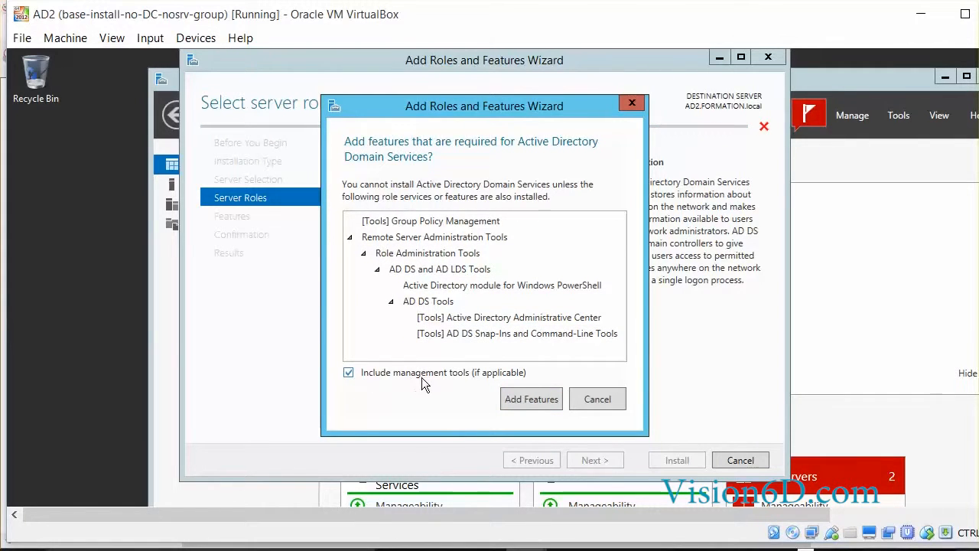
pyautogui.moveTo(497, 385)
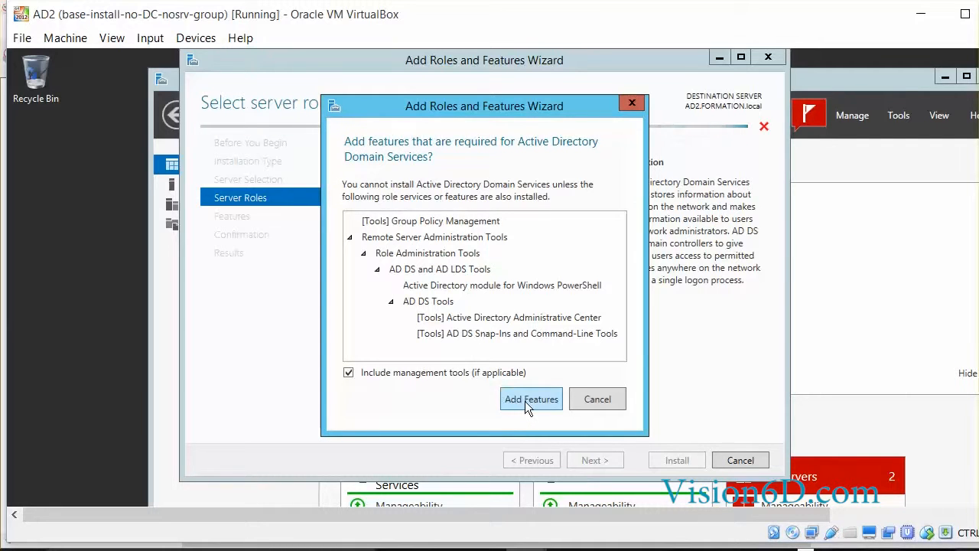
pyautogui.click(531, 398)
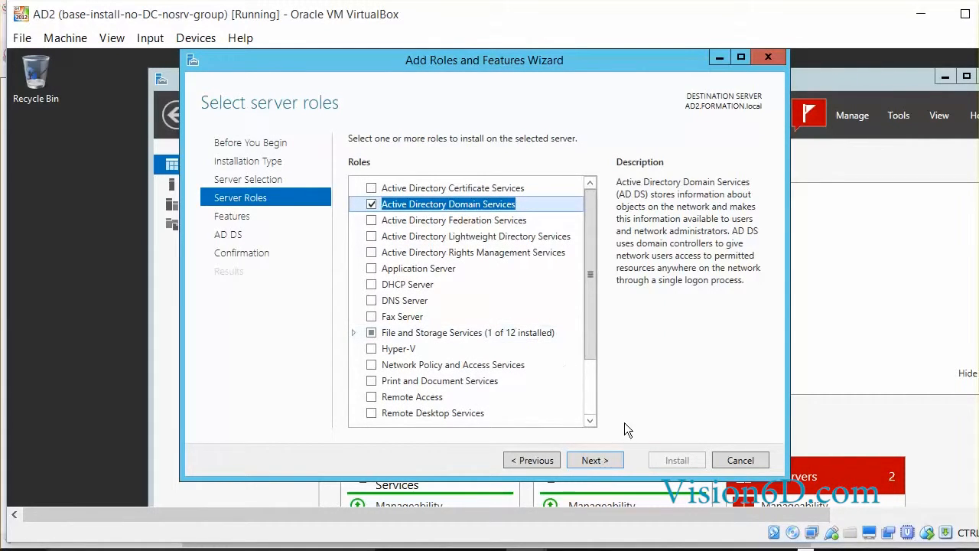
pyautogui.moveTo(595, 459)
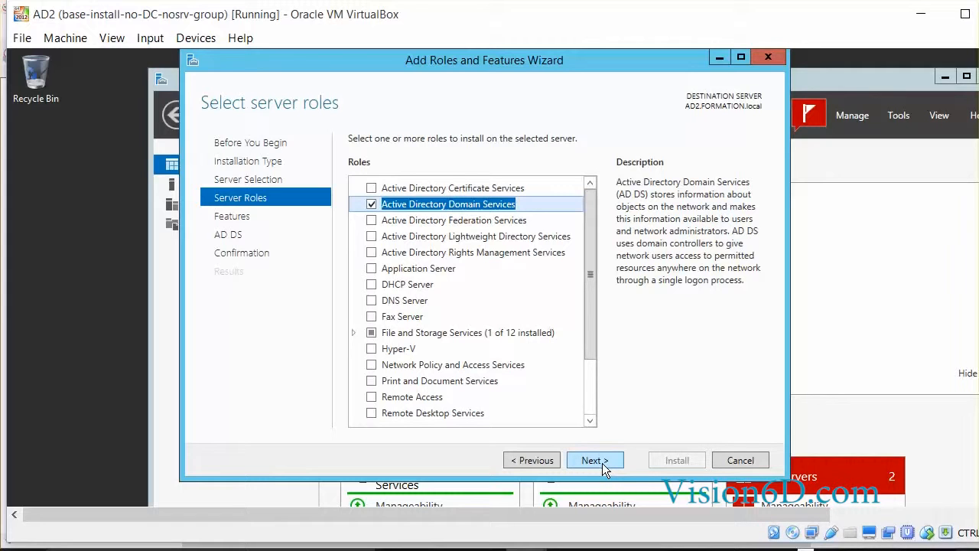
# Continue past Features and AD DS pages without extras to the confirmation summary.
pyautogui.click(595, 459)
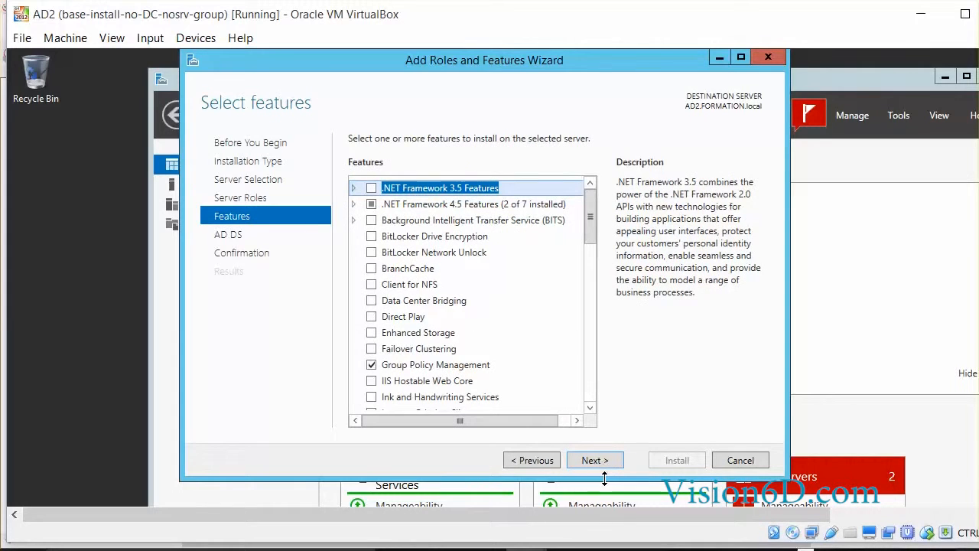
pyautogui.moveTo(419, 300)
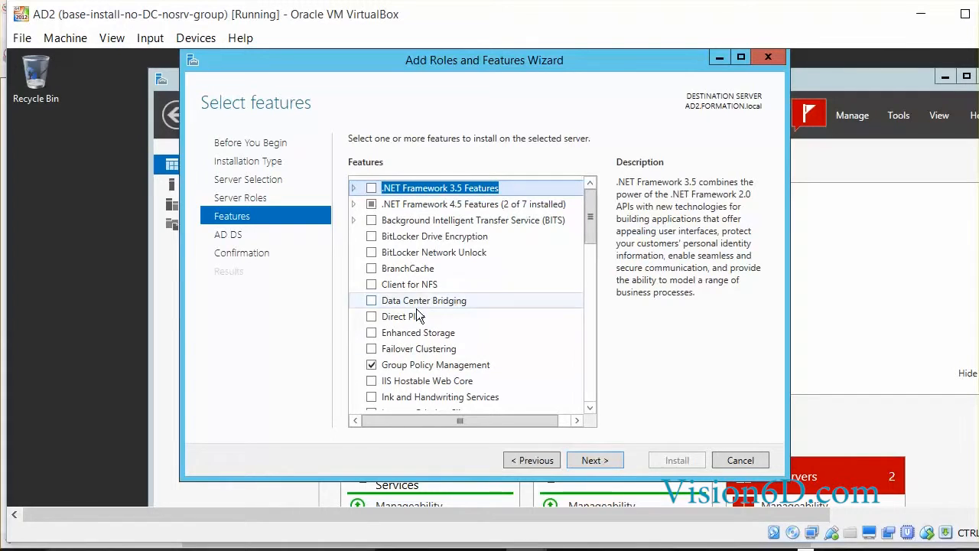
pyautogui.moveTo(371, 144)
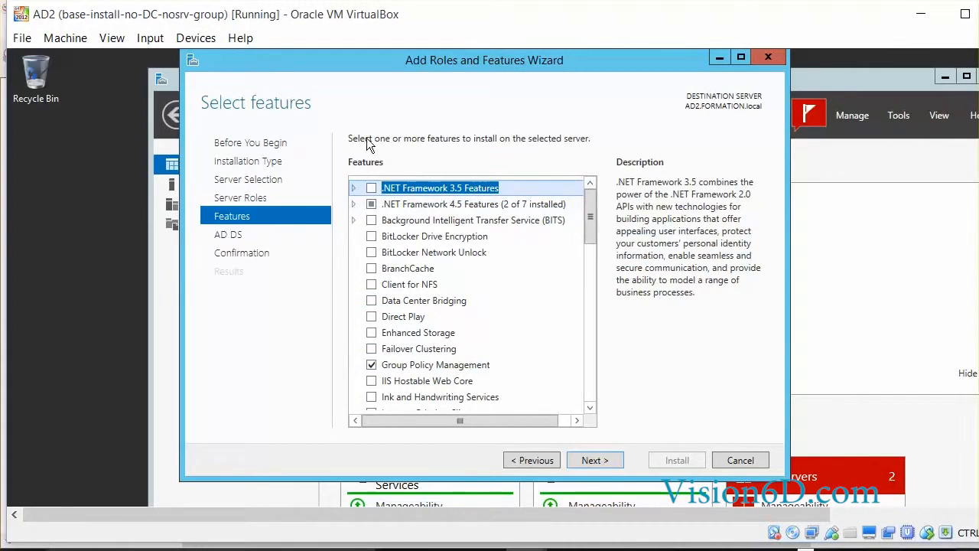
pyautogui.moveTo(462, 242)
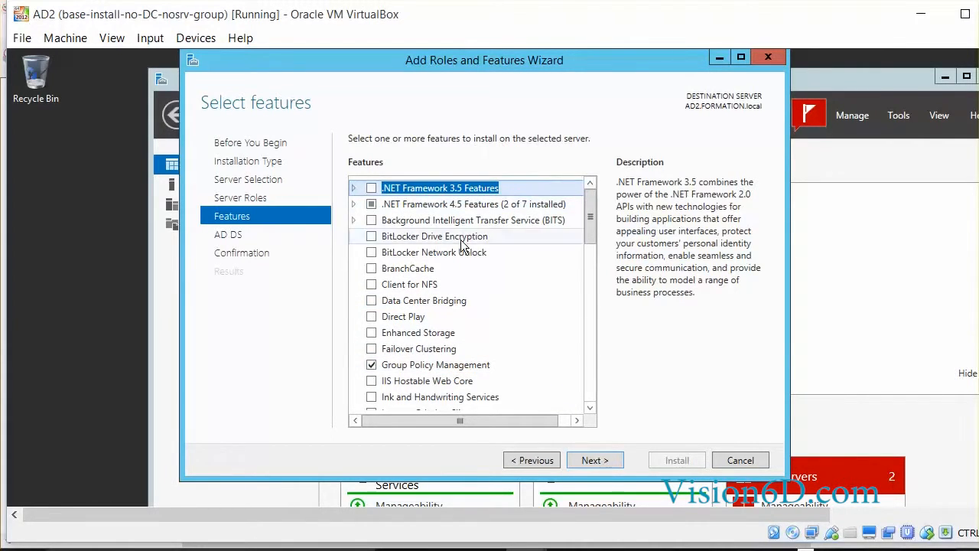
pyautogui.moveTo(596, 459)
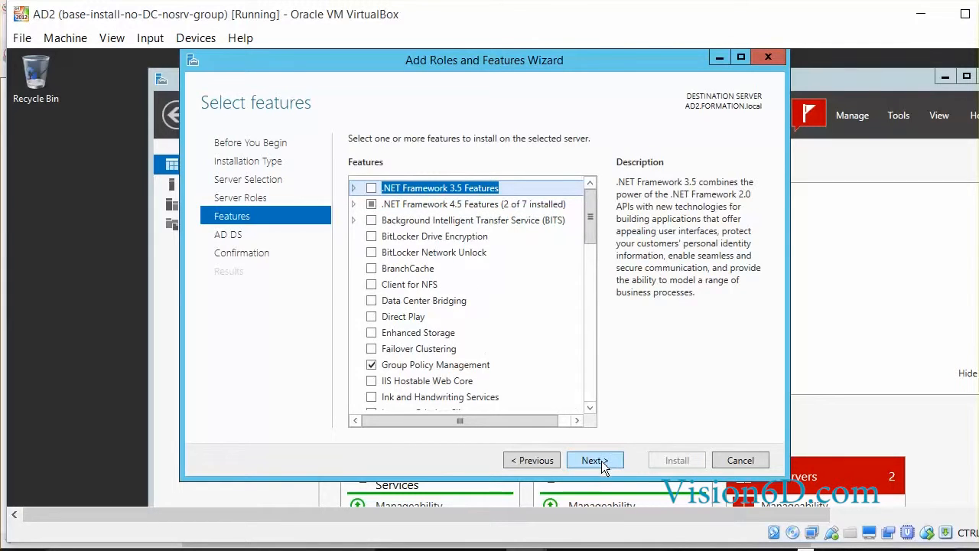
pyautogui.click(593, 459)
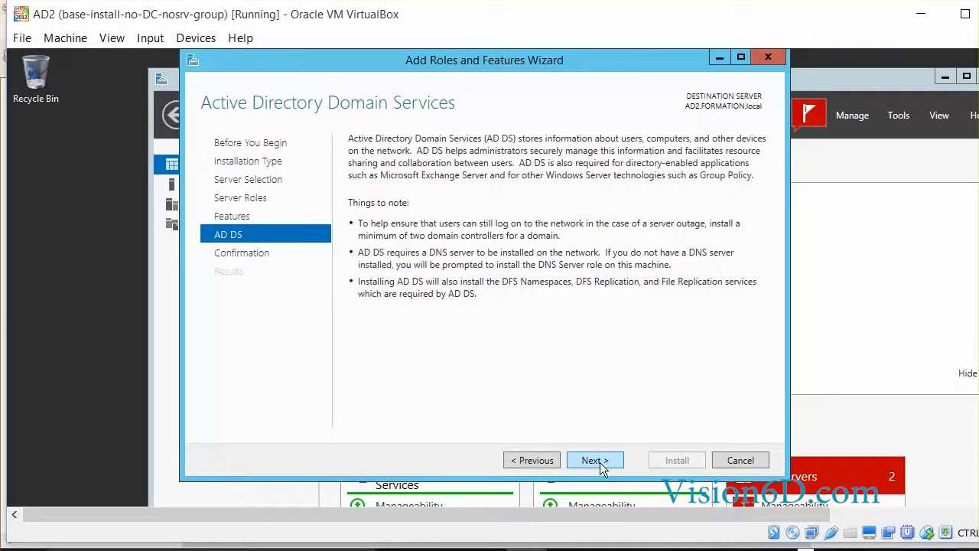
pyautogui.click(595, 459)
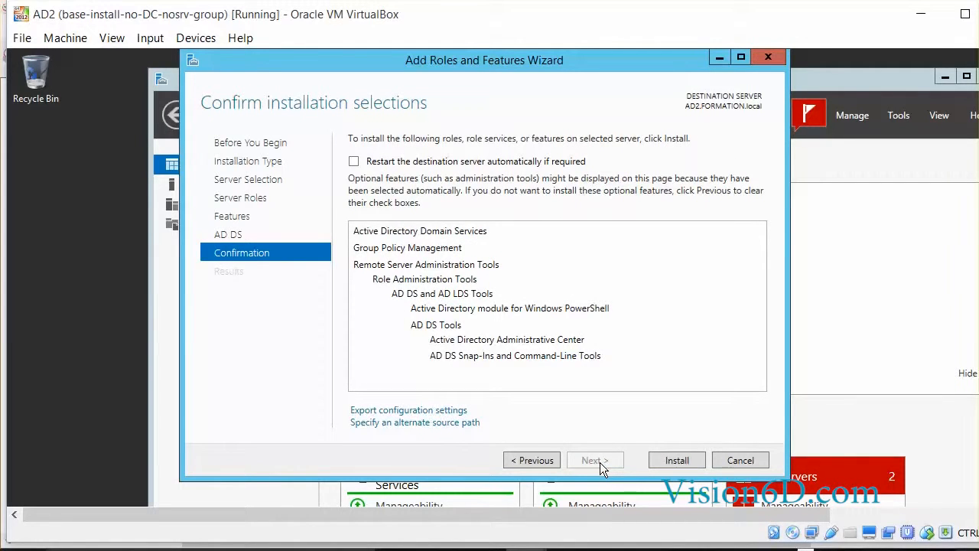
# Install AD DS and its tools on AD2.FORMATION.local until the installation succeeds.
pyautogui.click(677, 459)
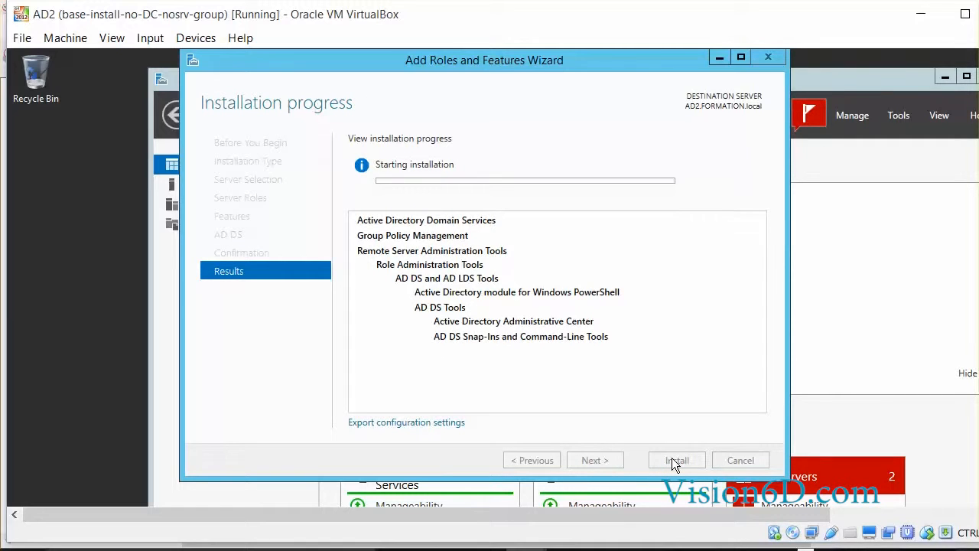
pyautogui.click(676, 459)
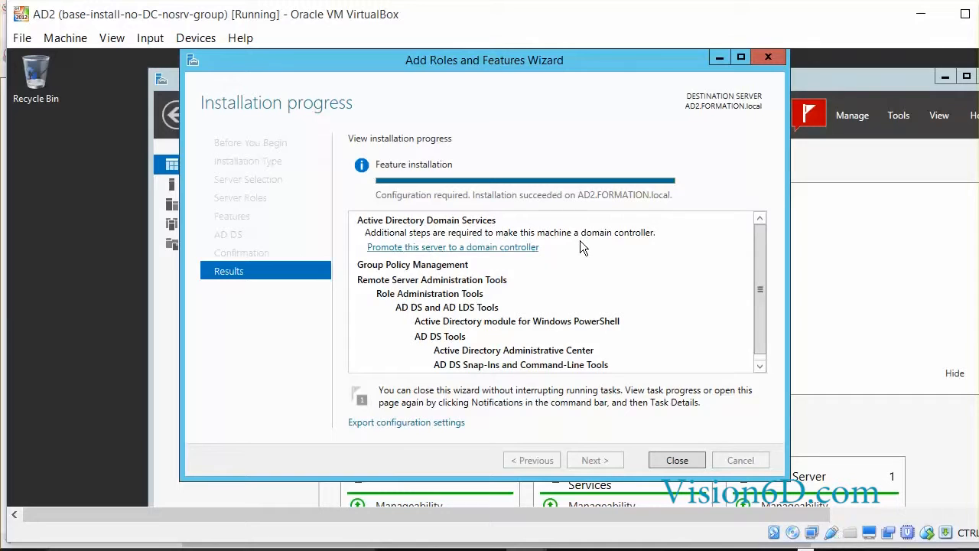
pyautogui.moveTo(478, 213)
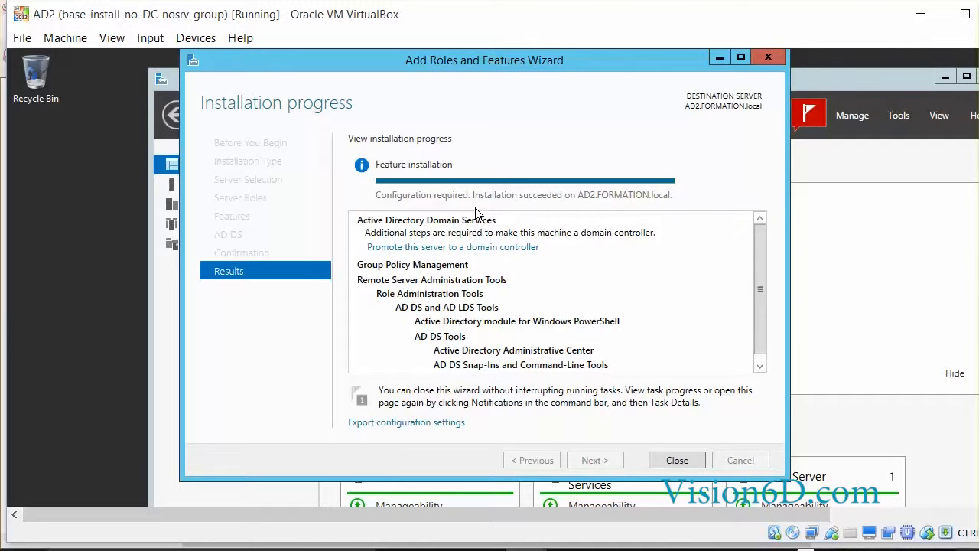
pyautogui.moveTo(485, 205)
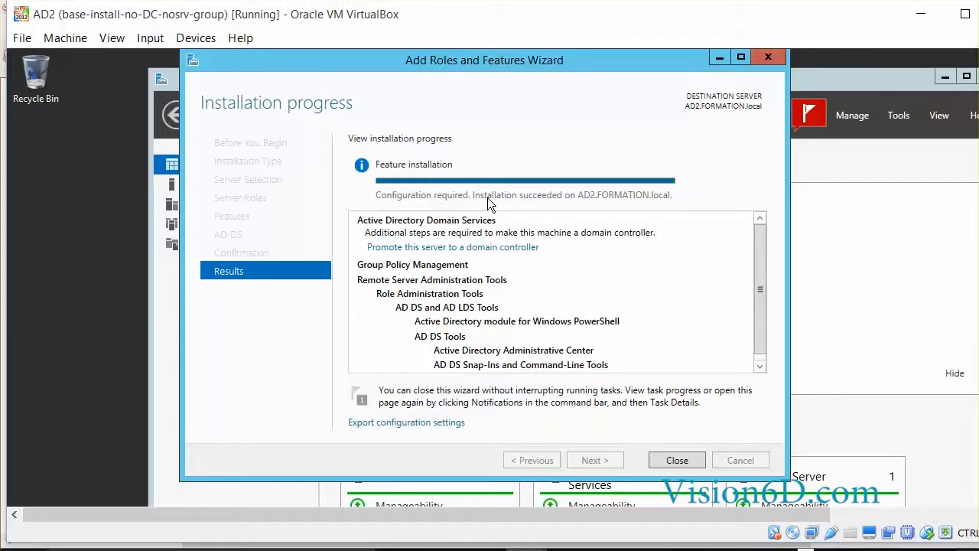
pyautogui.moveTo(594, 206)
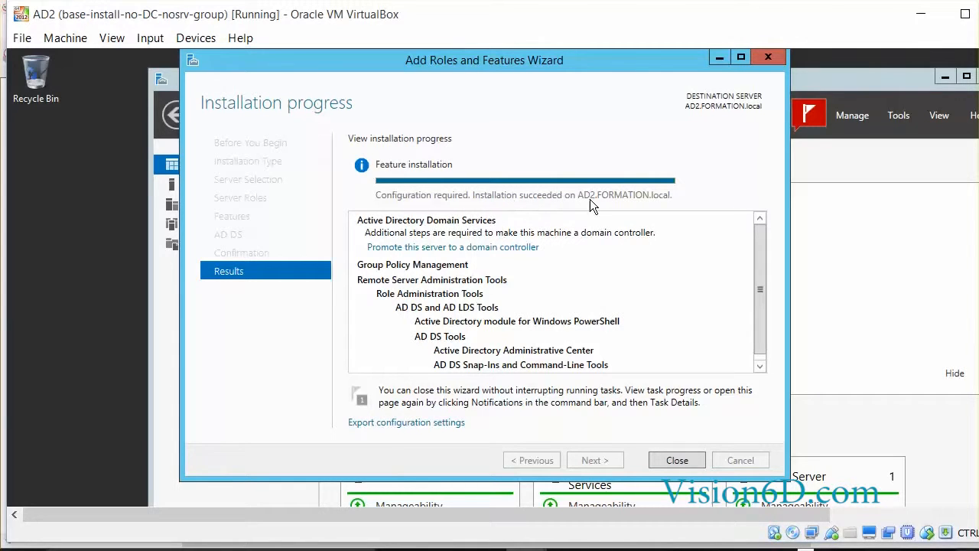
pyautogui.moveTo(661, 207)
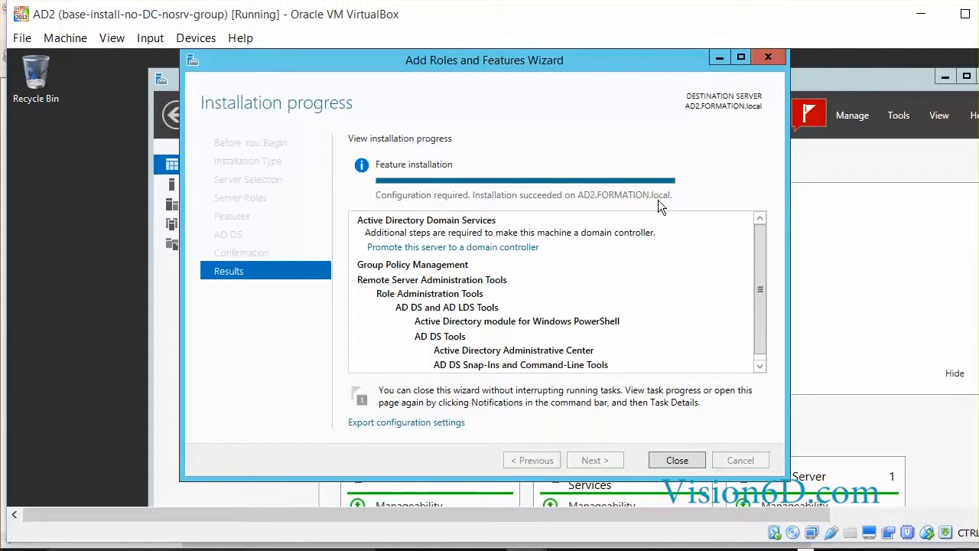
pyautogui.moveTo(498, 269)
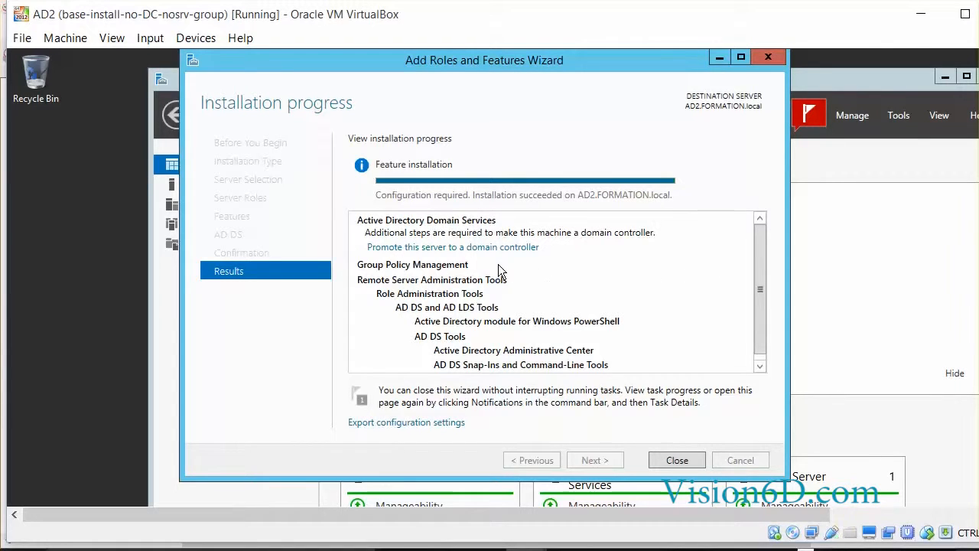
pyautogui.moveTo(447, 226)
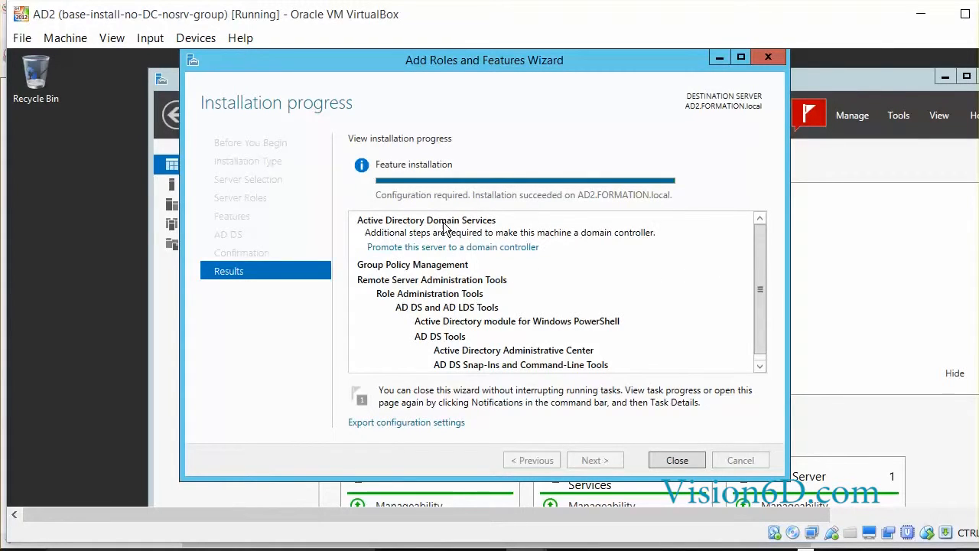
pyautogui.moveTo(418, 247)
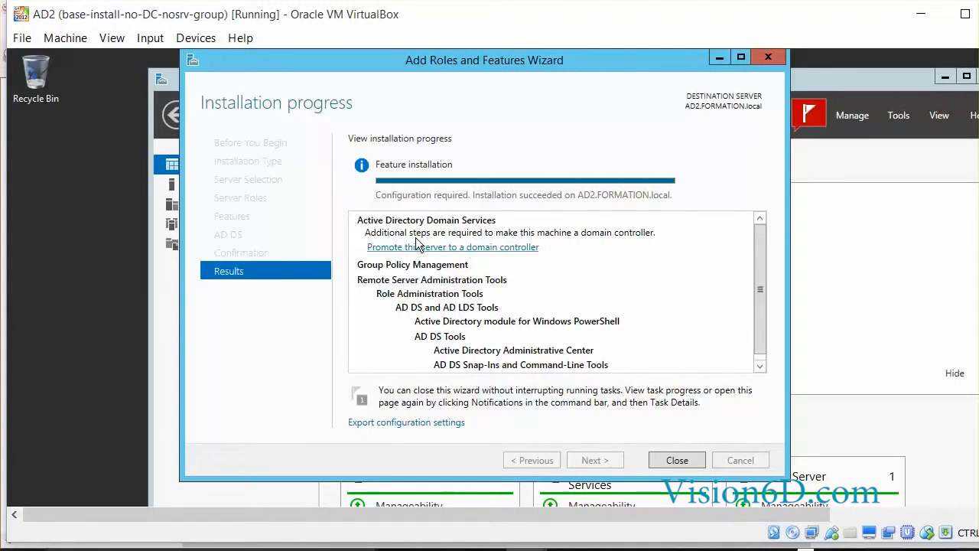
pyautogui.moveTo(425, 252)
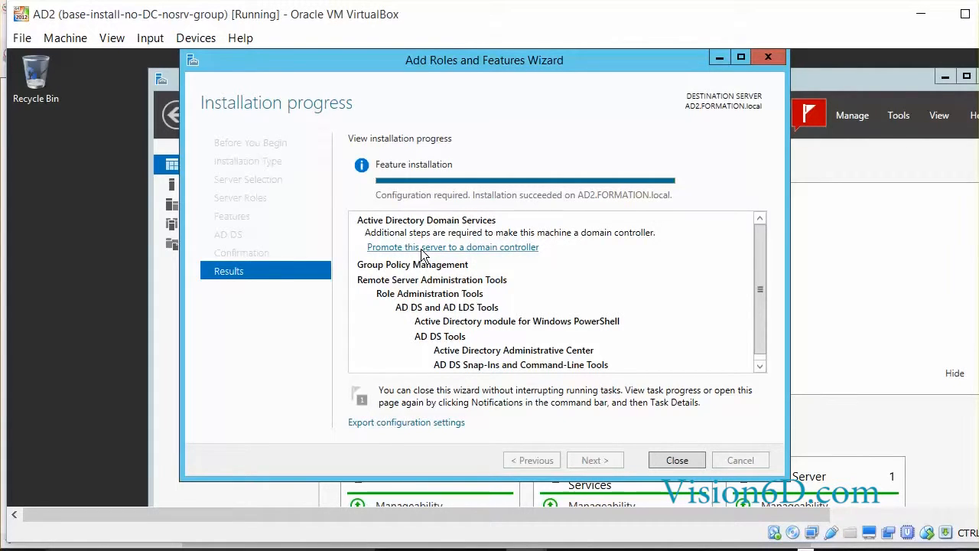
pyautogui.moveTo(431, 254)
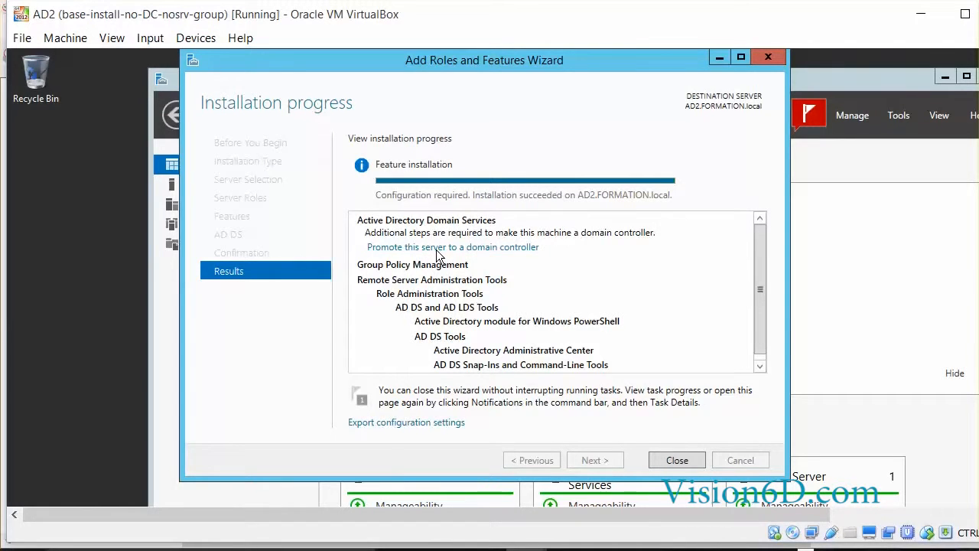
# Launch the promotion wizard, adding a domain controller to existing domain FORMATION.local.
pyautogui.click(453, 247)
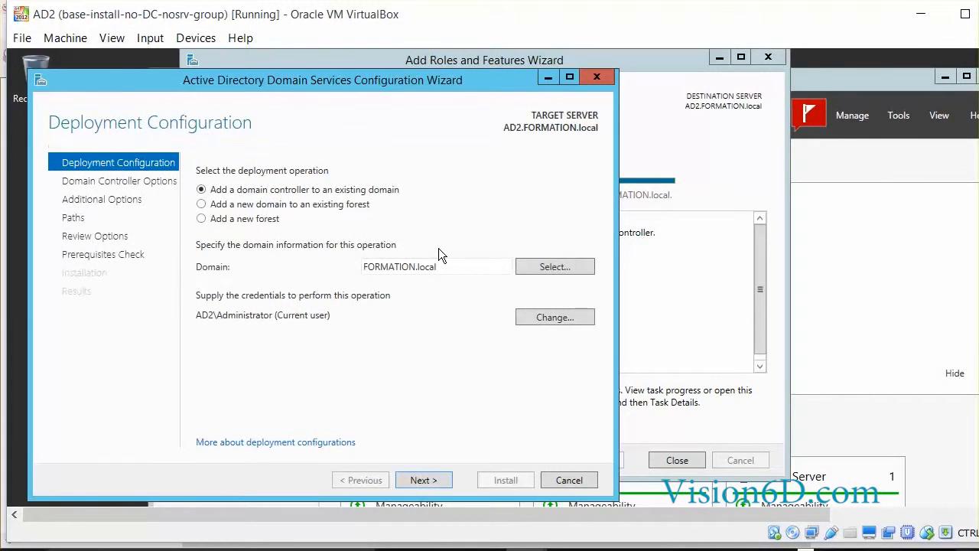
pyautogui.moveTo(227, 199)
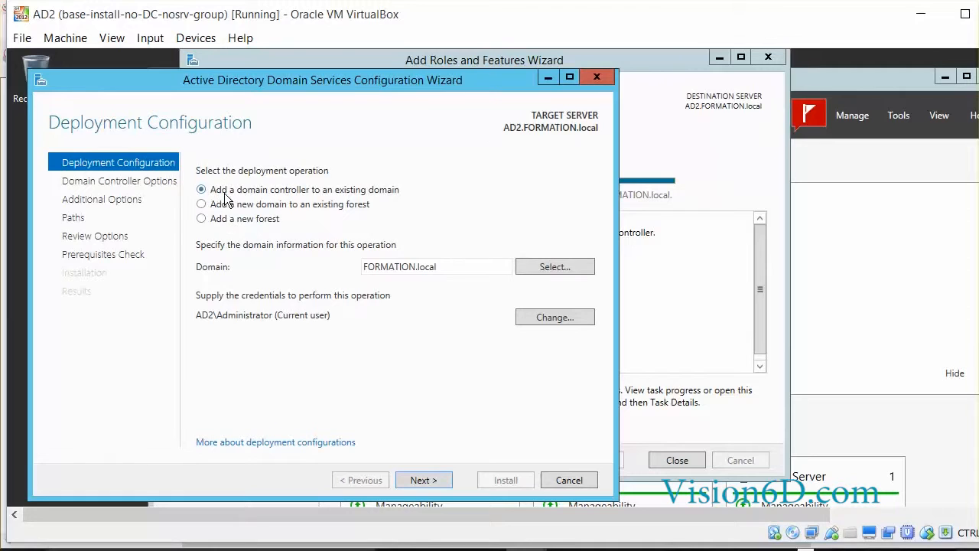
pyautogui.moveTo(293, 206)
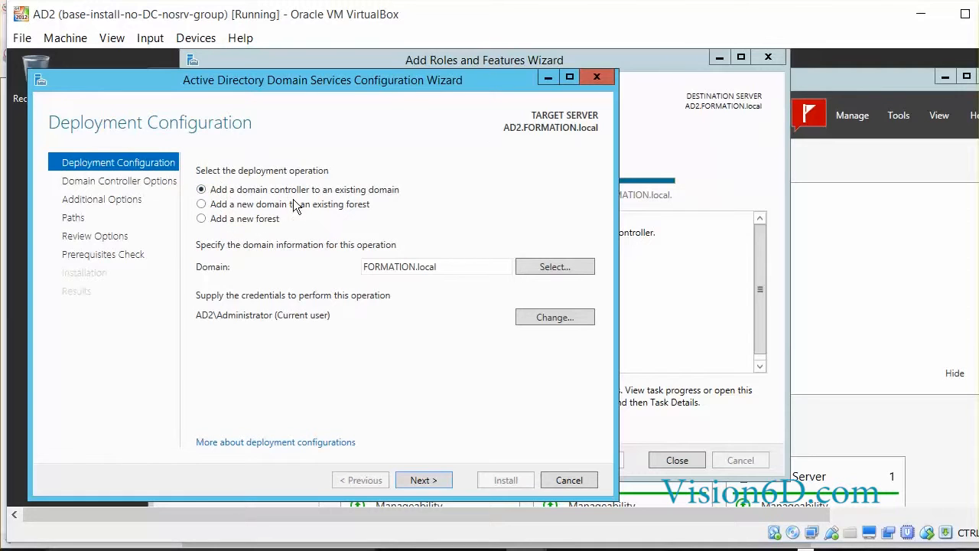
pyautogui.moveTo(392, 201)
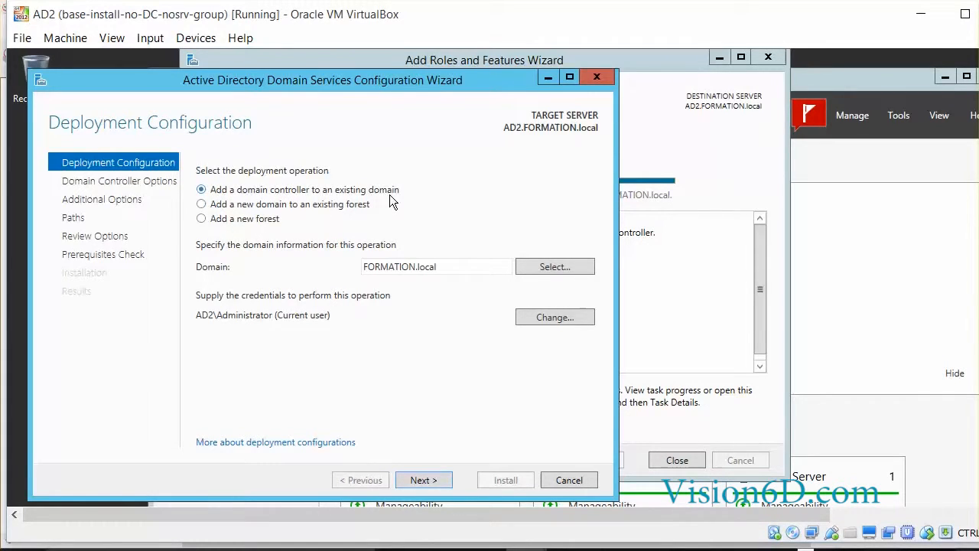
pyautogui.moveTo(279, 212)
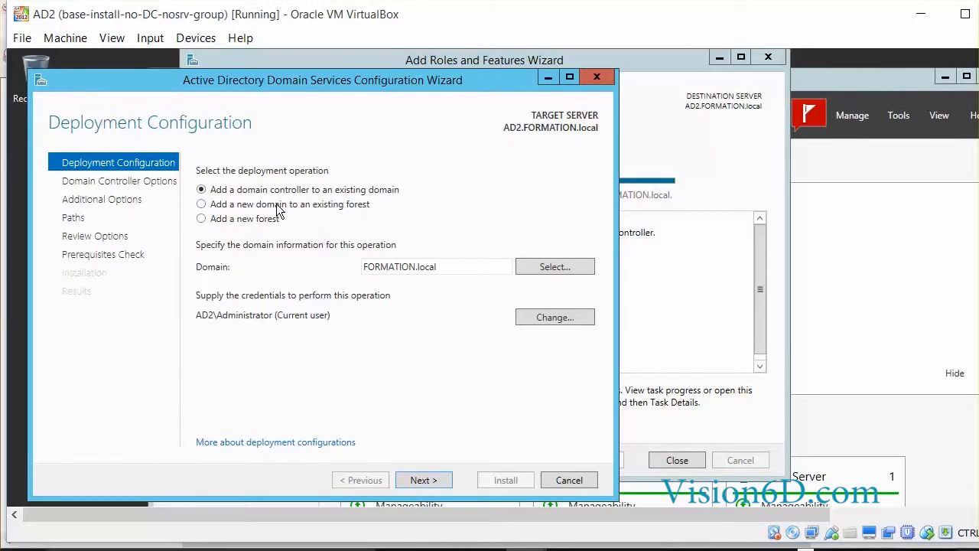
pyautogui.moveTo(218, 226)
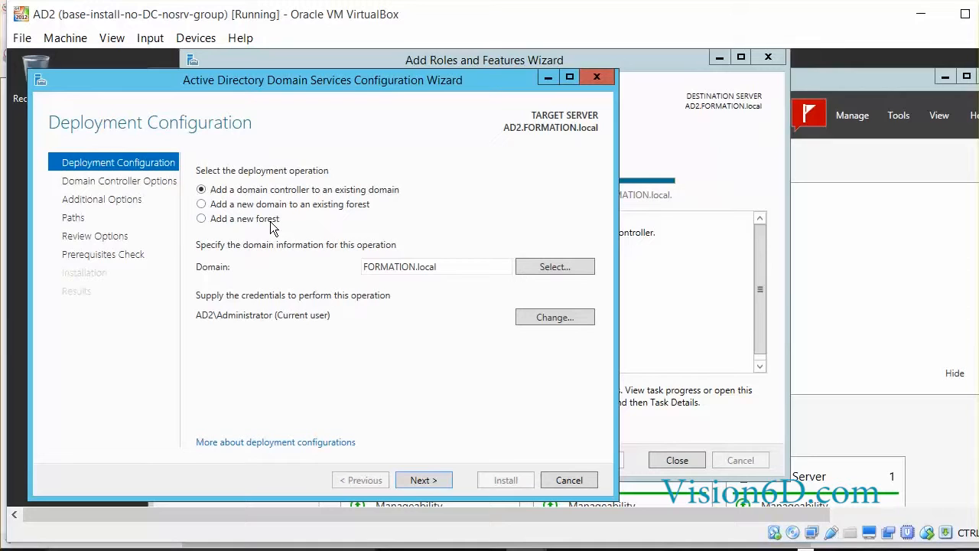
pyautogui.moveTo(260, 205)
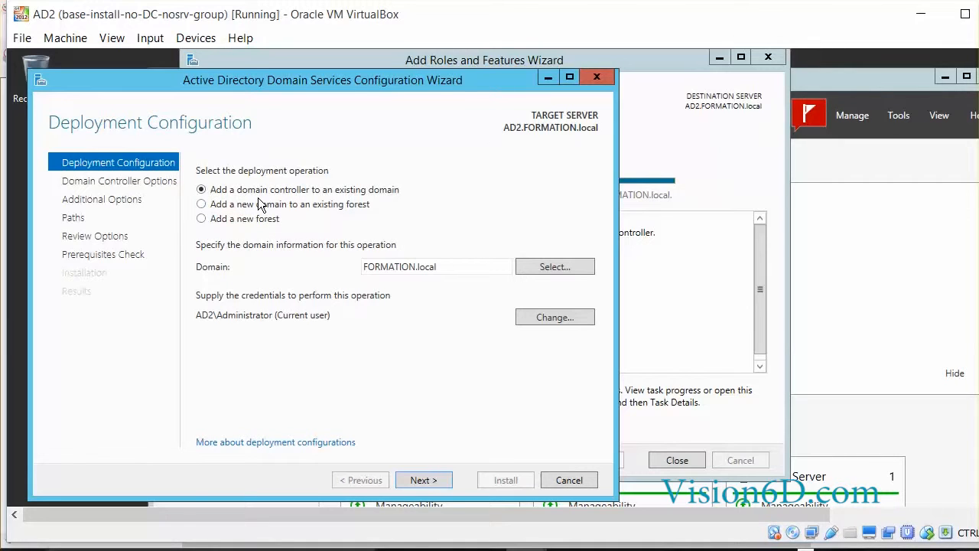
pyautogui.moveTo(227, 199)
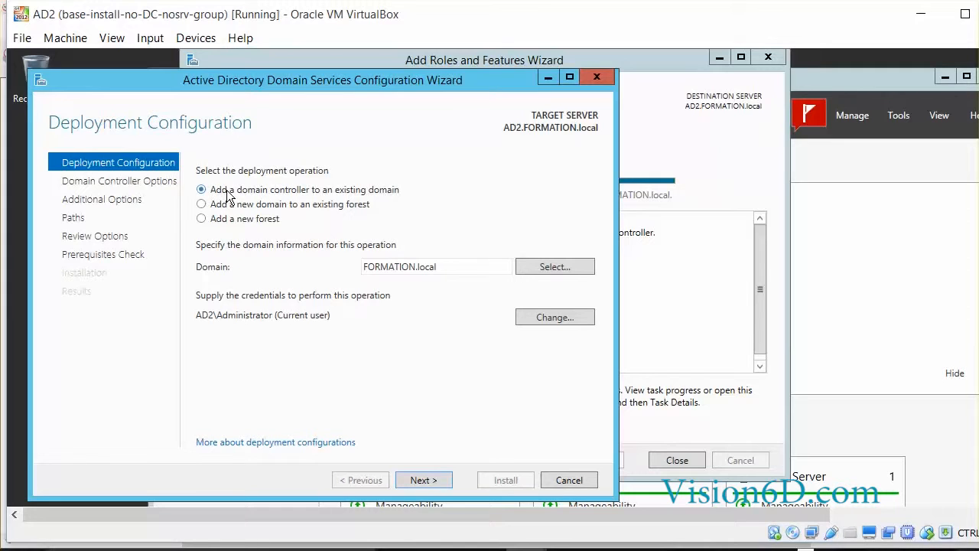
pyautogui.moveTo(384, 196)
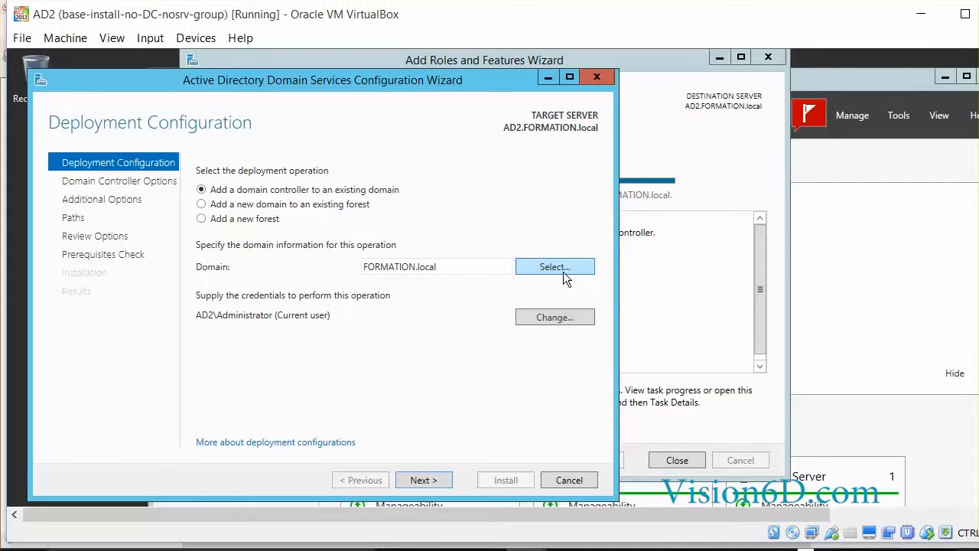
pyautogui.moveTo(233, 310)
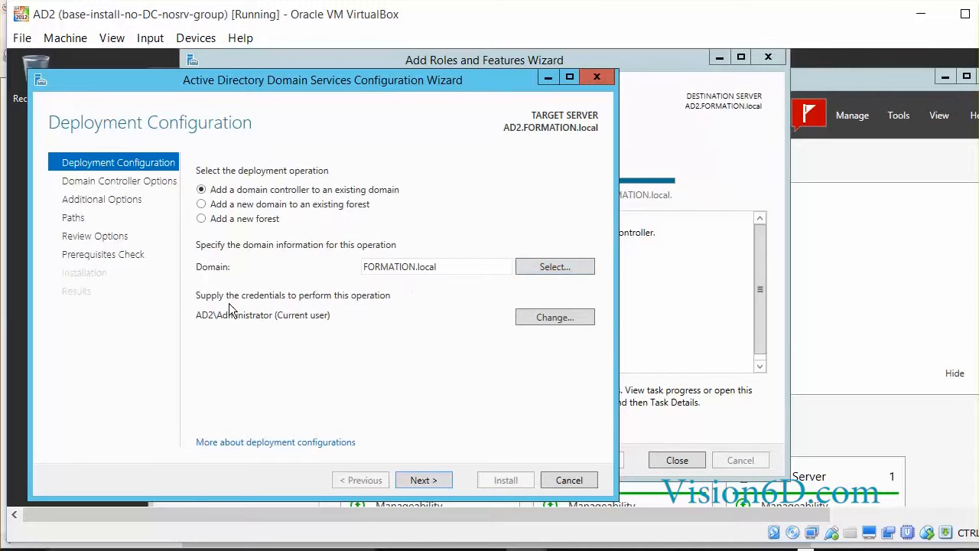
pyautogui.moveTo(270, 303)
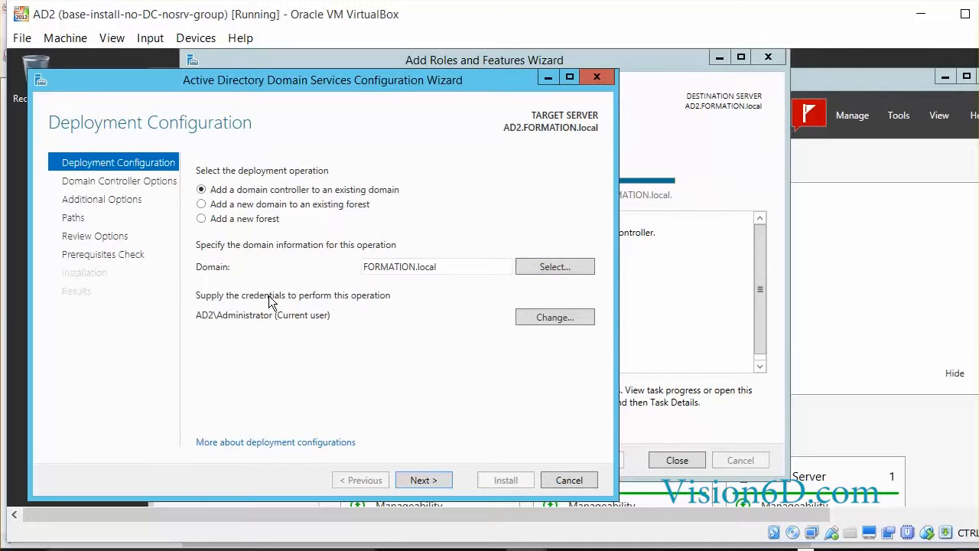
pyautogui.moveTo(321, 303)
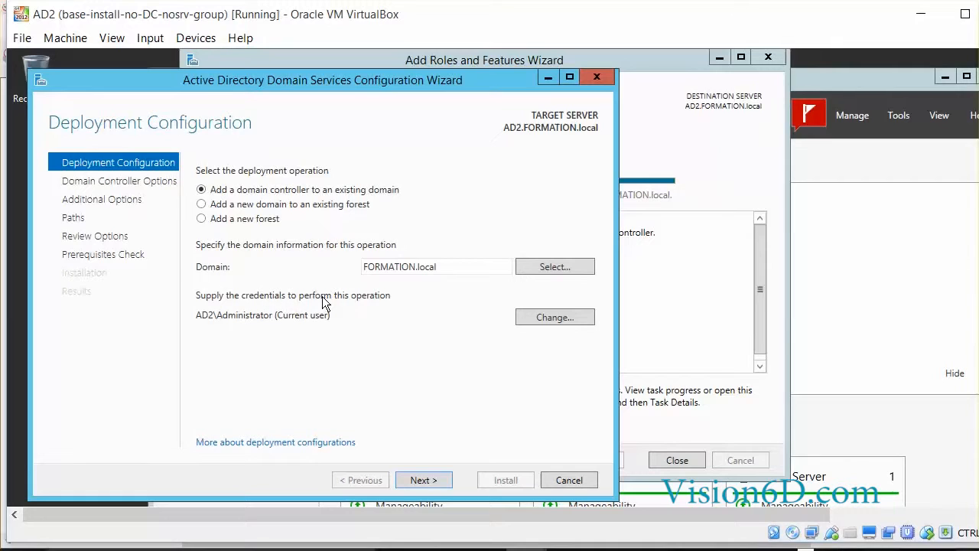
pyautogui.moveTo(224, 320)
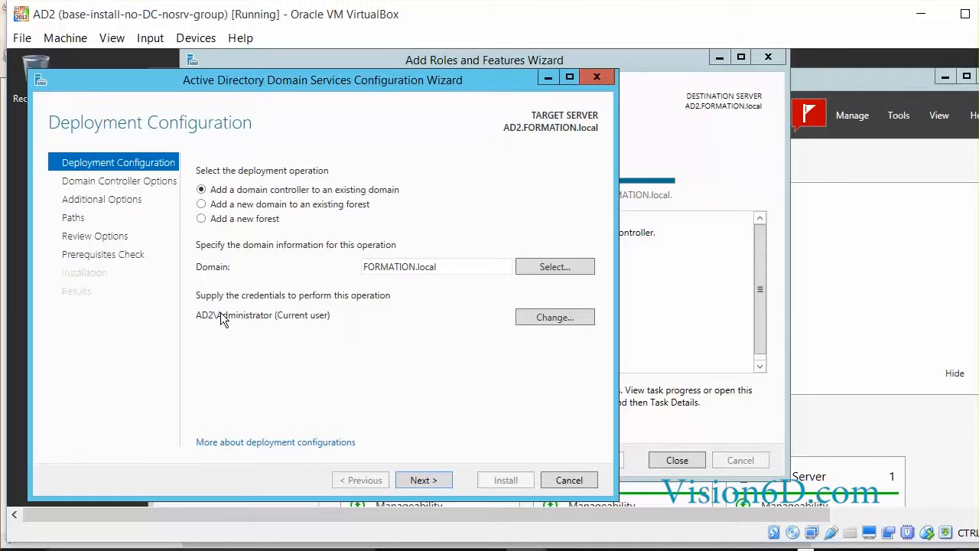
pyautogui.moveTo(306, 321)
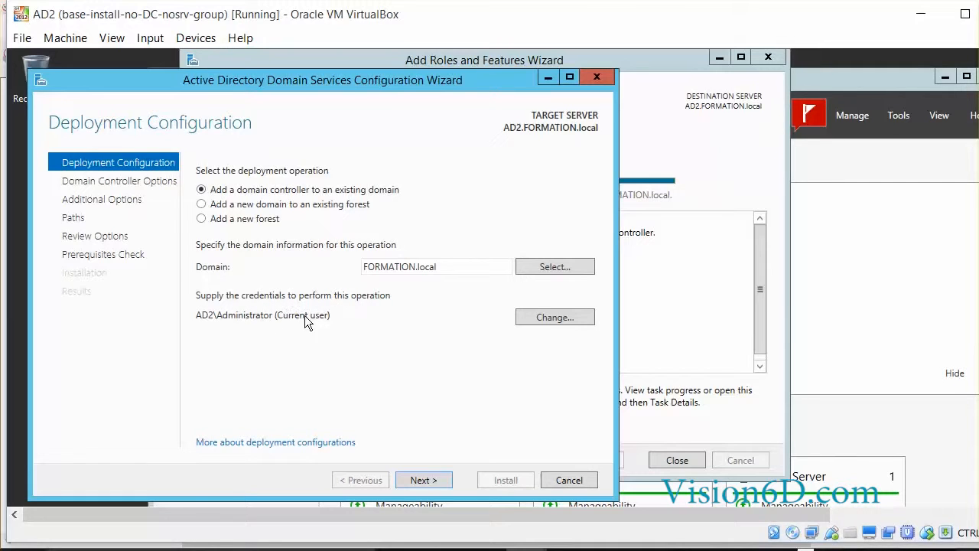
pyautogui.moveTo(554, 317)
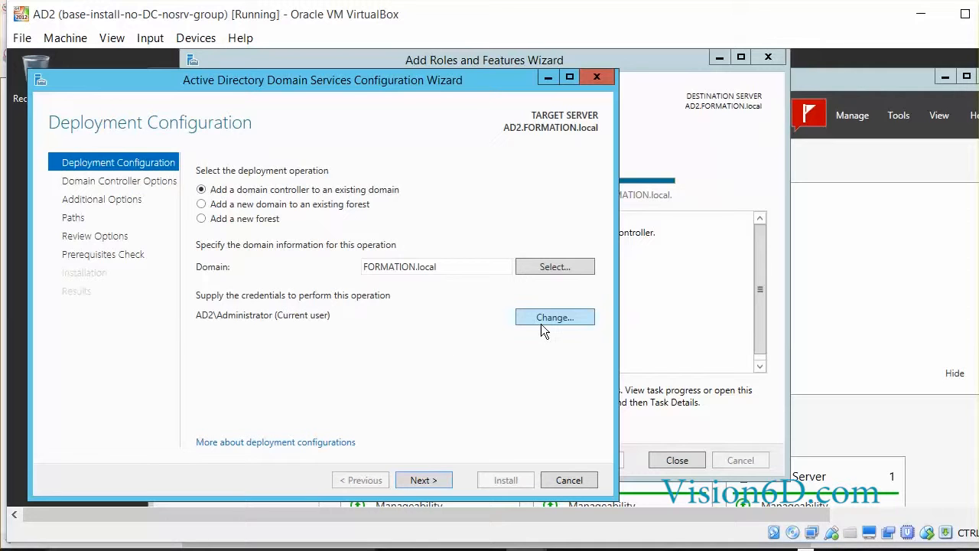
# Change deployment credentials to domain account FORMATION\chris with its password.
pyautogui.click(554, 317)
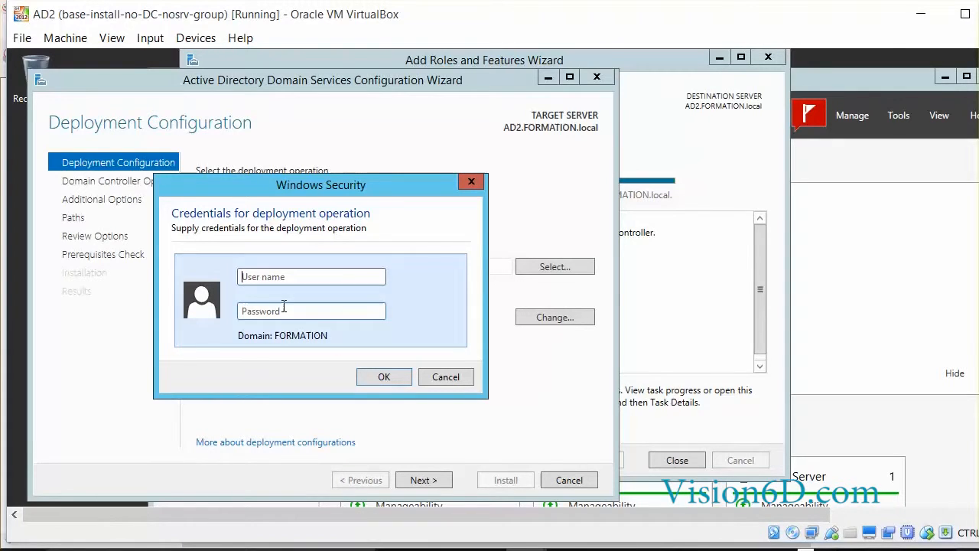
pyautogui.click(312, 276)
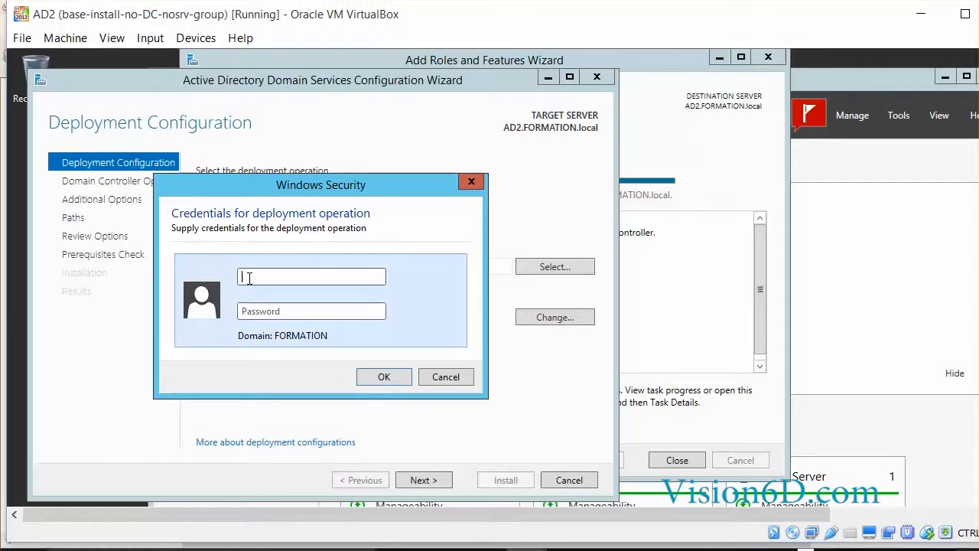
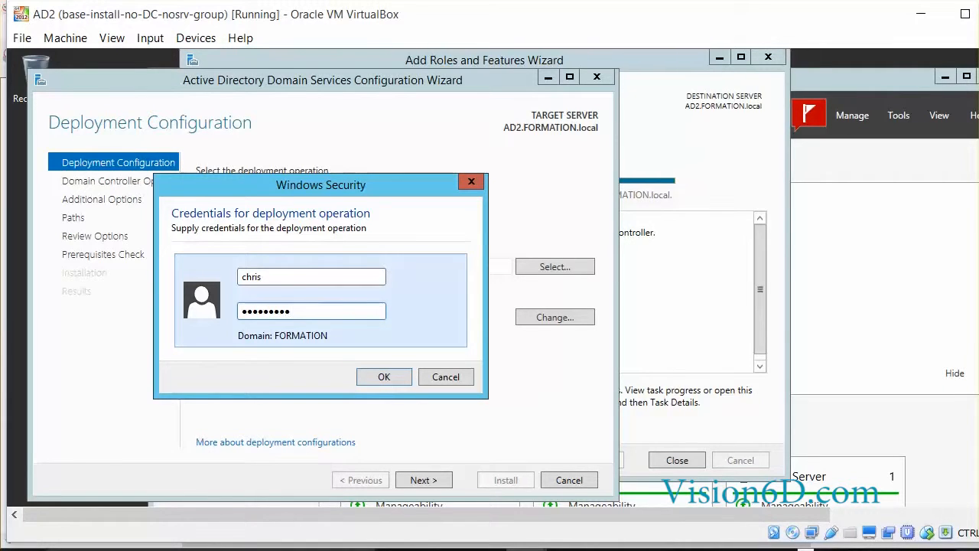
pyautogui.click(382, 377)
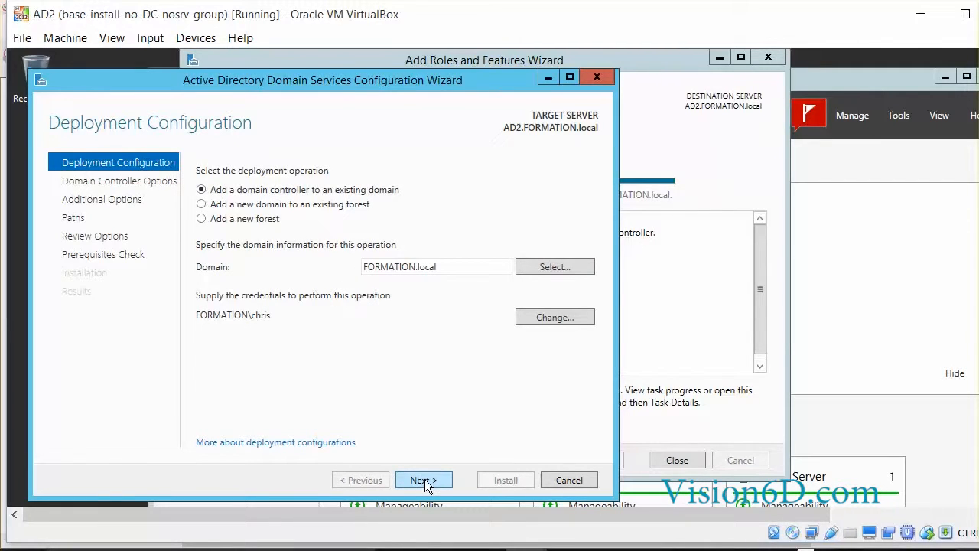
# Keep DNS and Global Catalog in Default-First-Site-Name and enter the DSRM password.
pyautogui.click(422, 481)
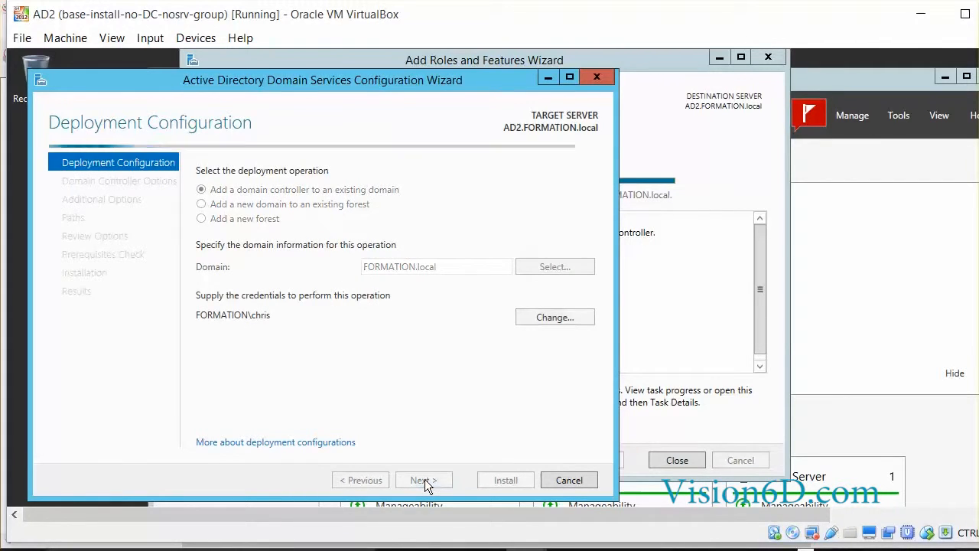
pyautogui.click(424, 480)
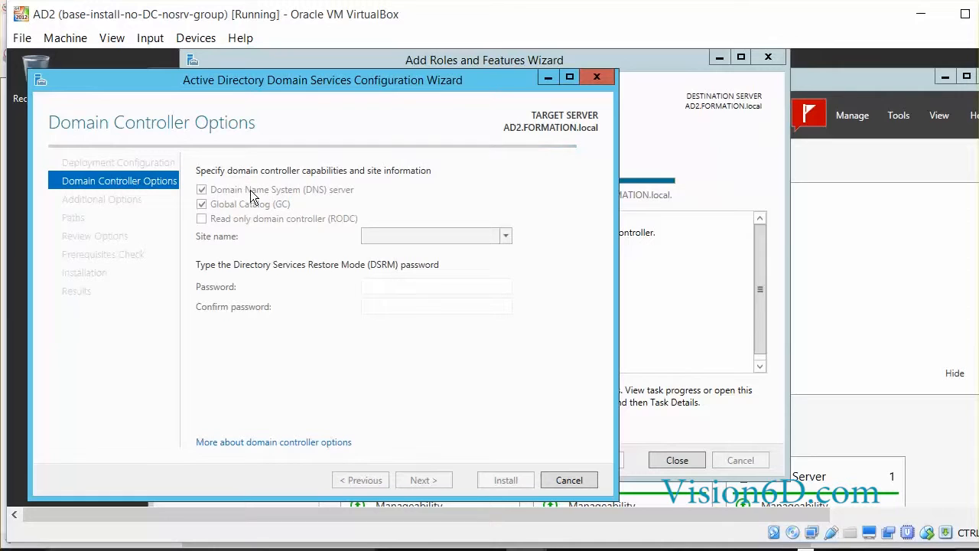
pyautogui.moveTo(269, 186)
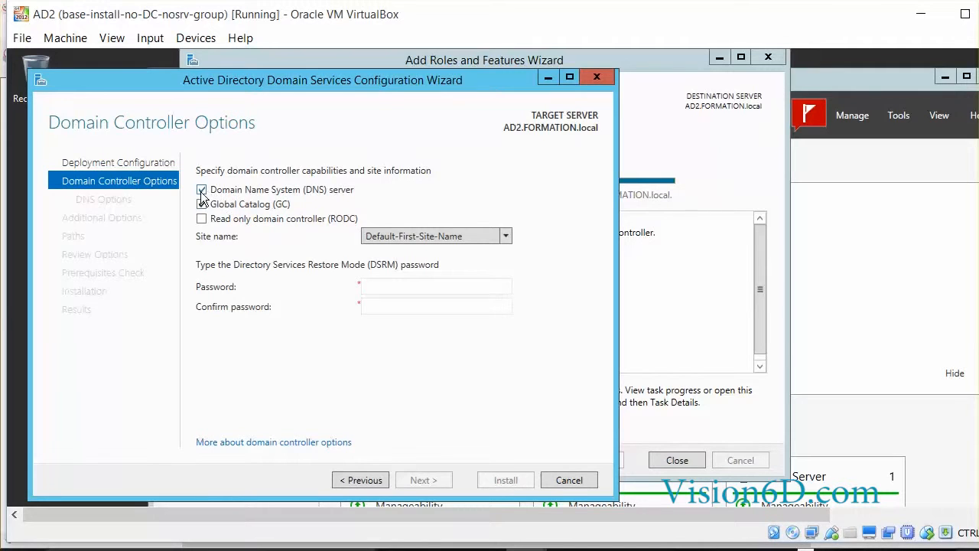
pyautogui.click(202, 204)
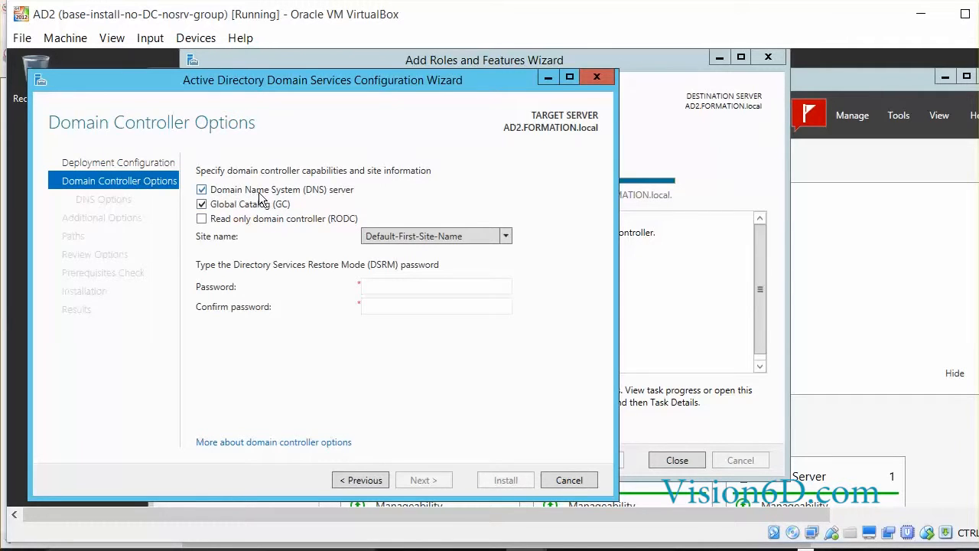
pyautogui.moveTo(364, 202)
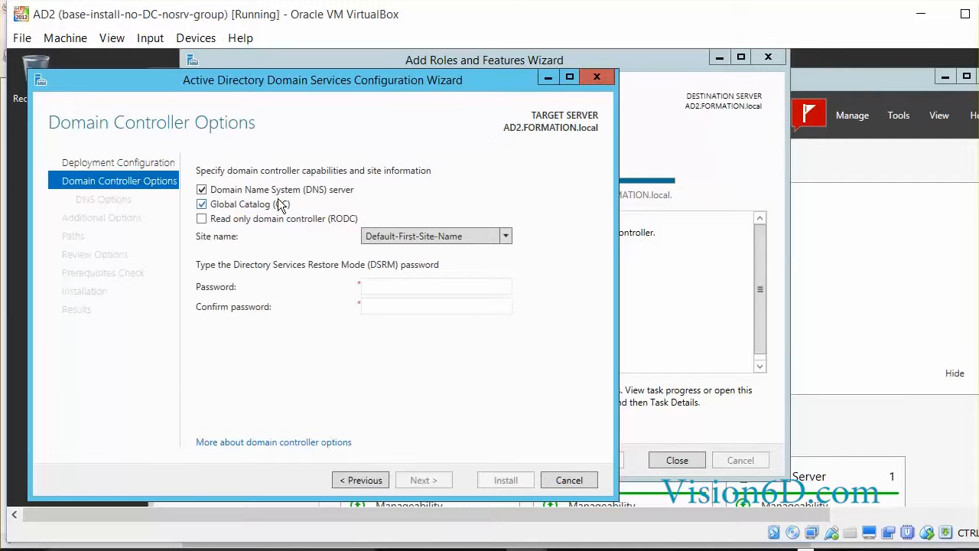
pyautogui.moveTo(263, 220)
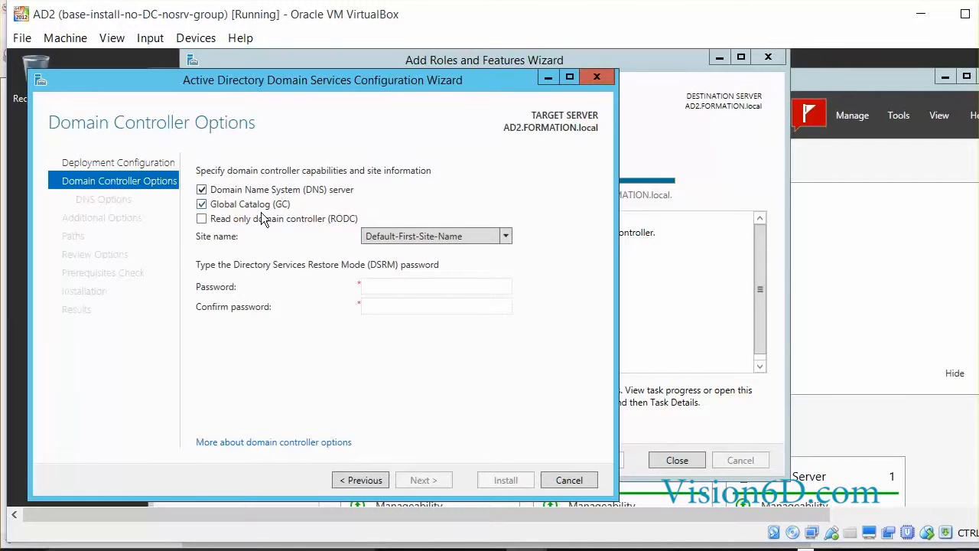
pyautogui.moveTo(212, 230)
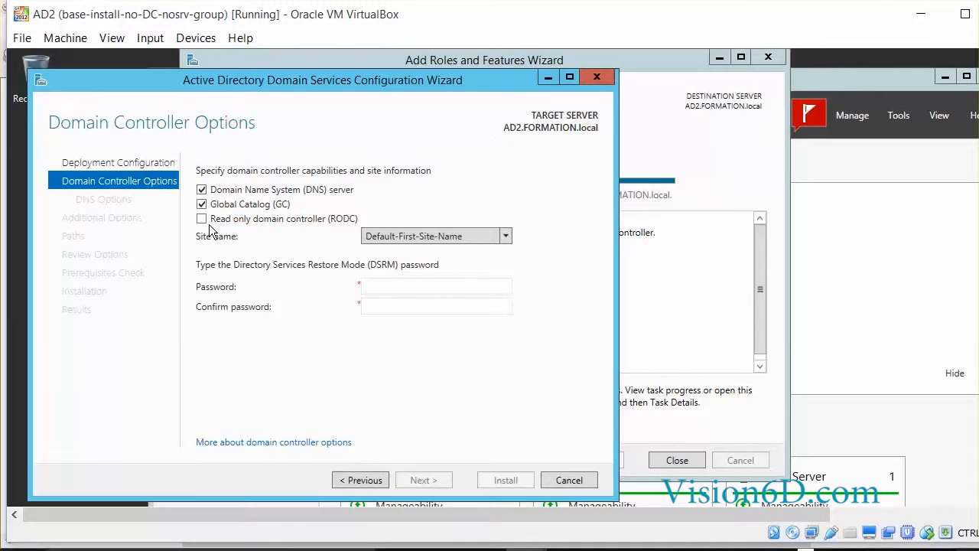
pyautogui.moveTo(256, 231)
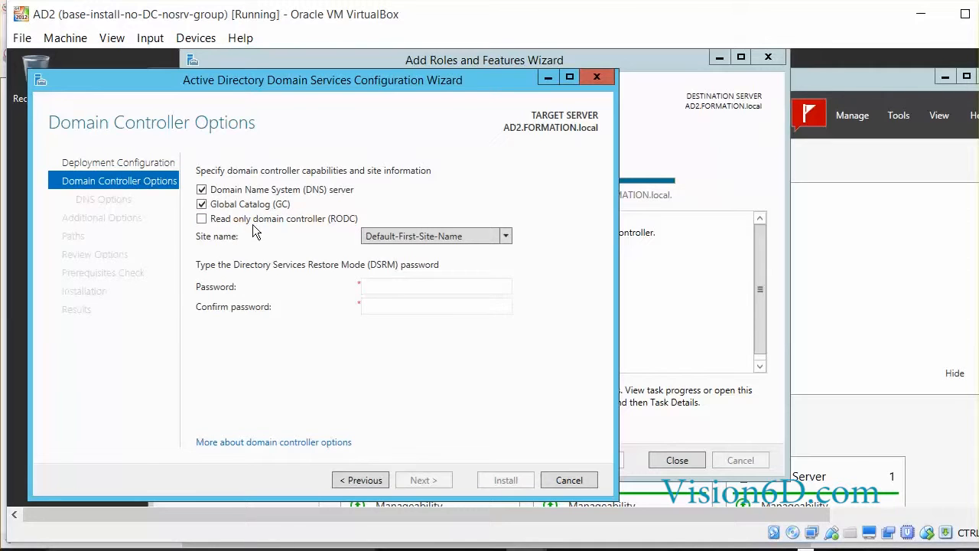
pyautogui.moveTo(242, 232)
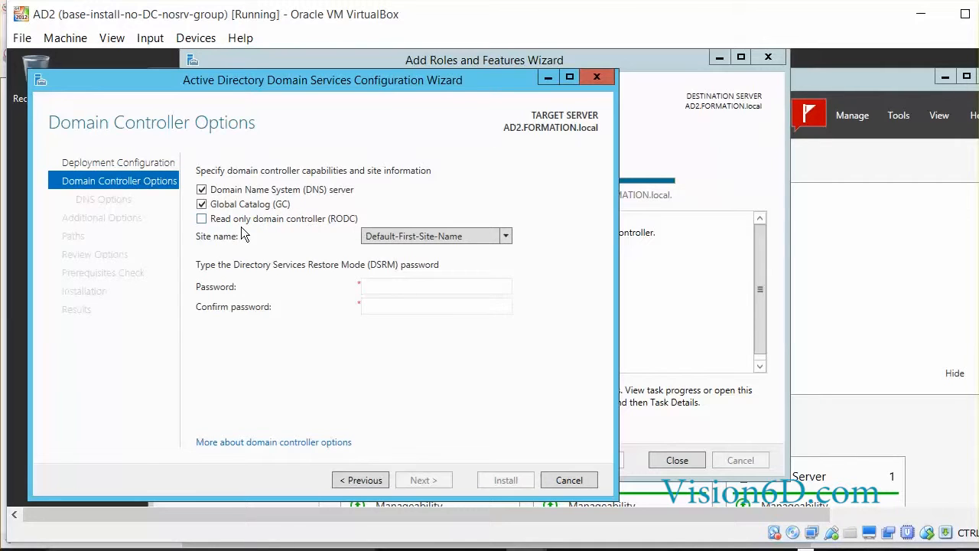
pyautogui.moveTo(247, 236)
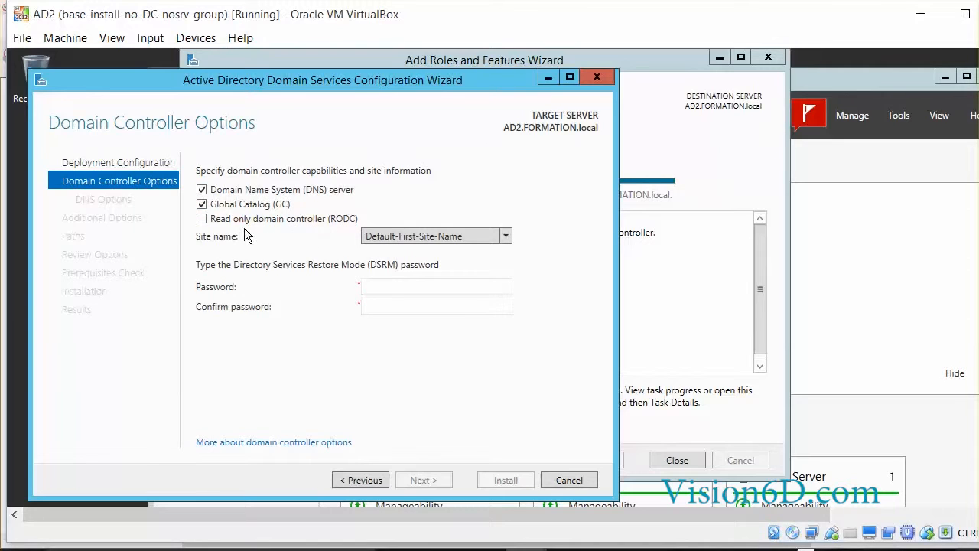
pyautogui.moveTo(299, 235)
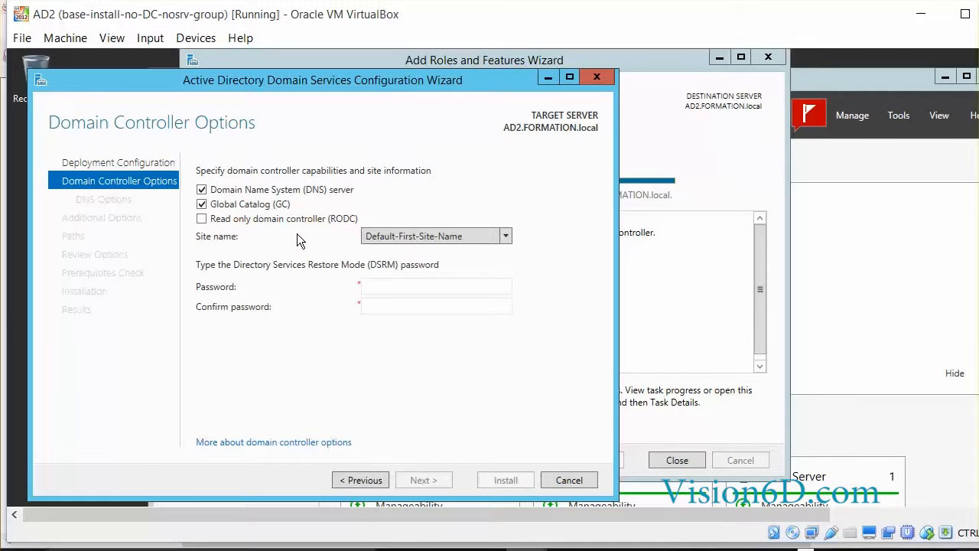
pyautogui.moveTo(233, 297)
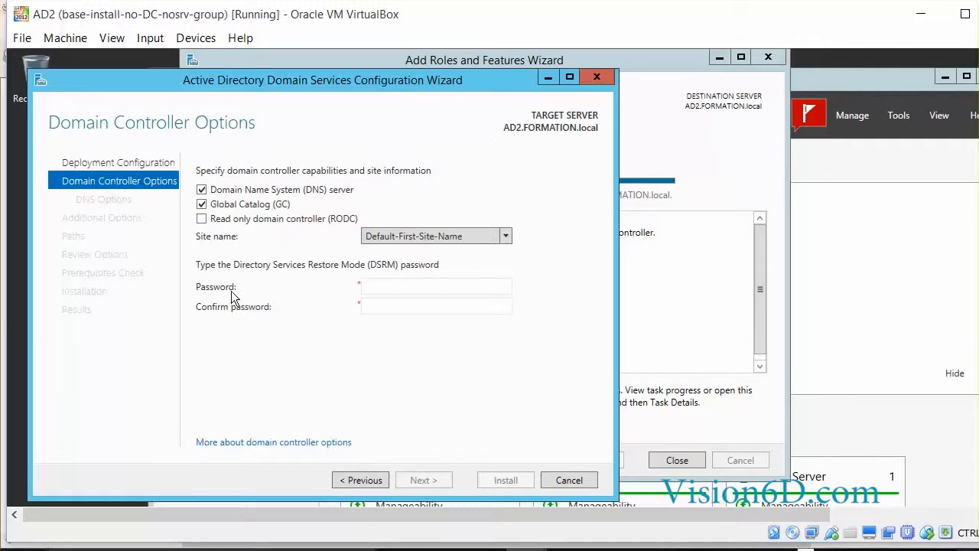
pyautogui.click(436, 287)
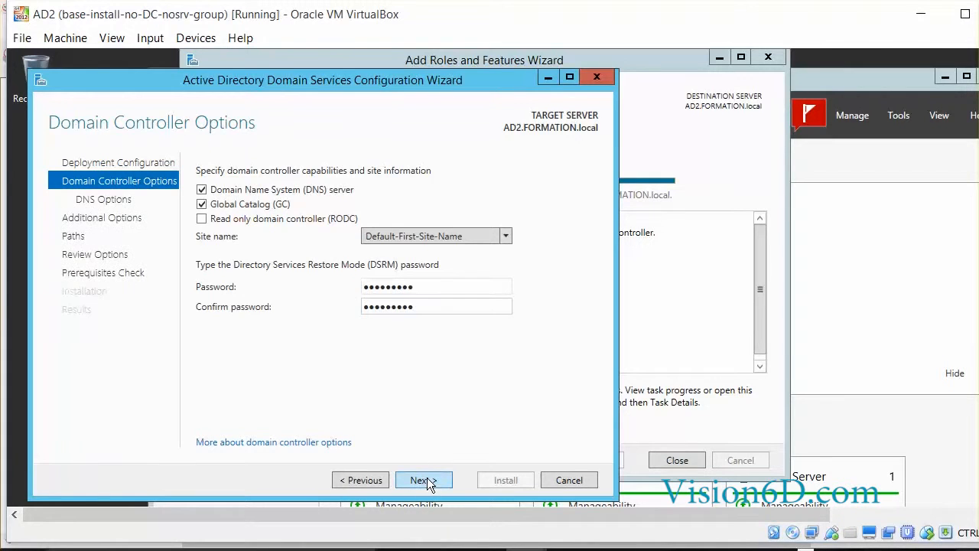
# Skip DNS delegation options and set 'Replicate from' to AD1.FORMATION.local.
pyautogui.click(423, 481)
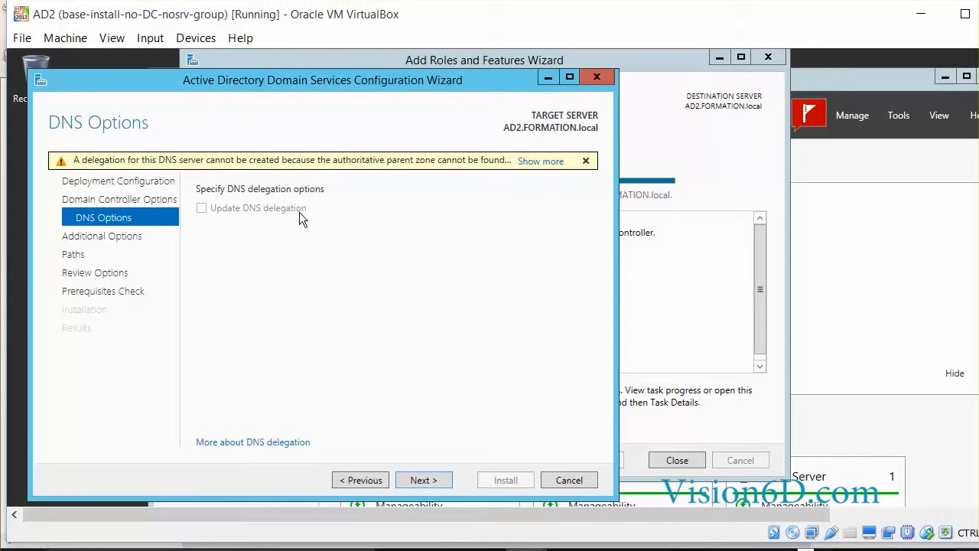
pyautogui.moveTo(257, 170)
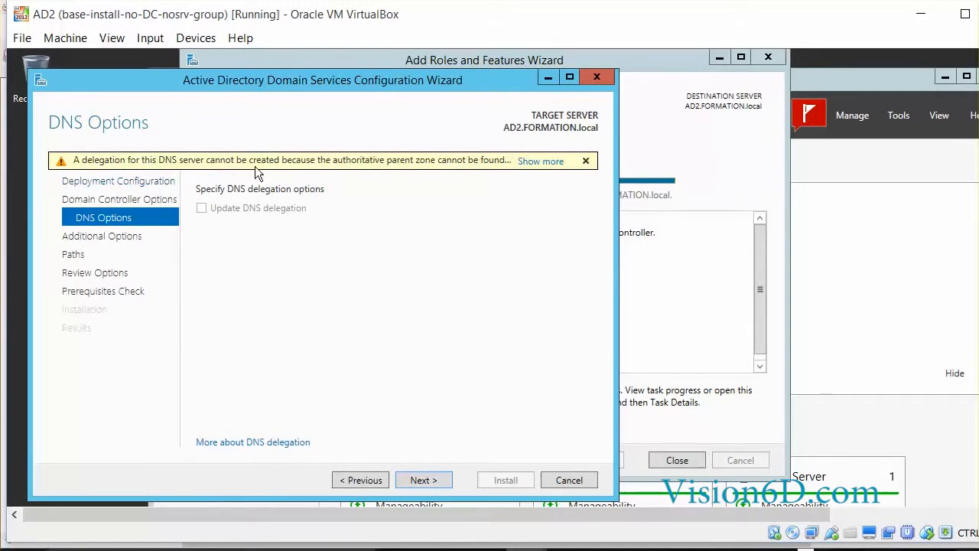
pyautogui.moveTo(528, 178)
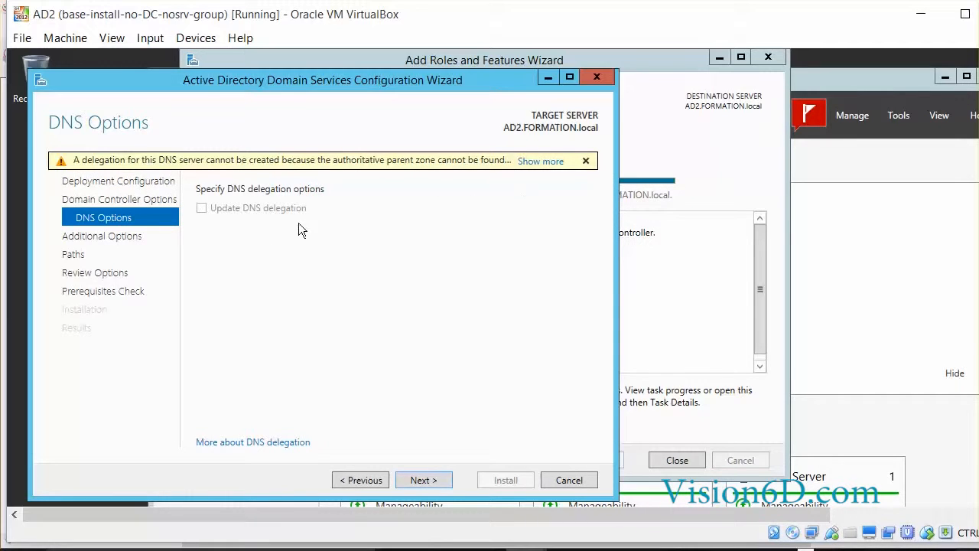
pyautogui.moveTo(453, 450)
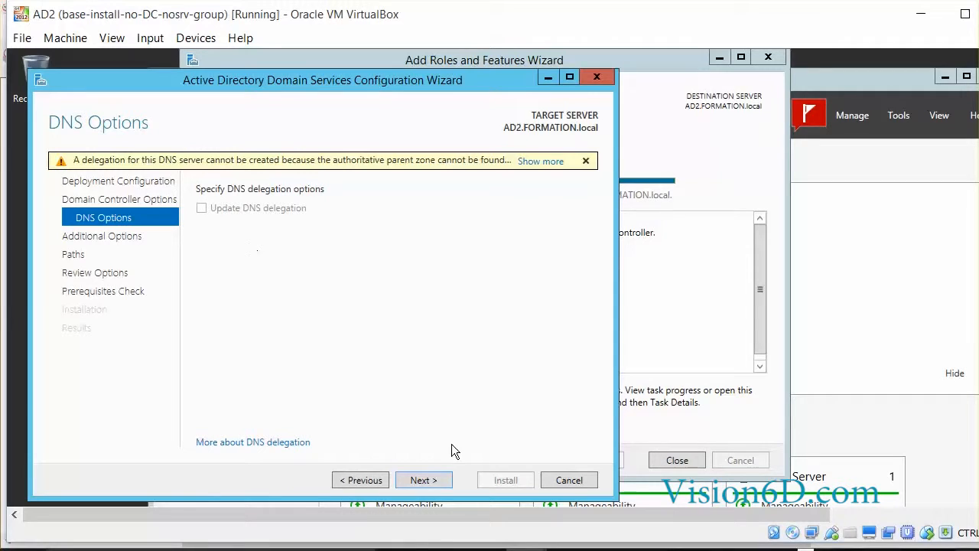
pyautogui.click(423, 481)
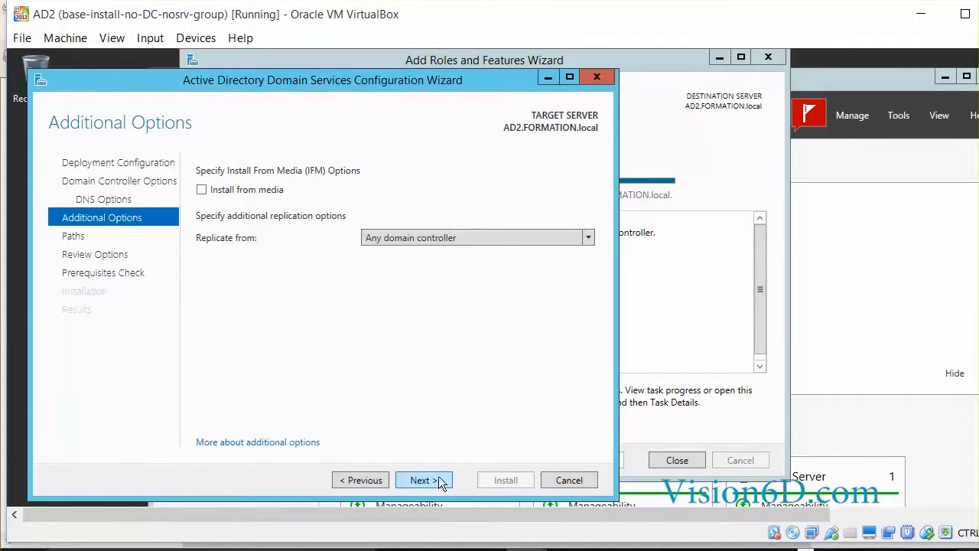
pyautogui.moveTo(238, 217)
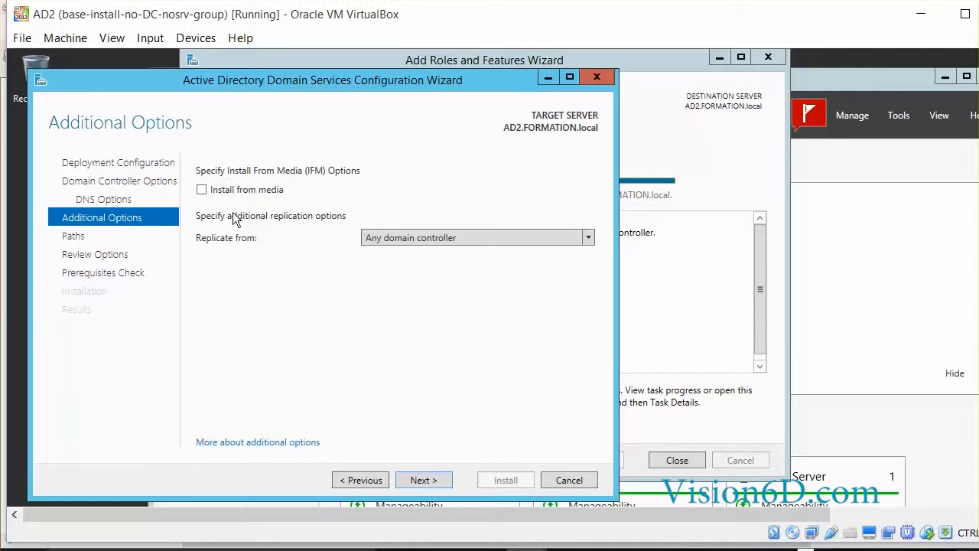
pyautogui.moveTo(260, 197)
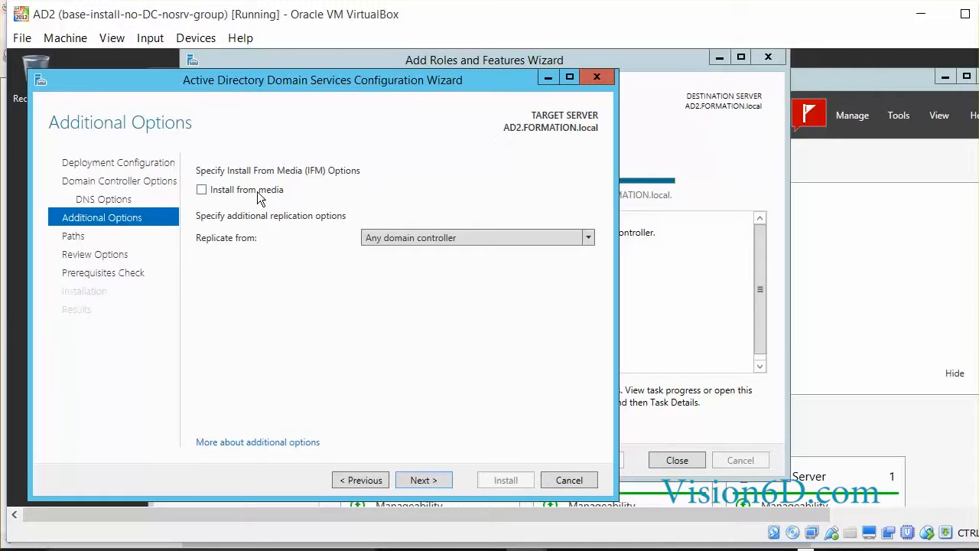
pyautogui.moveTo(354, 205)
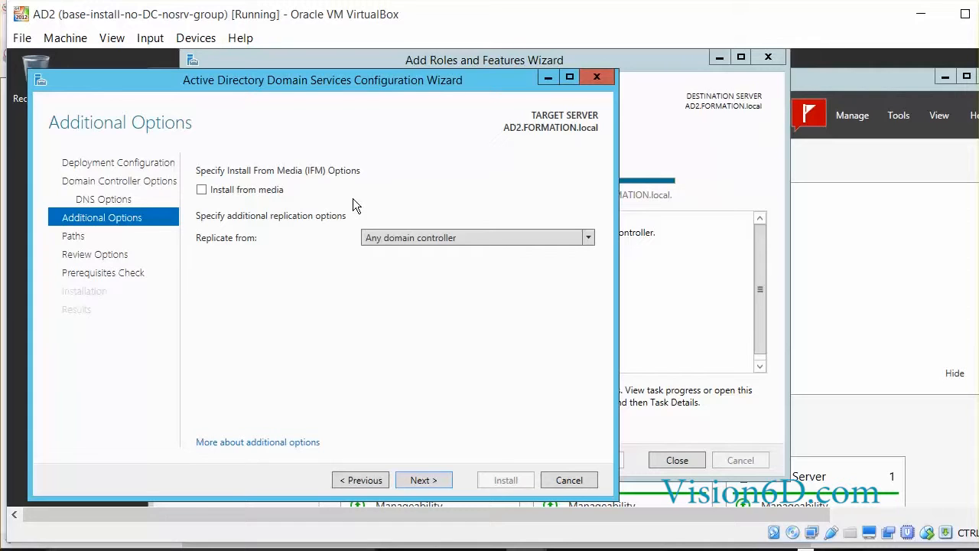
pyautogui.moveTo(294, 233)
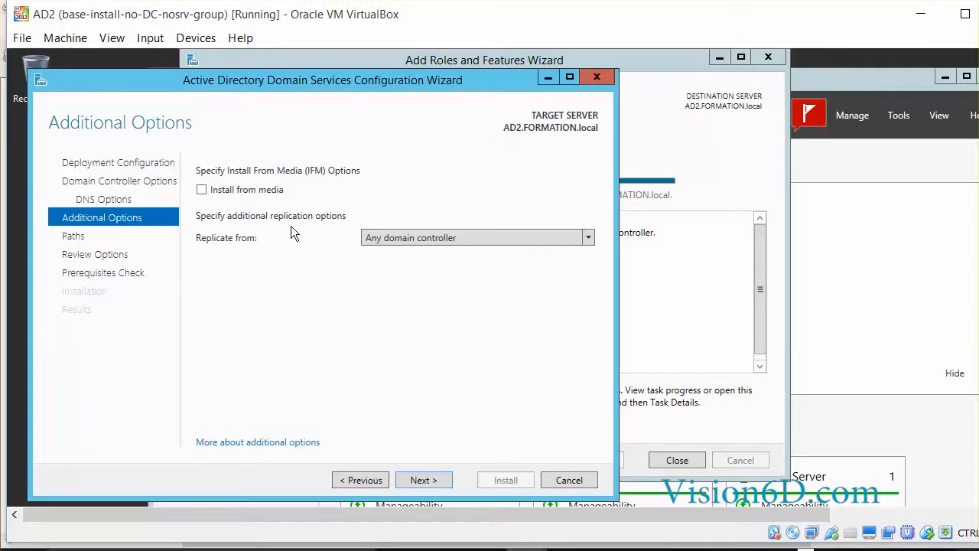
pyautogui.moveTo(232, 205)
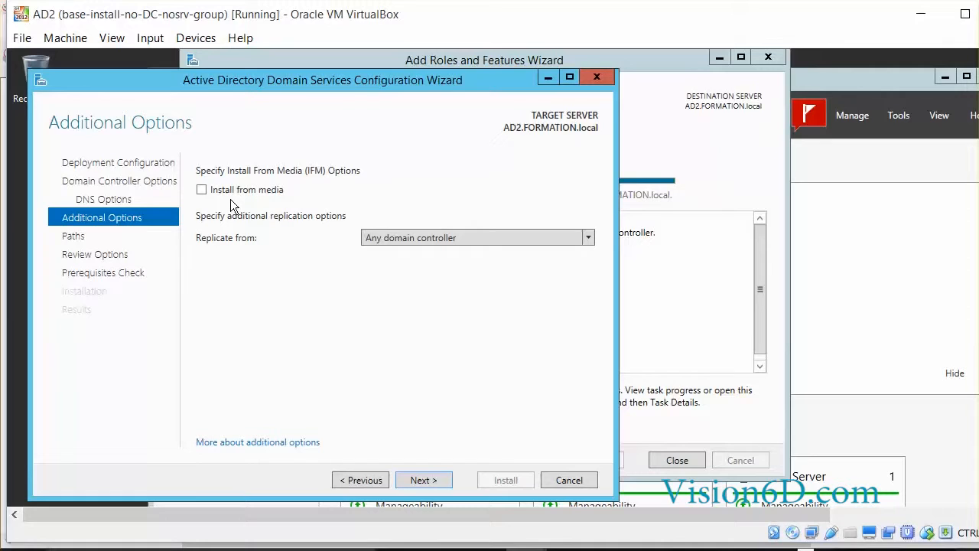
pyautogui.moveTo(318, 193)
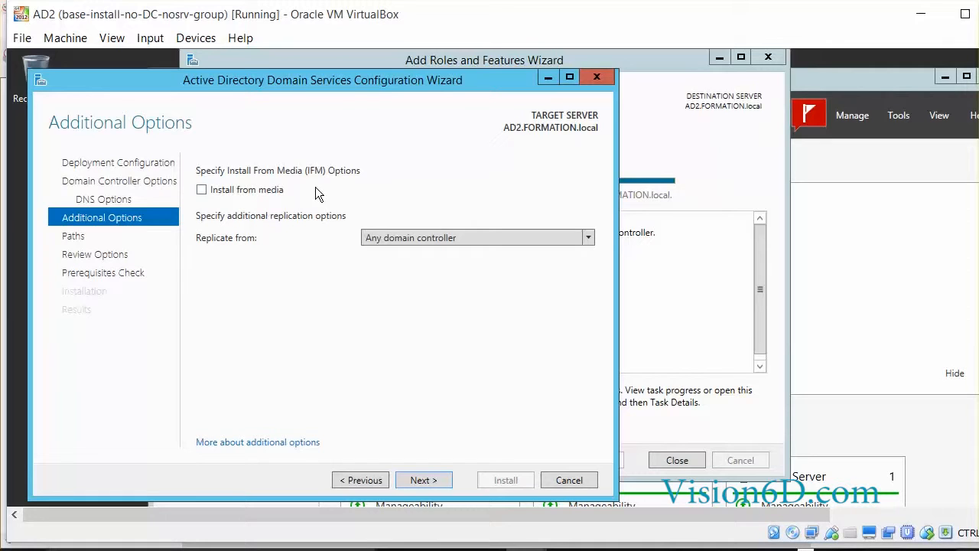
pyautogui.moveTo(269, 211)
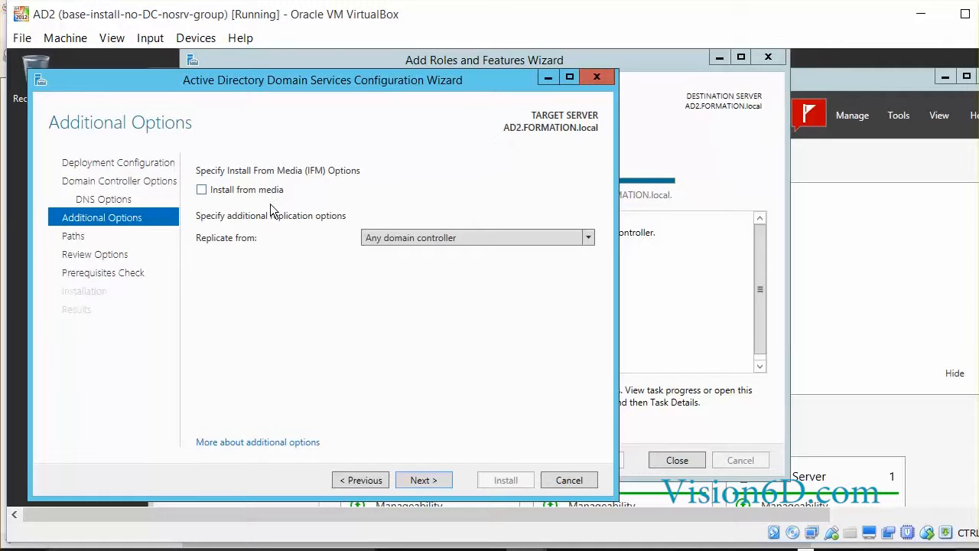
pyautogui.moveTo(557, 253)
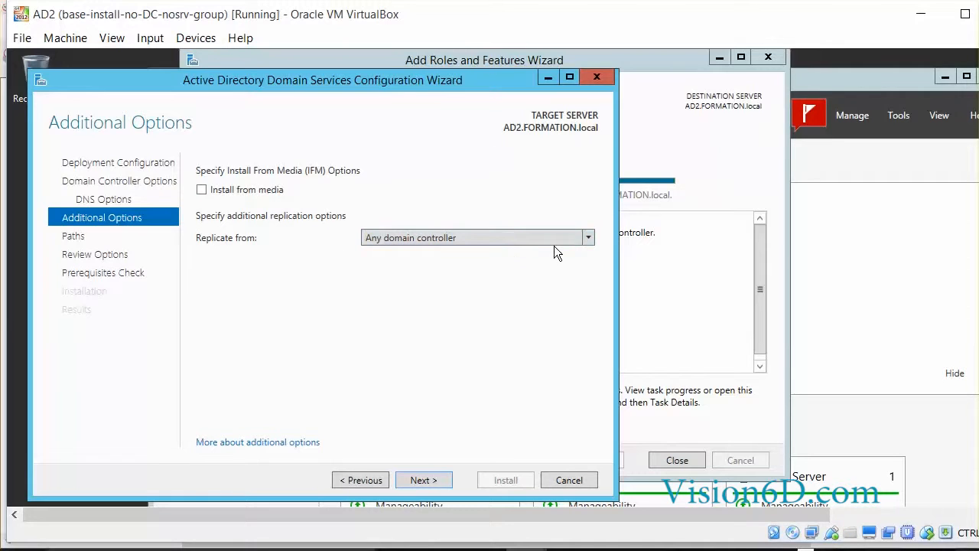
pyautogui.click(587, 237)
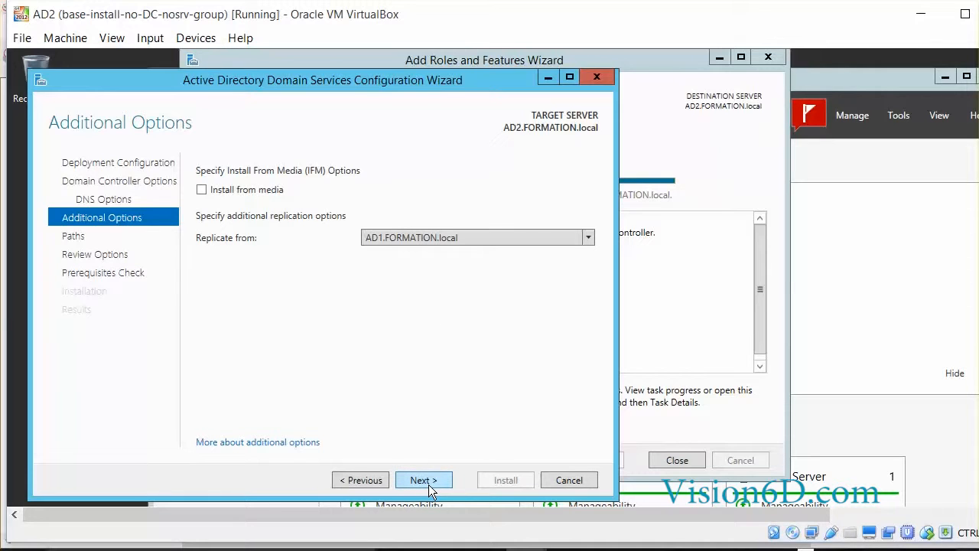
pyautogui.click(422, 481)
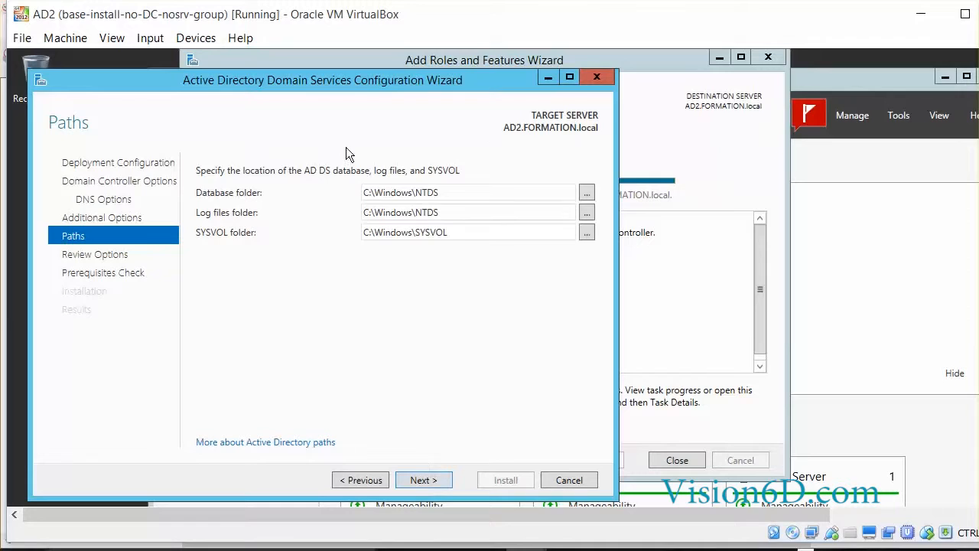
pyautogui.moveTo(299, 166)
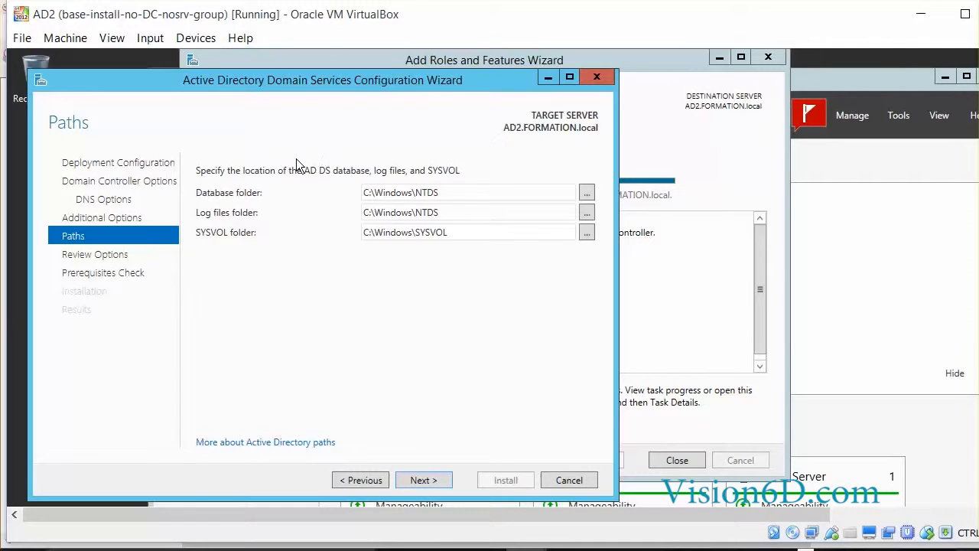
pyautogui.moveTo(374, 263)
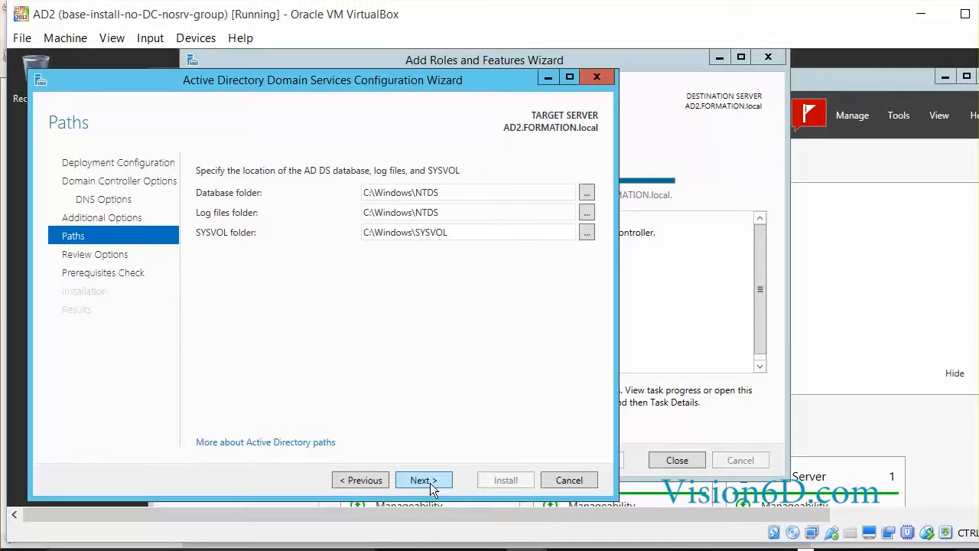
# Keep default NTDS and SYSVOL paths and reach Review Options with source AD1.FORMATION.local.
pyautogui.click(422, 481)
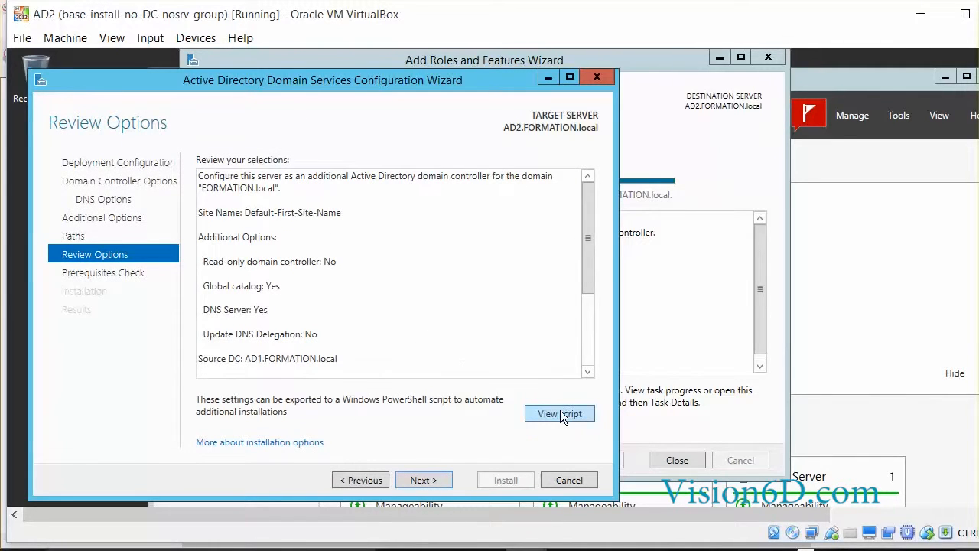
# View the generated PowerShell deployment script, close it, and continue to the prerequisites check.
pyautogui.click(560, 413)
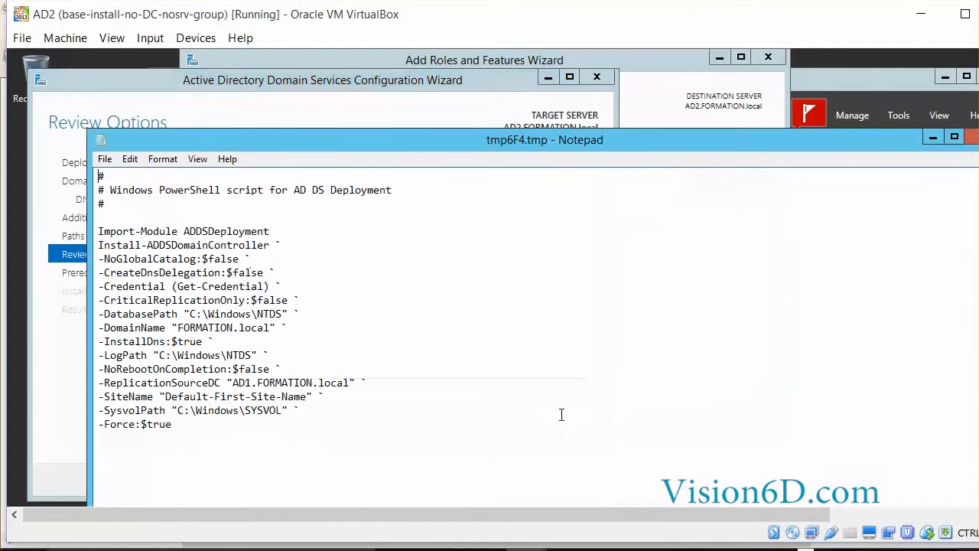
pyautogui.moveTo(348, 286)
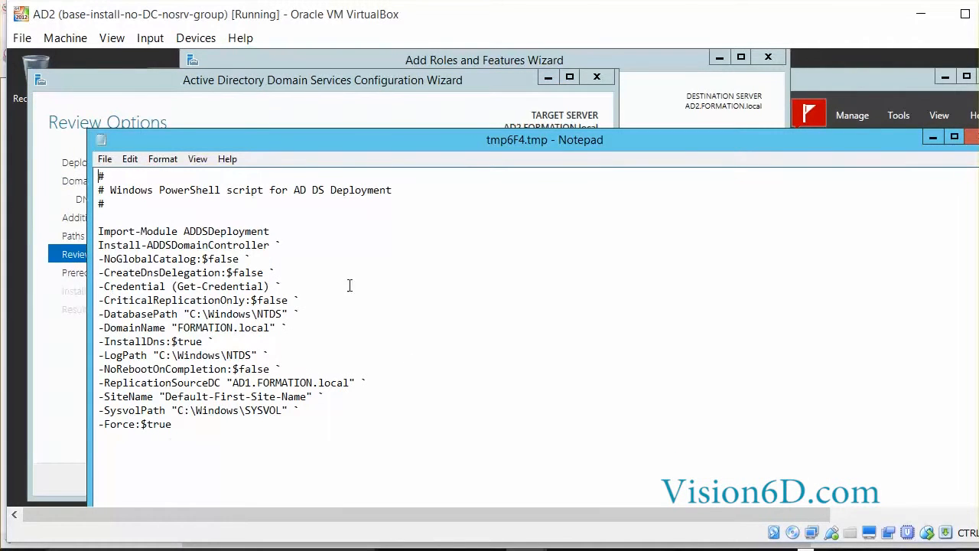
pyautogui.moveTo(796, 293)
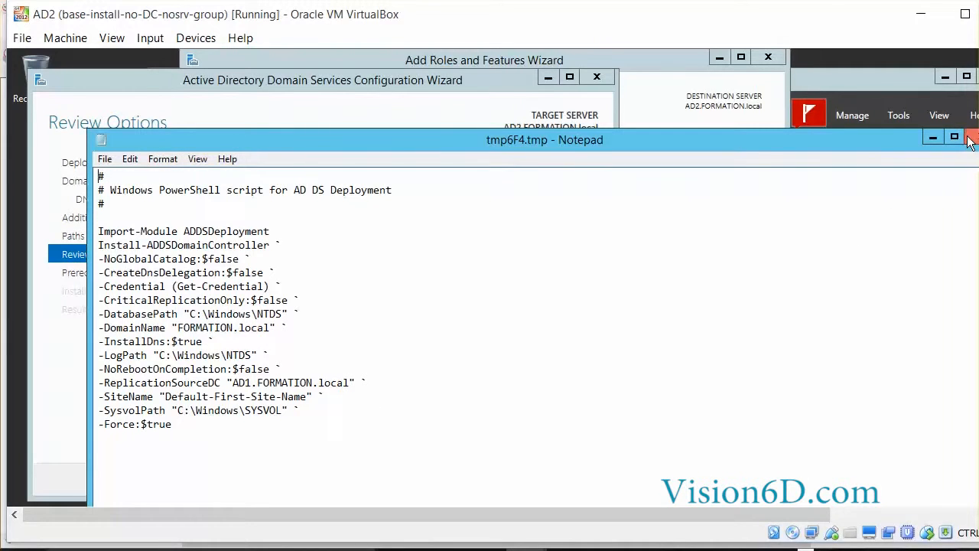
pyautogui.click(970, 137)
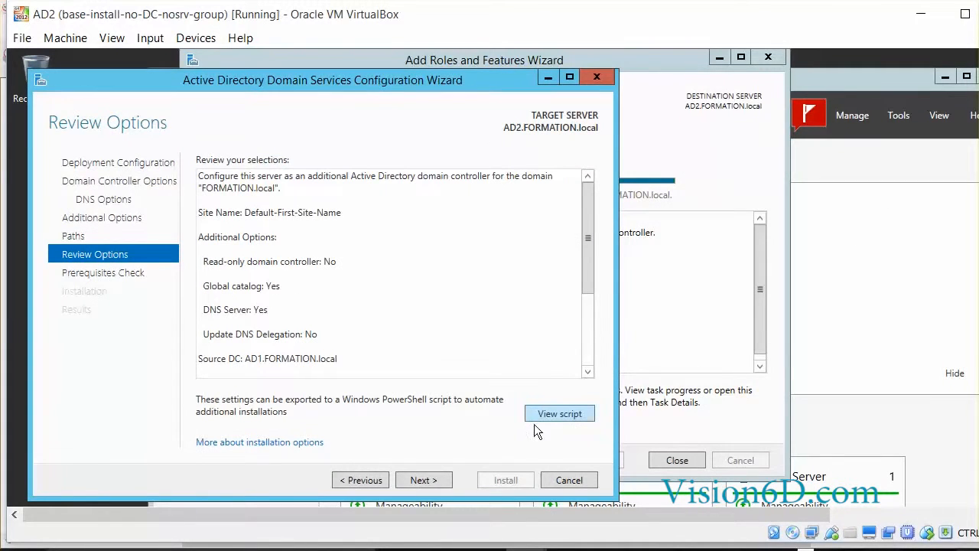
pyautogui.click(423, 480)
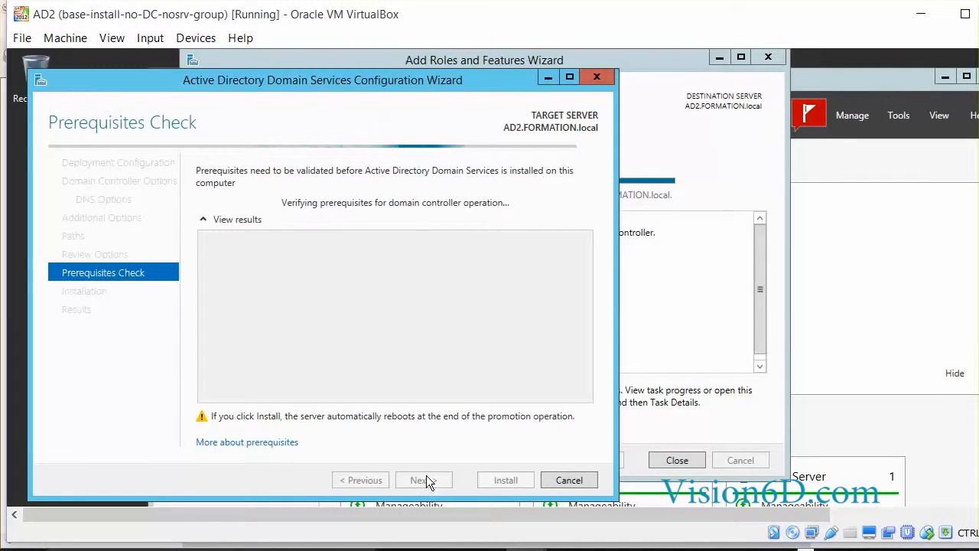
pyautogui.moveTo(343, 254)
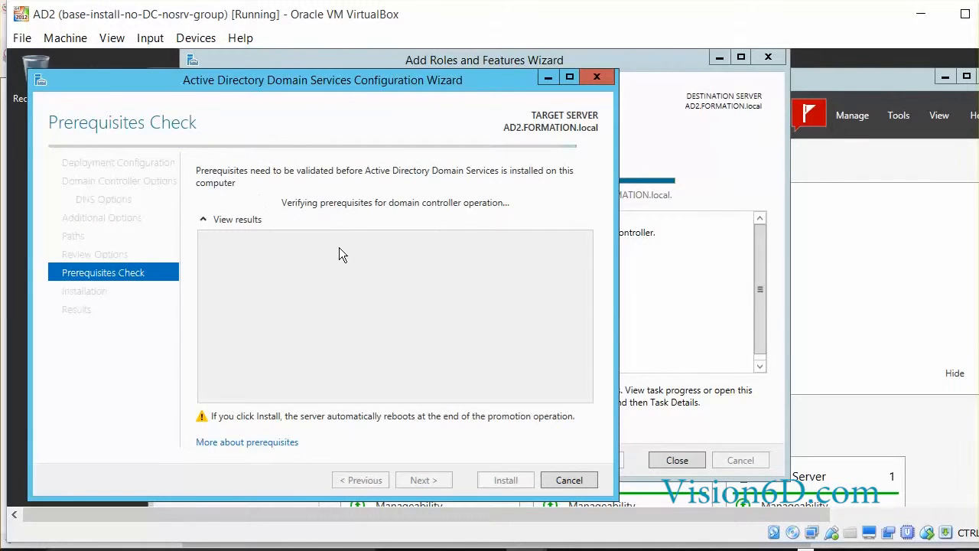
pyautogui.moveTo(458, 237)
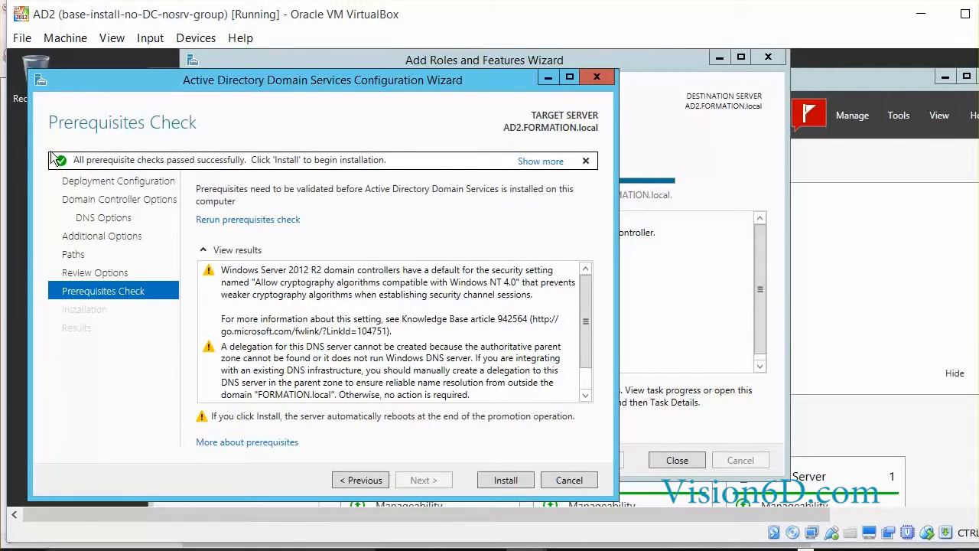
pyautogui.moveTo(125, 170)
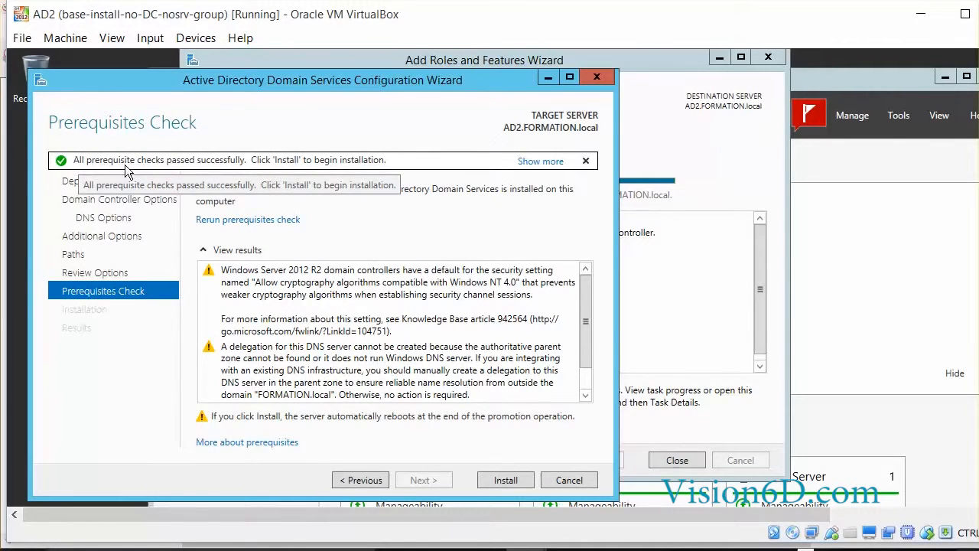
pyautogui.moveTo(258, 237)
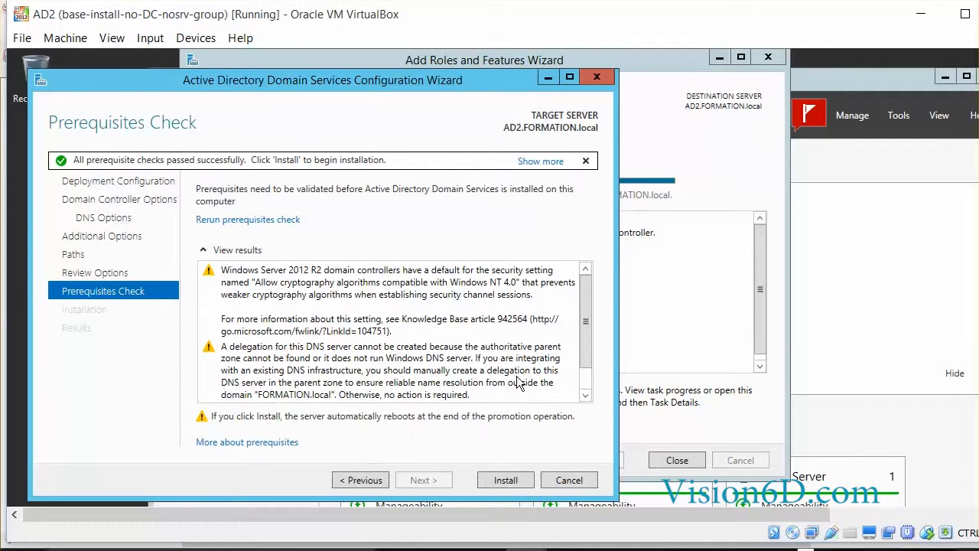
pyautogui.moveTo(508, 442)
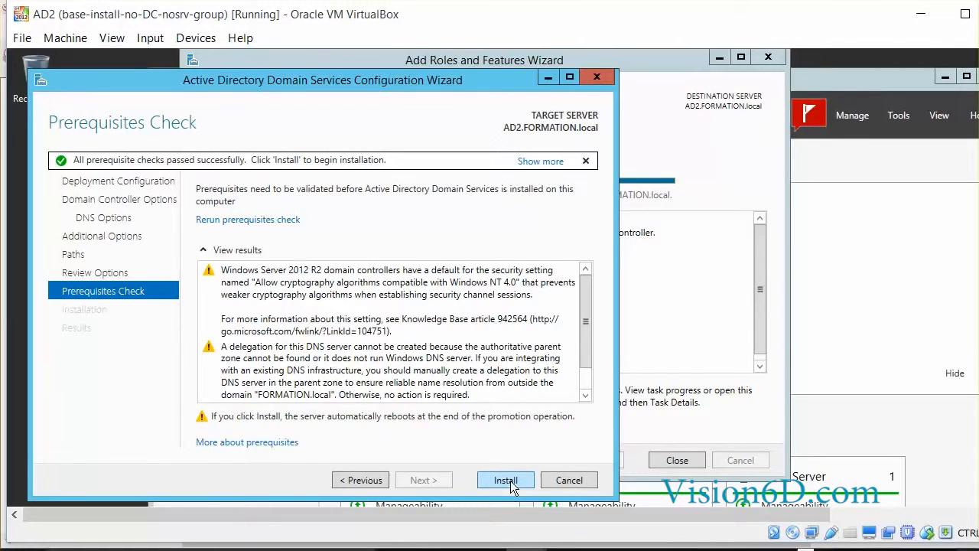
# Start installing the domain controller role once all prerequisite checks pass.
pyautogui.click(505, 481)
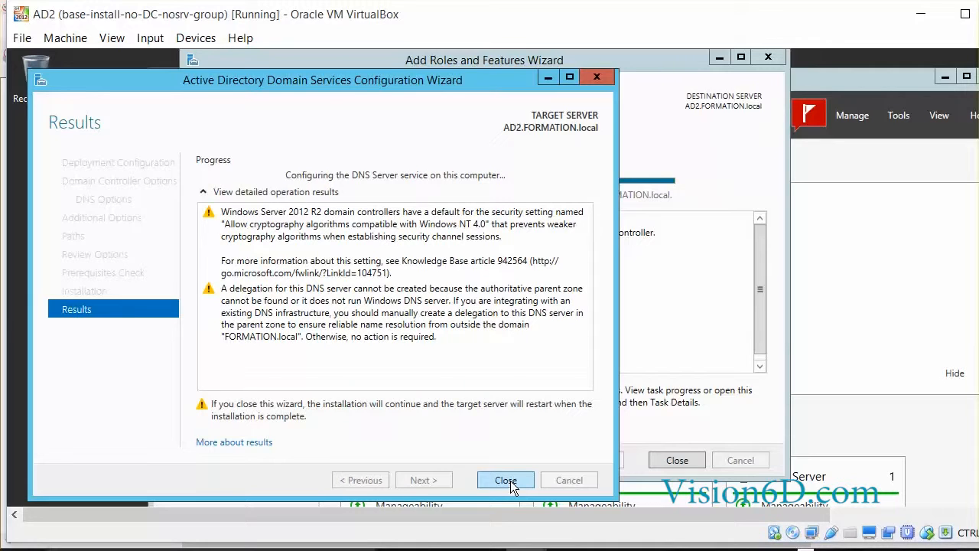
pyautogui.moveTo(521, 445)
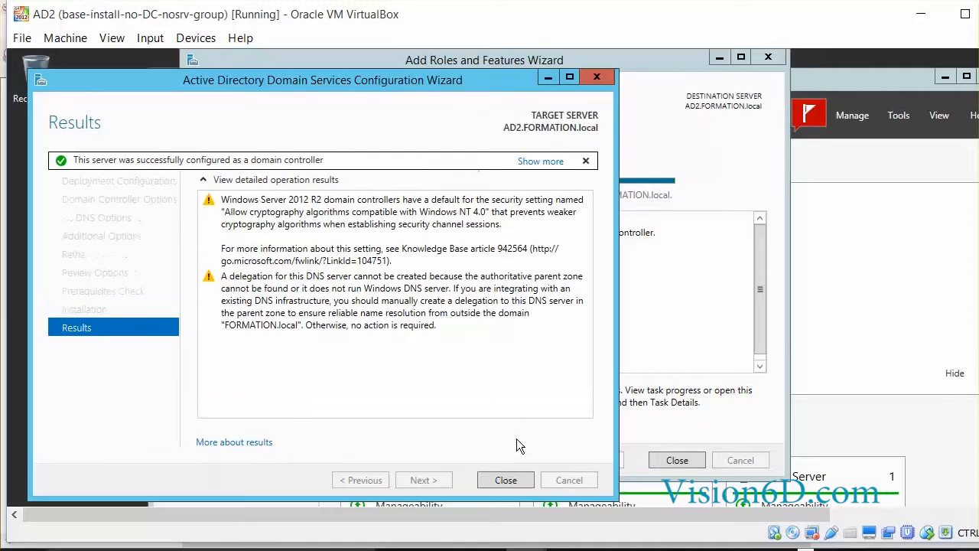
# Acknowledge the successful promotion and dismiss the sign-out notice so AD2 reboots.
pyautogui.click(505, 481)
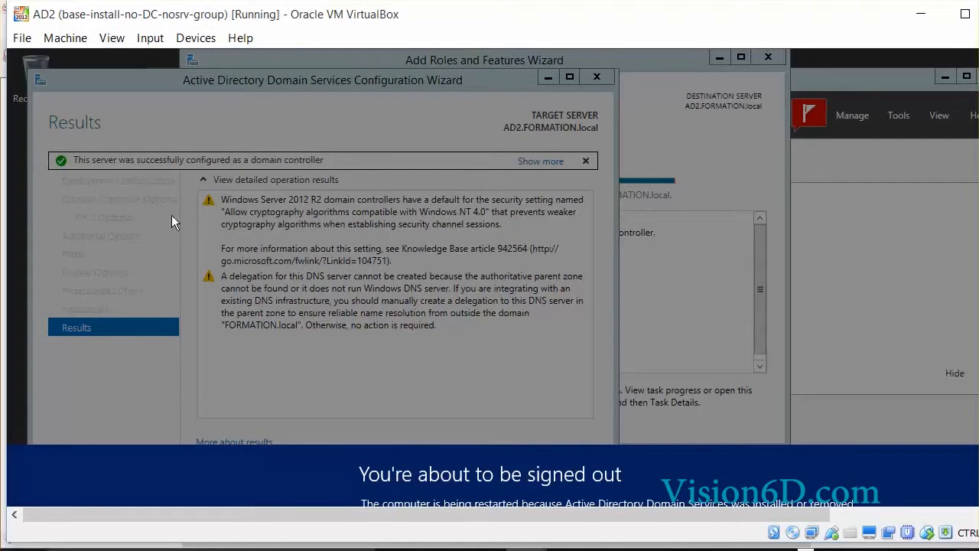
pyautogui.moveTo(288, 190)
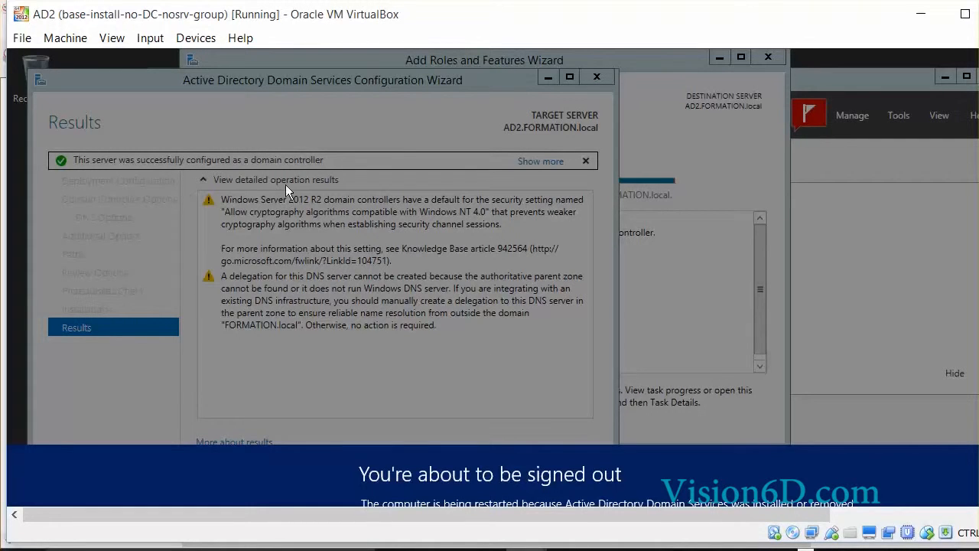
pyautogui.moveTo(943, 365)
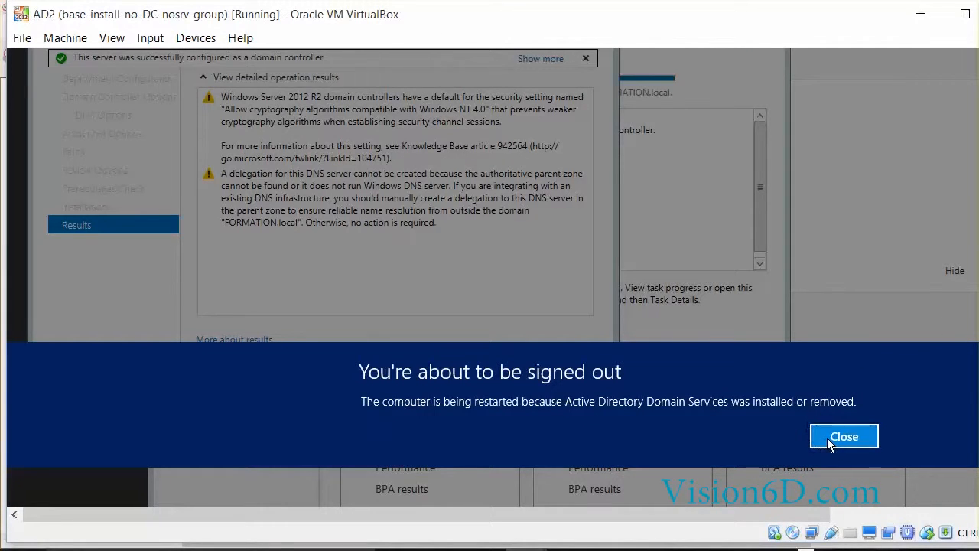
pyautogui.click(844, 436)
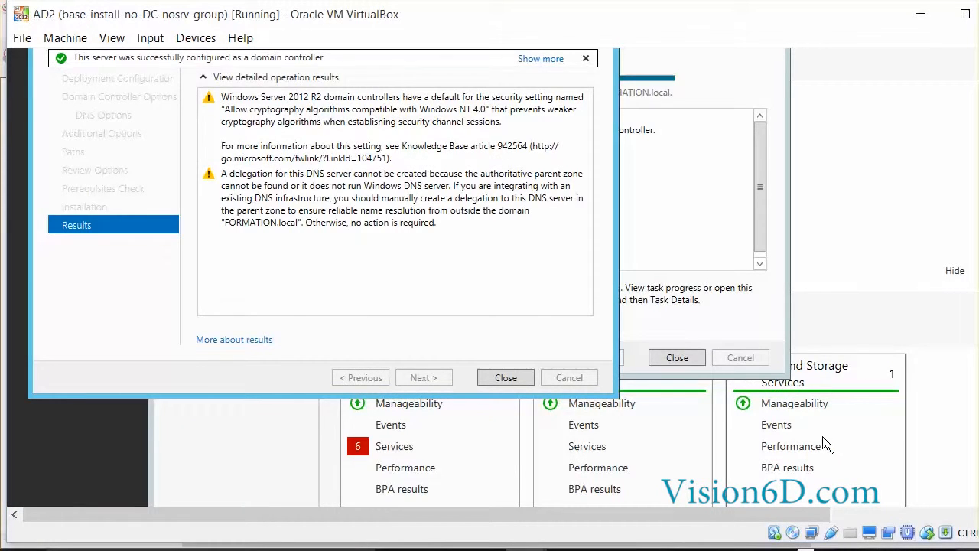
pyautogui.click(505, 376)
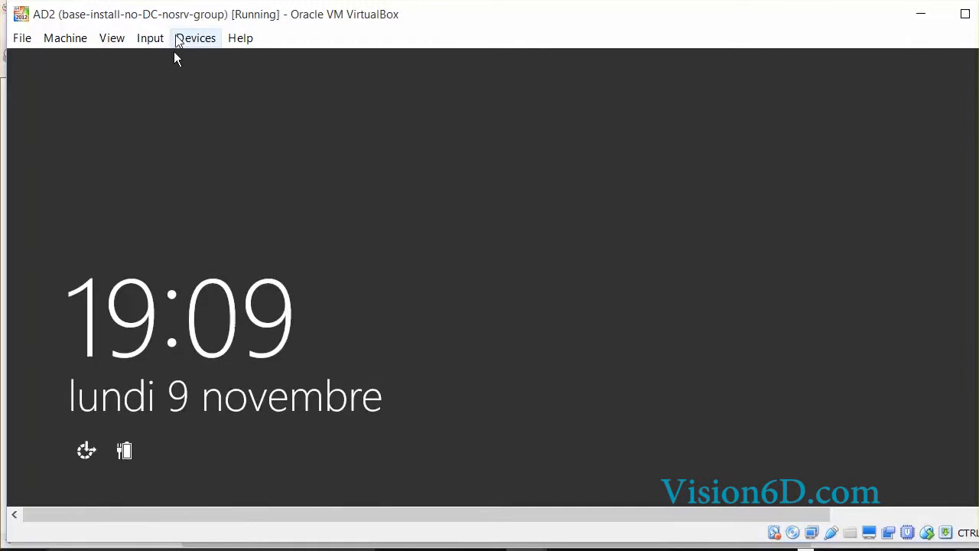
# Send Ctrl-Alt-Del to the AD2 virtual machine via the keyboard input menu.
pyautogui.click(150, 37)
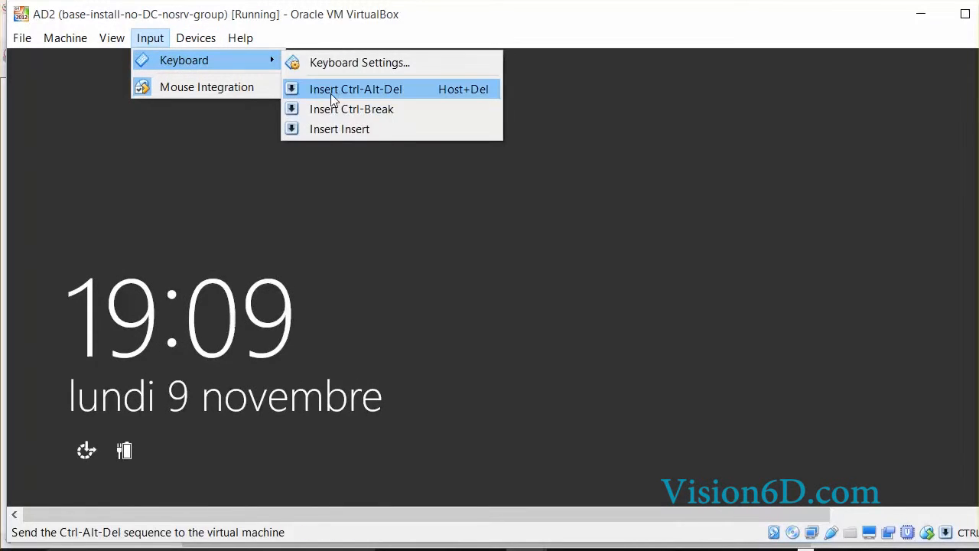
pyautogui.click(355, 89)
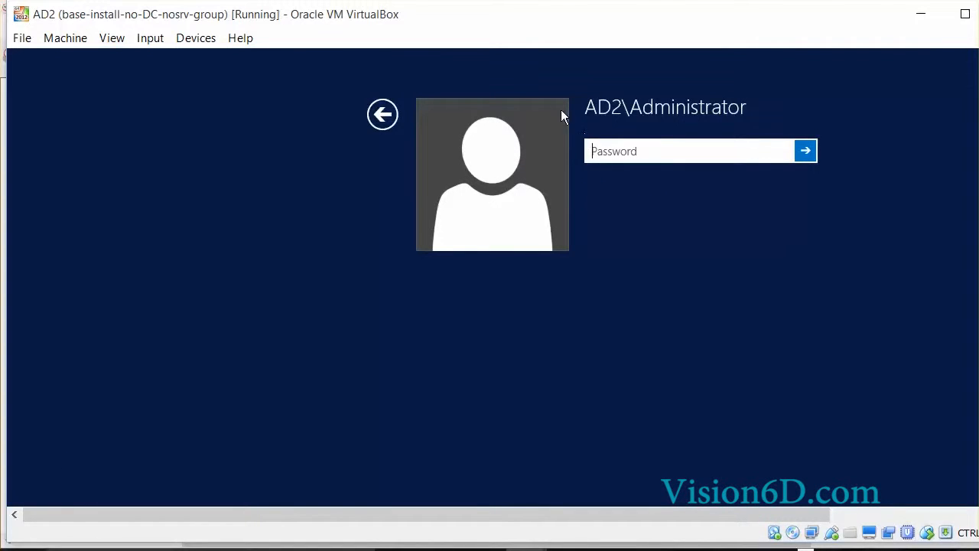
pyautogui.moveTo(589, 122)
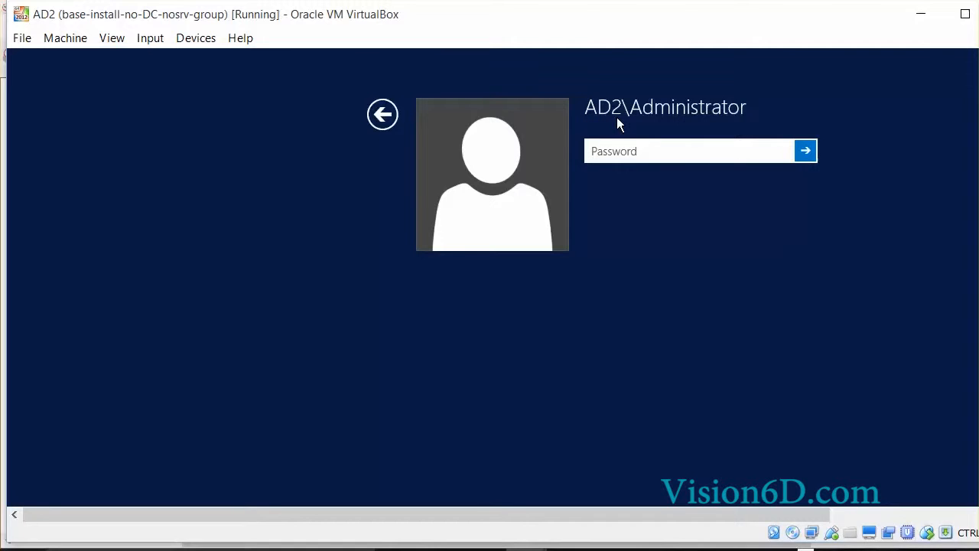
pyautogui.moveTo(630, 119)
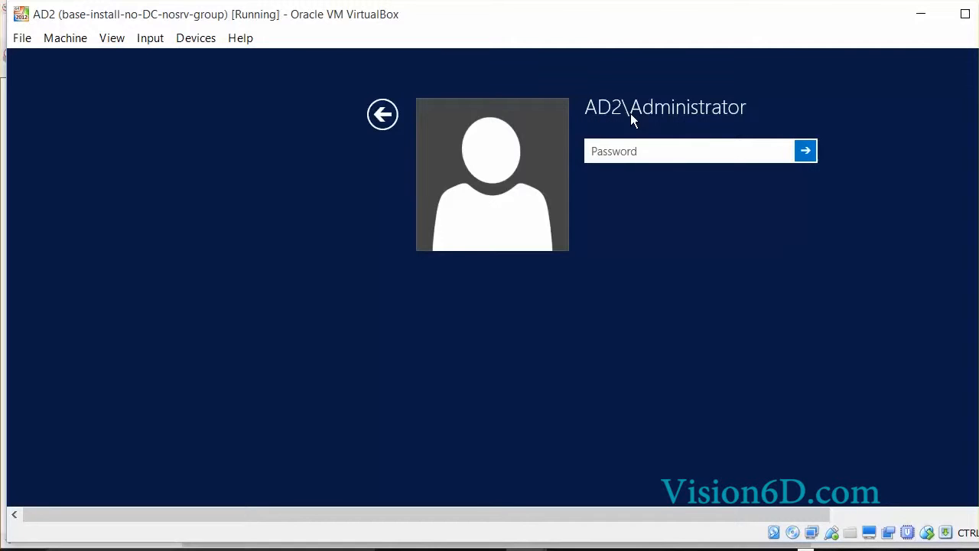
pyautogui.moveTo(673, 119)
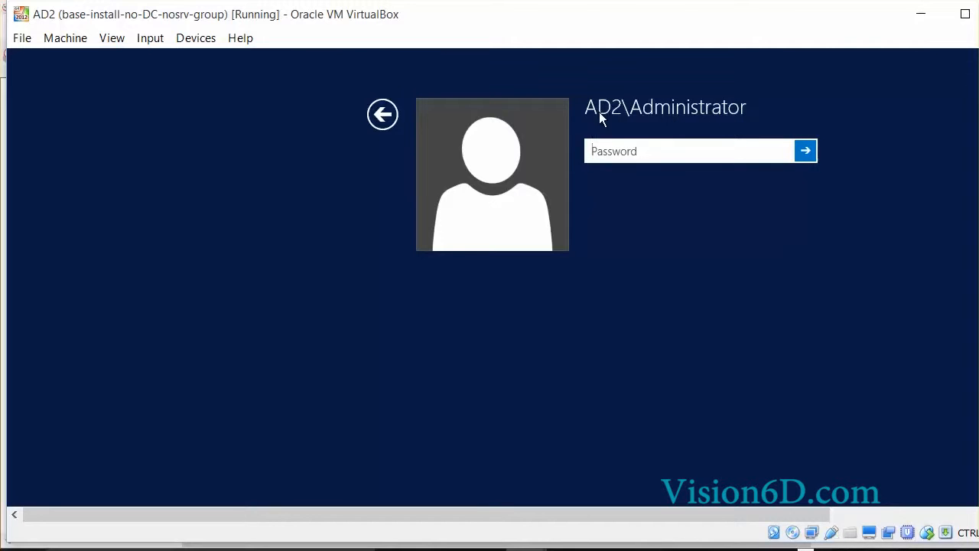
pyautogui.moveTo(615, 122)
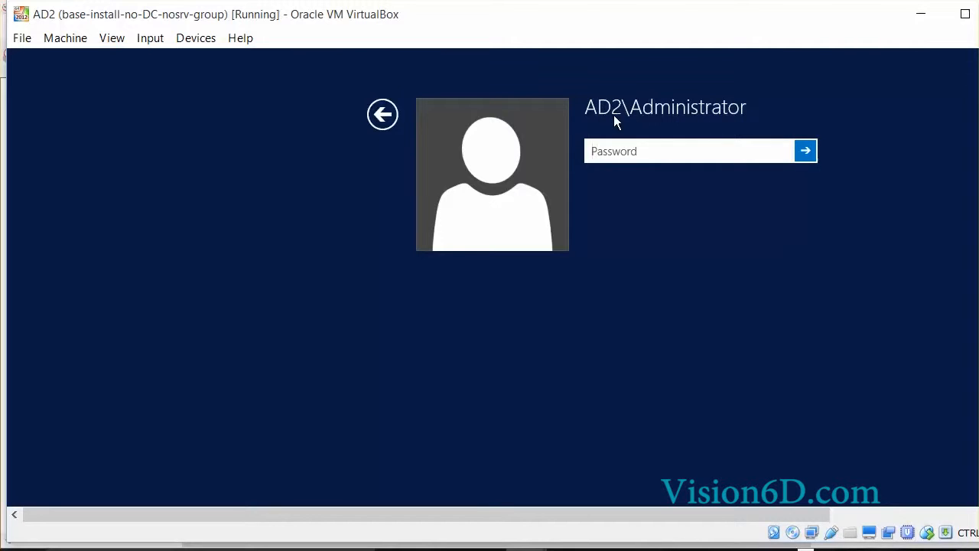
pyautogui.moveTo(382, 114)
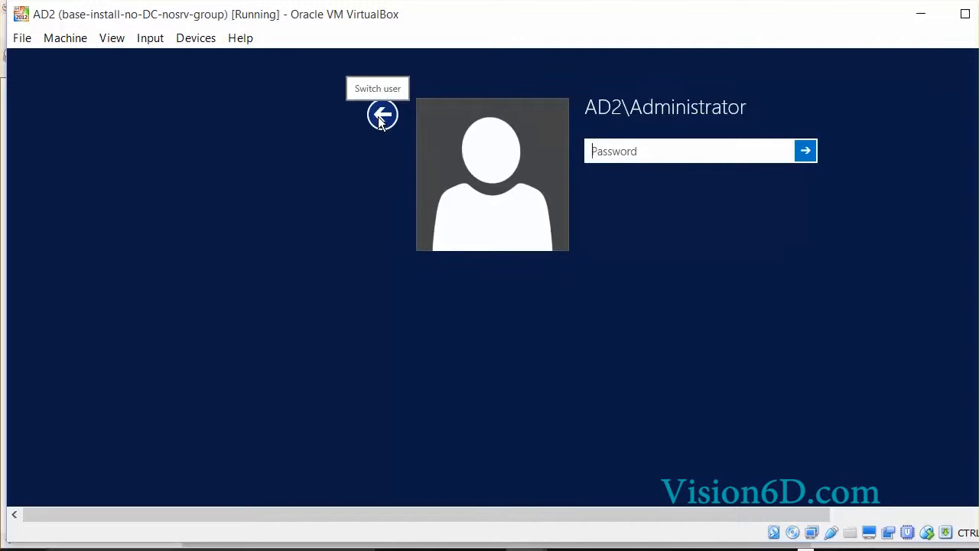
# Switch to Other user and sign in with the FORMATION domain credentials.
pyautogui.click(377, 87)
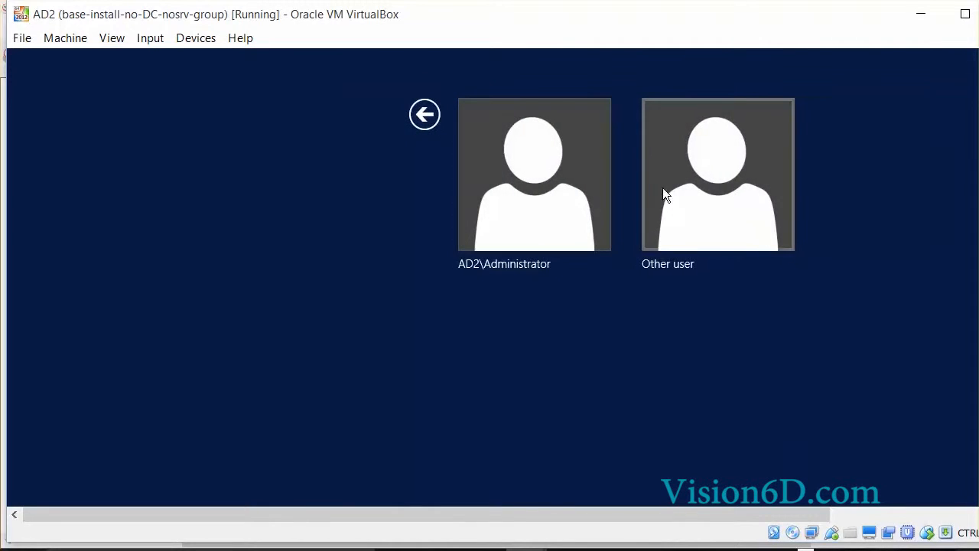
pyautogui.click(718, 174)
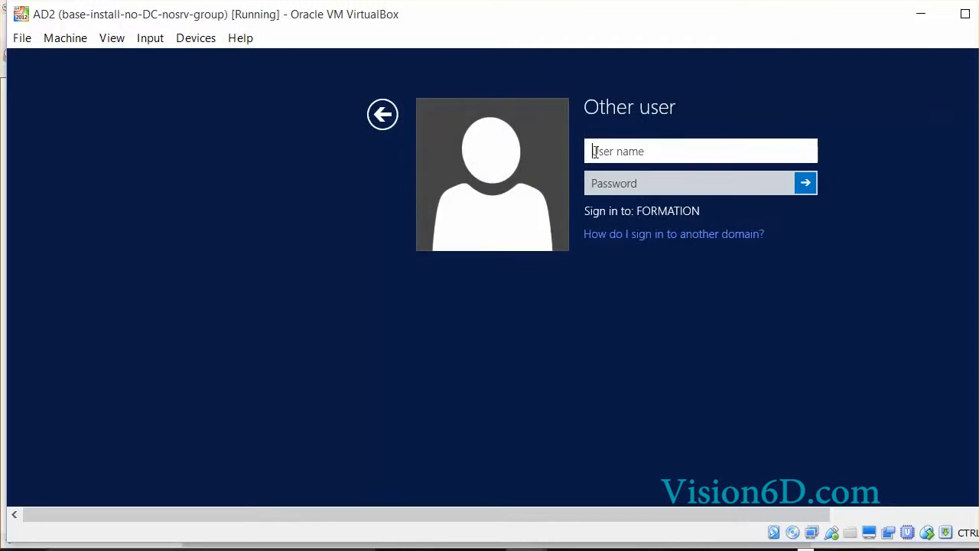
pyautogui.moveTo(641, 202)
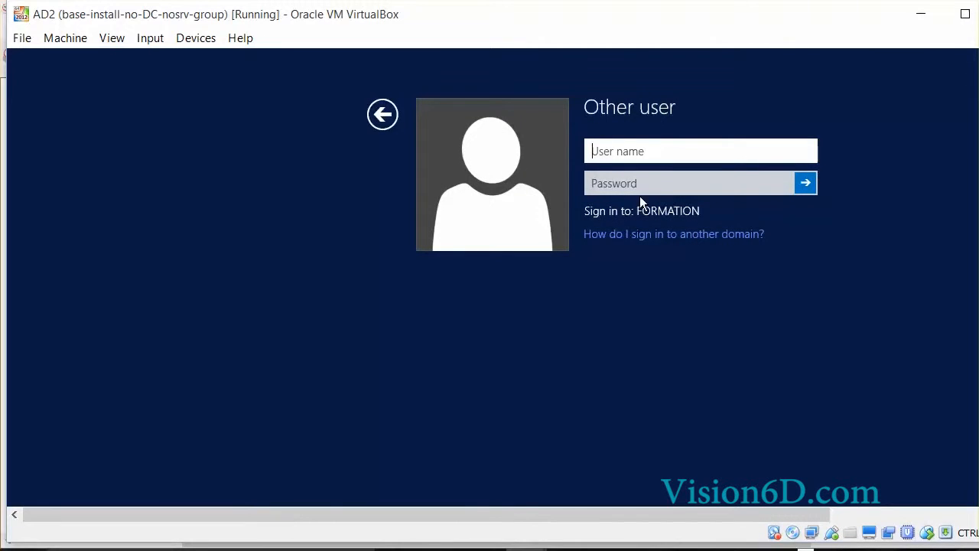
pyautogui.moveTo(672, 217)
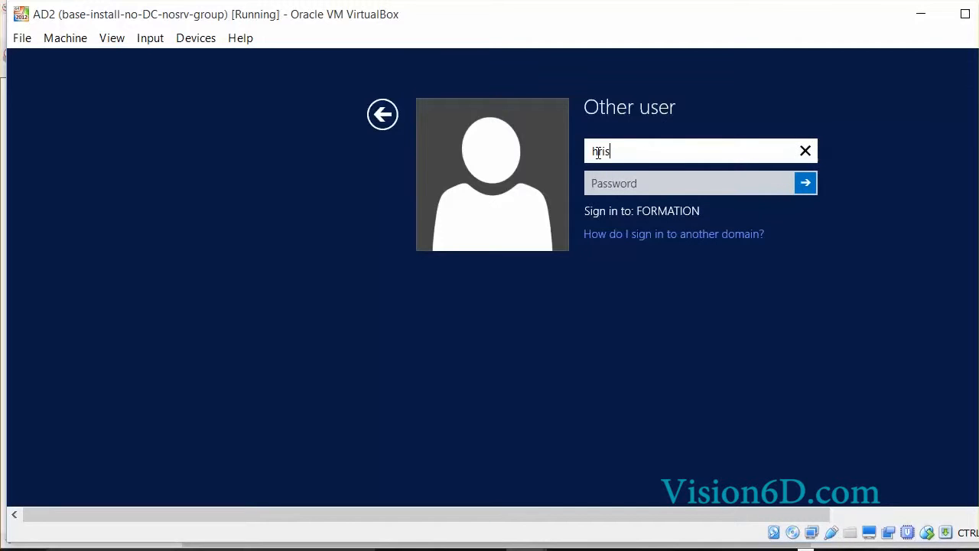
pyautogui.click(805, 184)
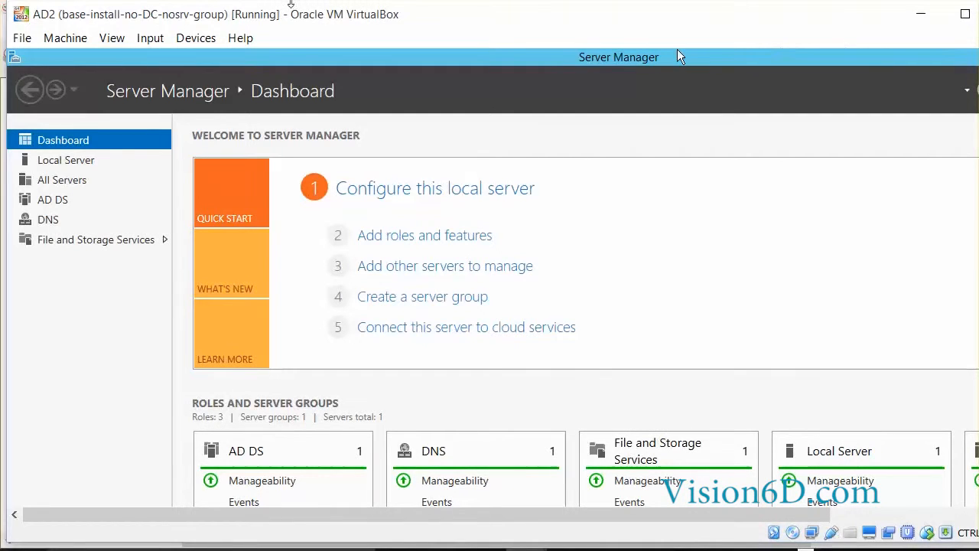
pyautogui.moveTo(52, 199)
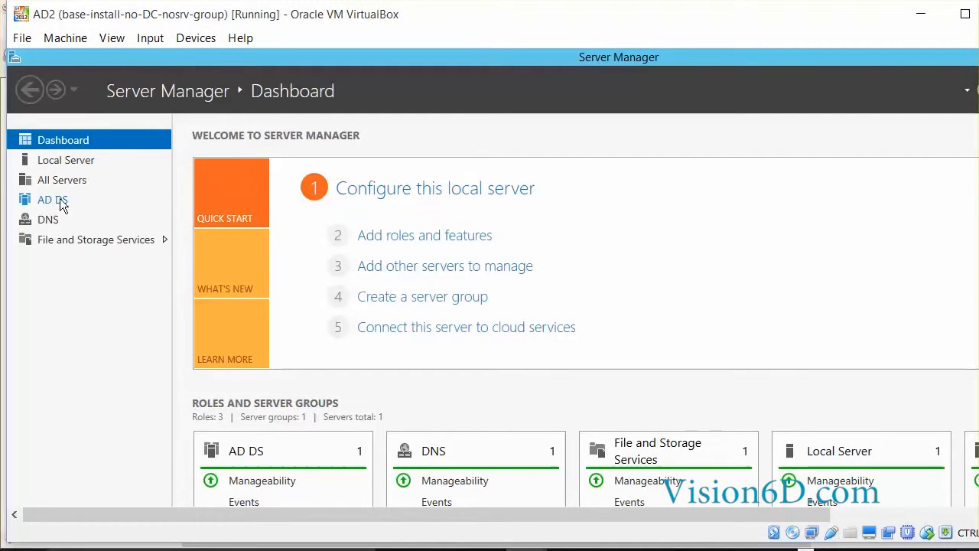
pyautogui.moveTo(49, 220)
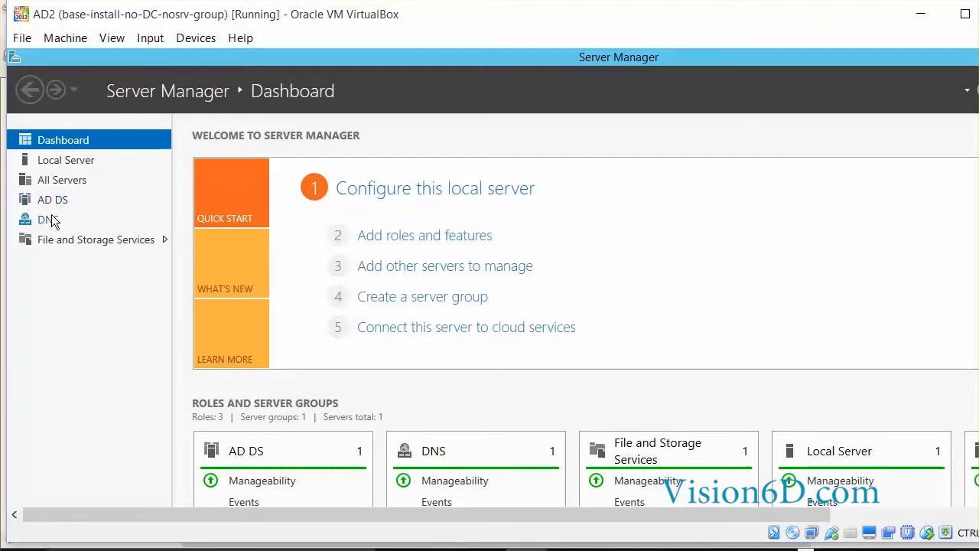
pyautogui.moveTo(47, 220)
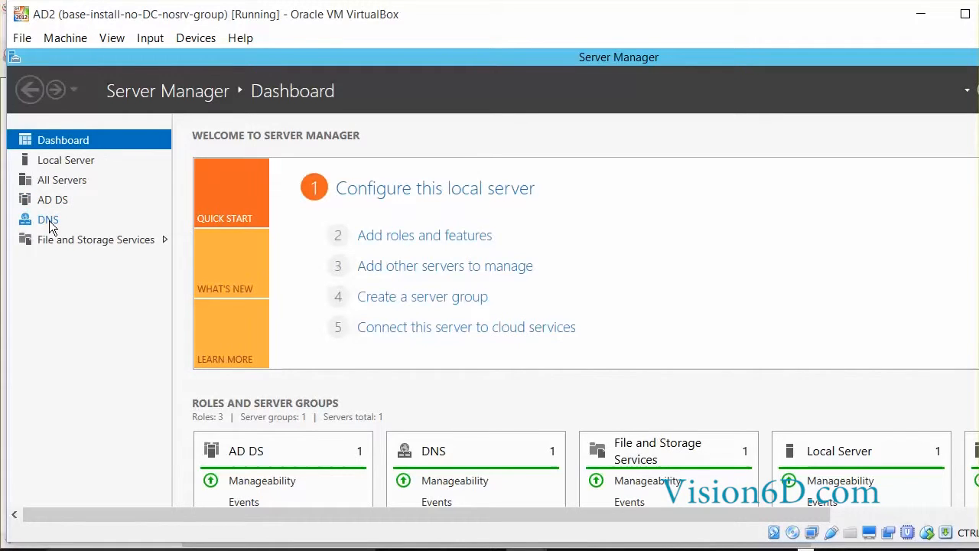
pyautogui.moveTo(82, 252)
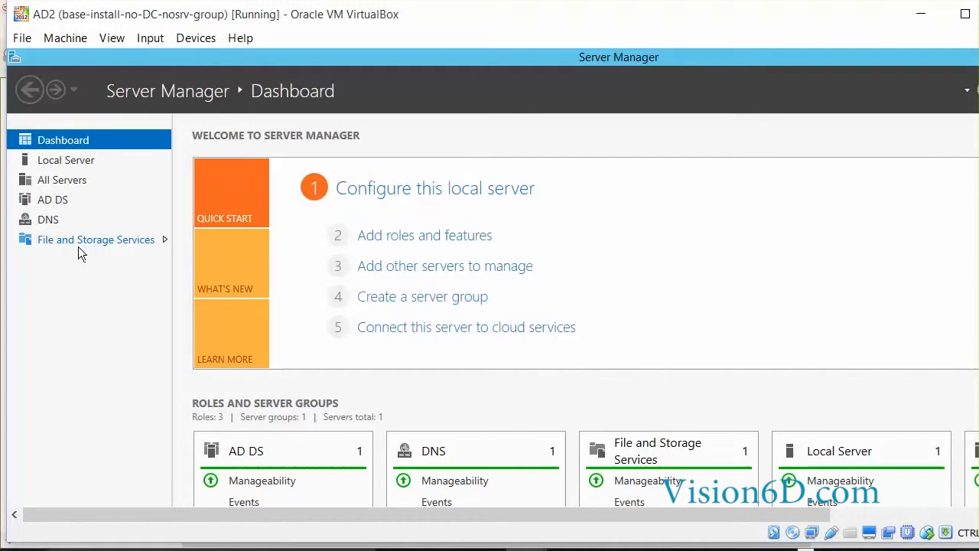
pyautogui.moveTo(131, 254)
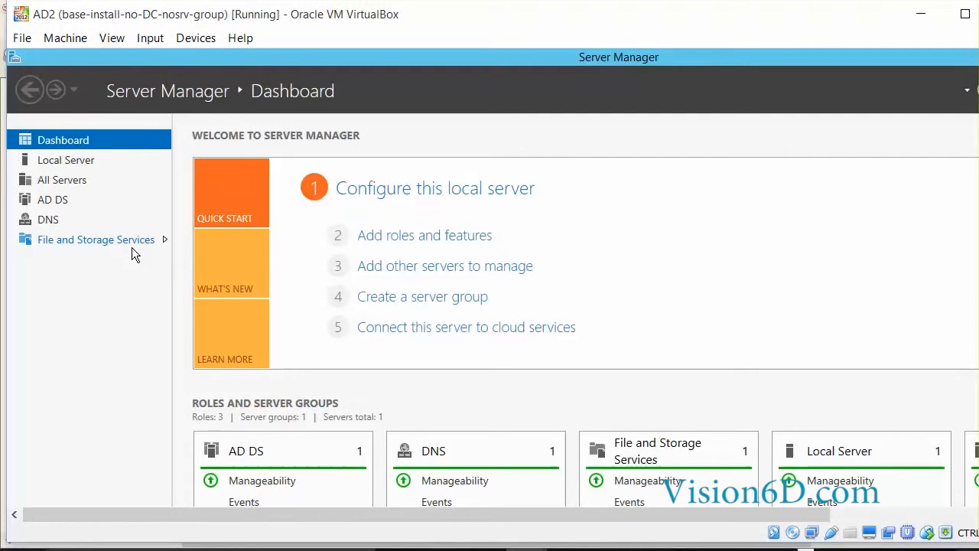
# Show Local Server properties confirming AD2 is in FORMATION.local at 192.168.1.11.
pyautogui.click(65, 160)
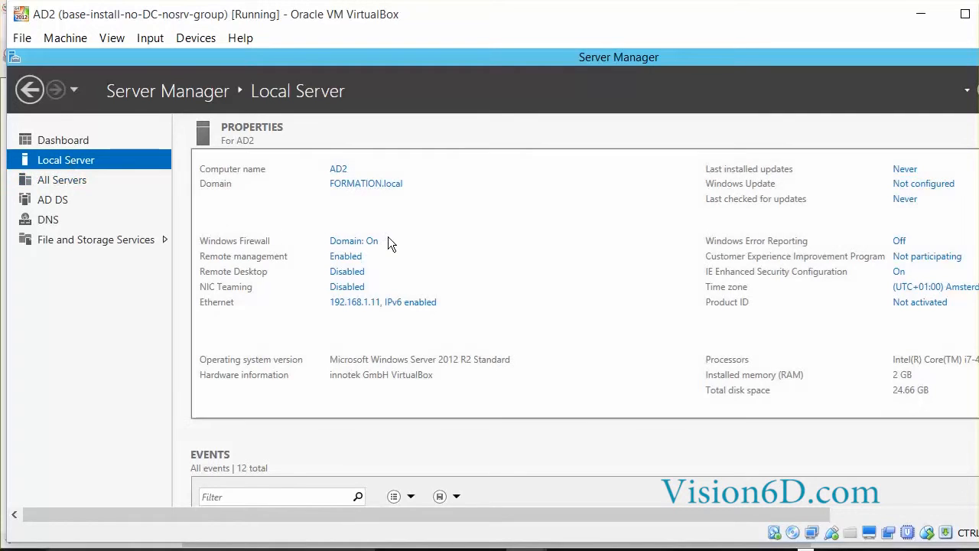
pyautogui.moveTo(350, 174)
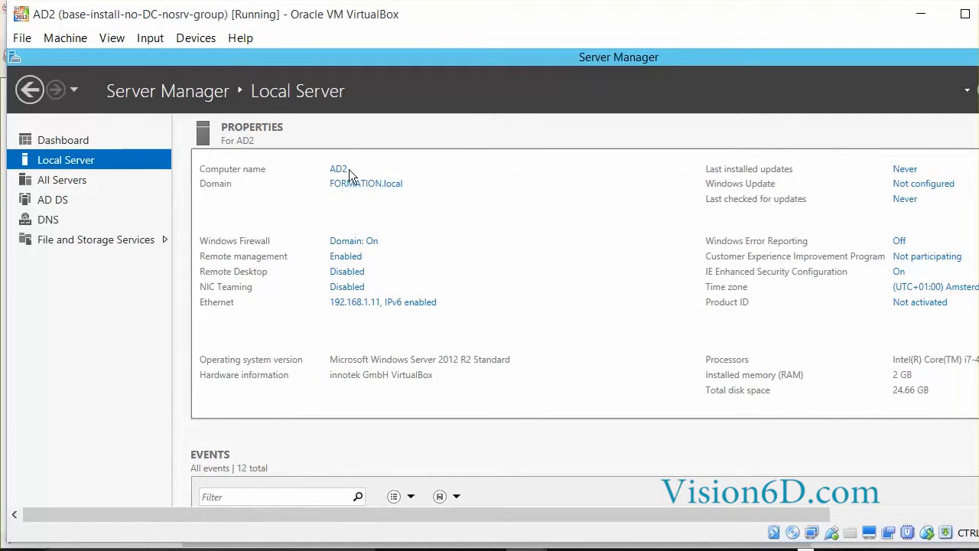
pyautogui.moveTo(342, 177)
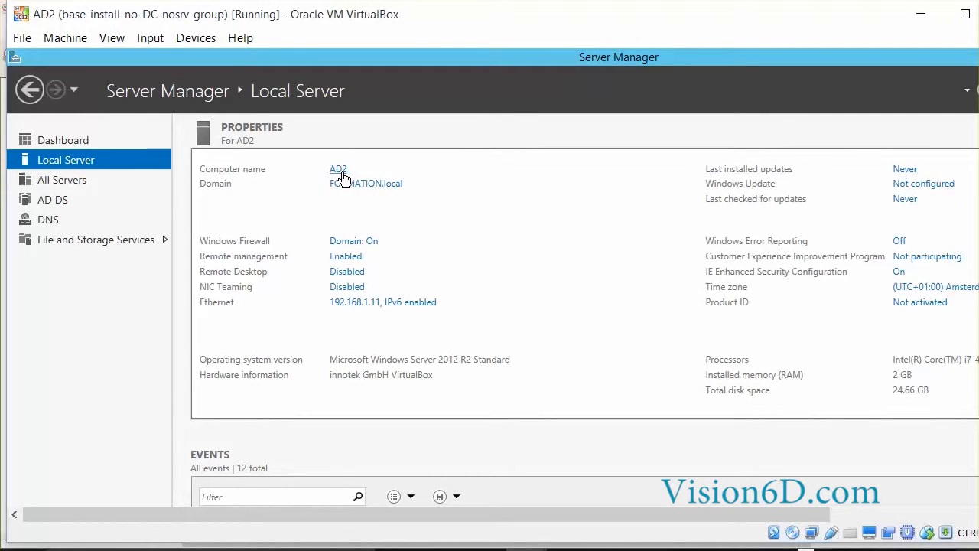
pyautogui.moveTo(366, 183)
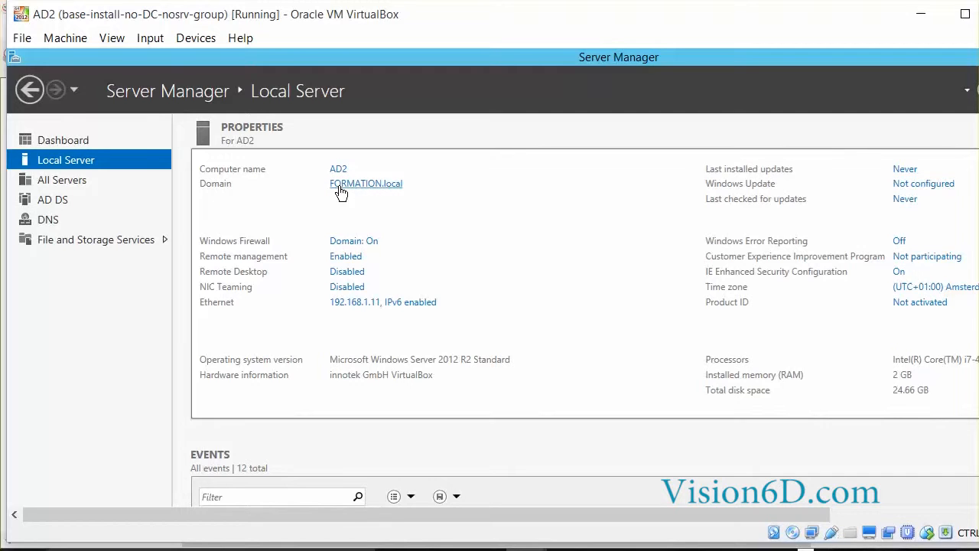
pyautogui.moveTo(404, 192)
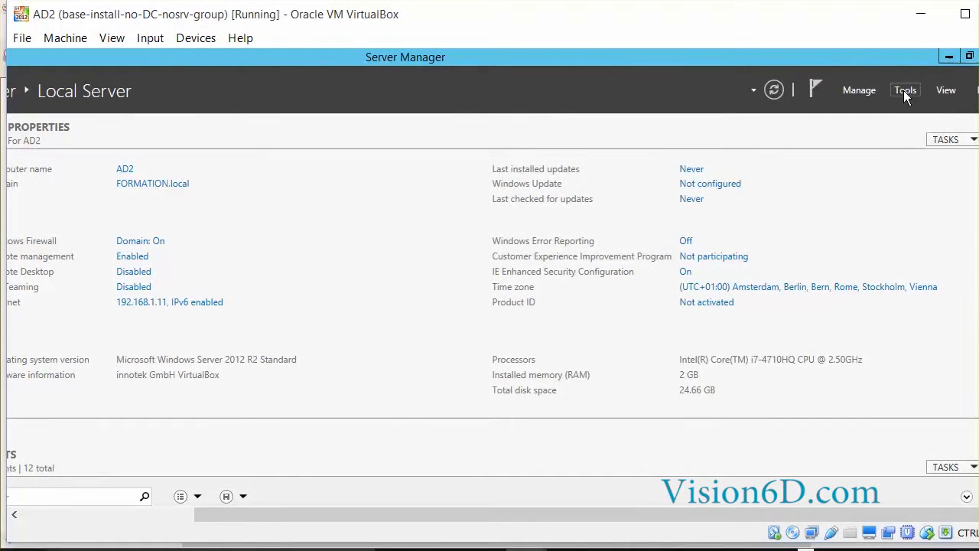
# Launch Active Directory Sites and Services and expand Default-First-Site-Name's Servers showing AD1 and AD2.
pyautogui.click(906, 89)
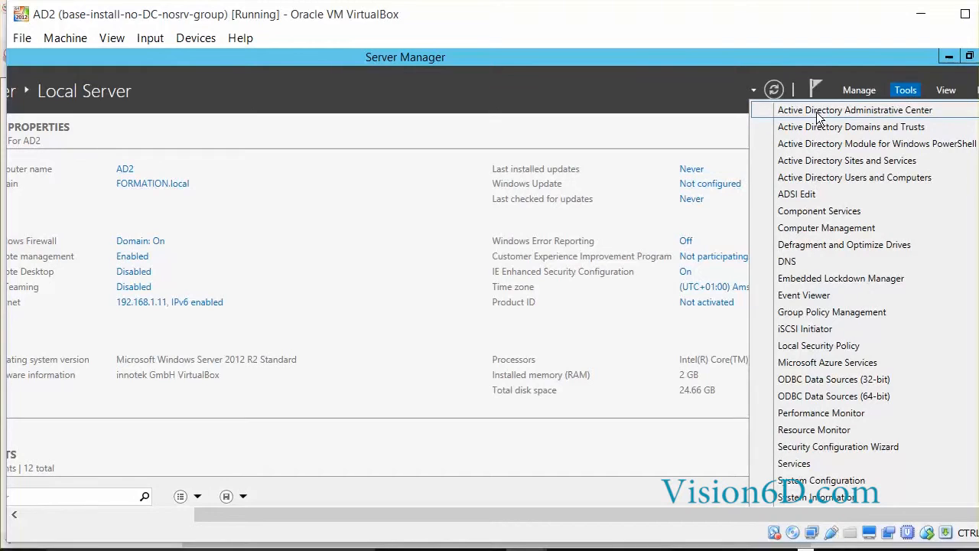
pyautogui.moveTo(854, 178)
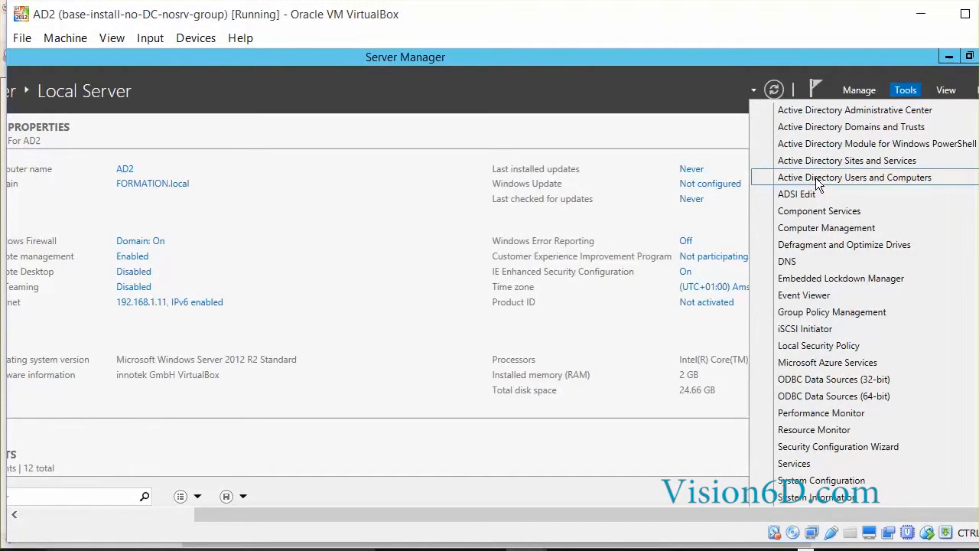
pyautogui.moveTo(817, 165)
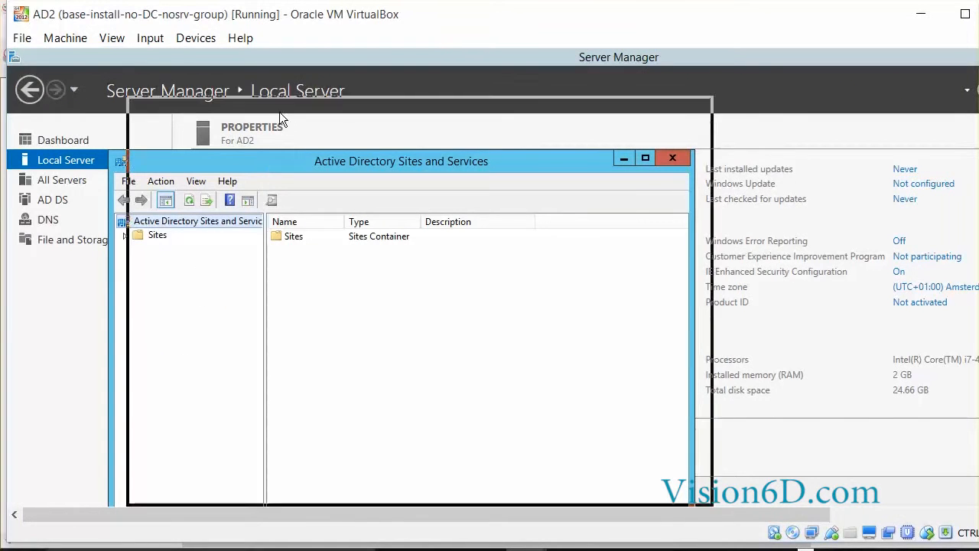
pyautogui.moveTo(401, 161); pyautogui.dragTo(421, 76)
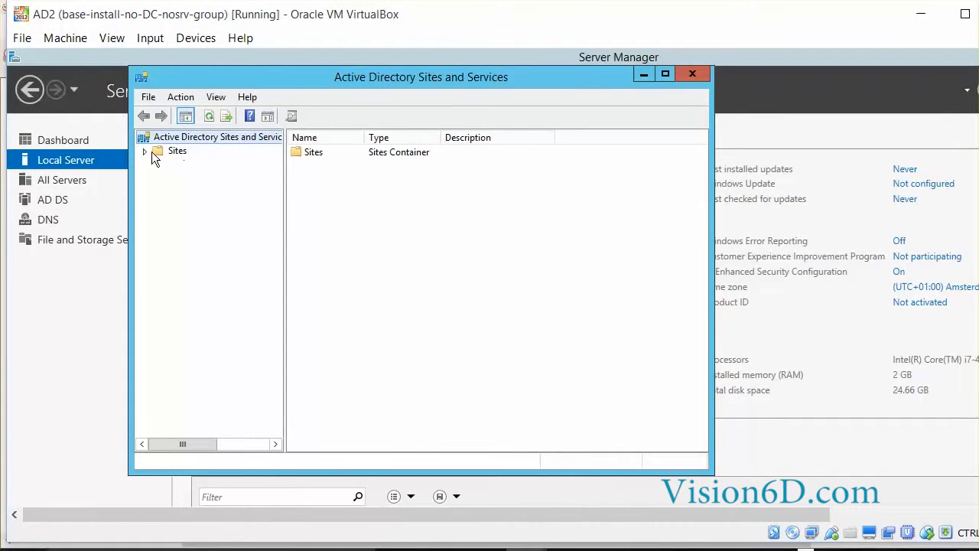
pyautogui.click(144, 151)
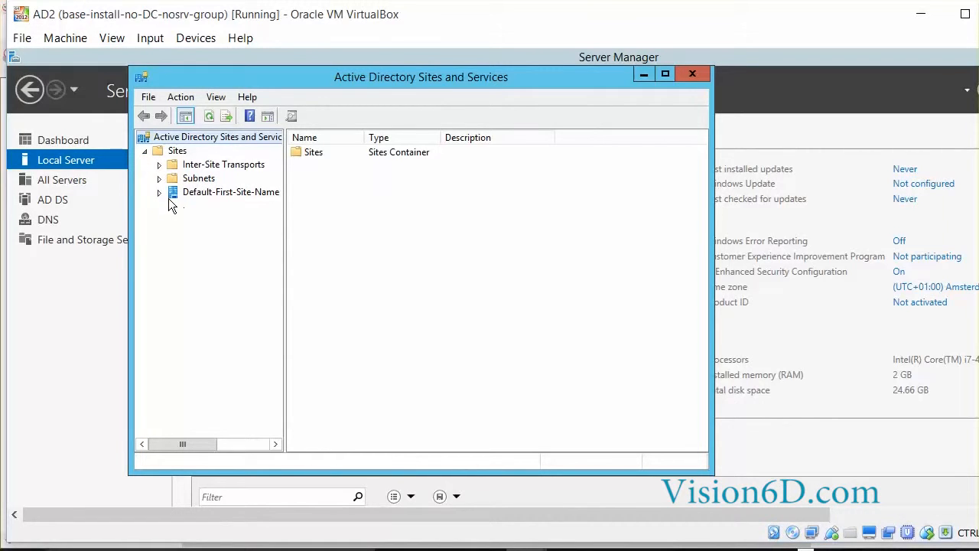
pyautogui.click(159, 193)
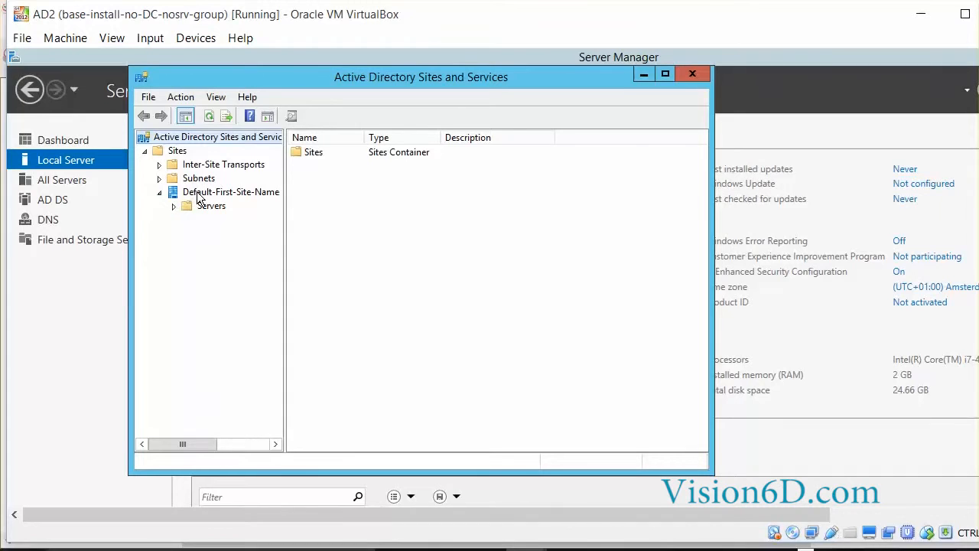
pyautogui.click(231, 192)
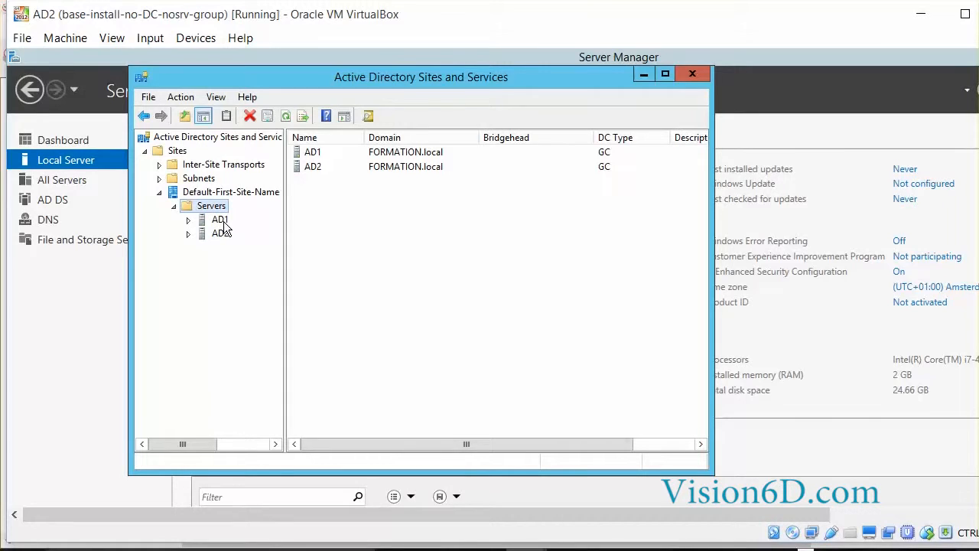
pyautogui.moveTo(220, 243)
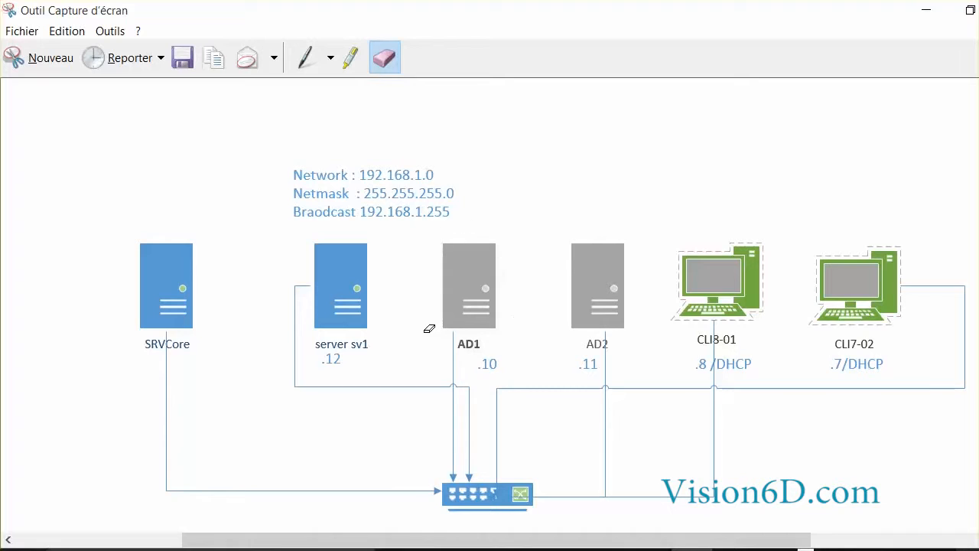
pyautogui.moveTo(489, 255)
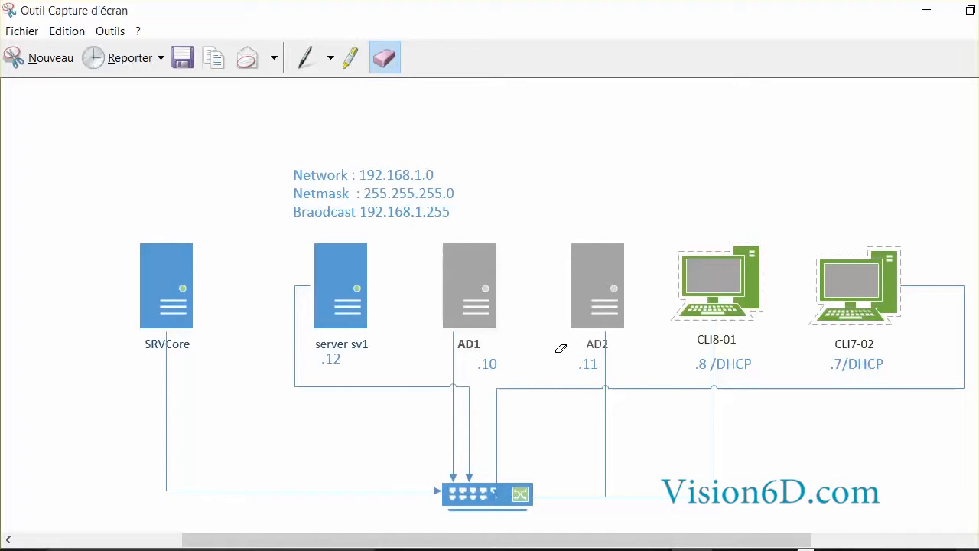
pyautogui.moveTo(551, 316)
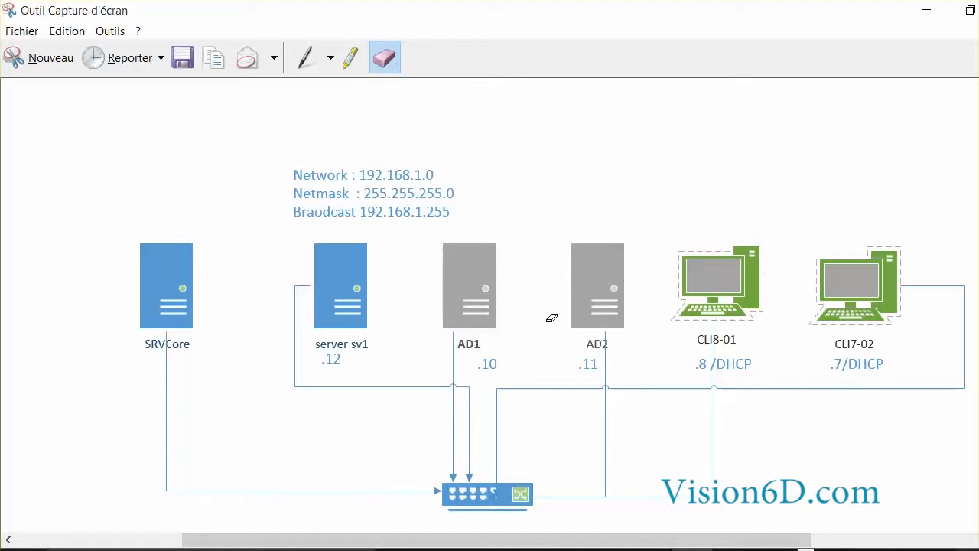
pyautogui.moveTo(612, 401)
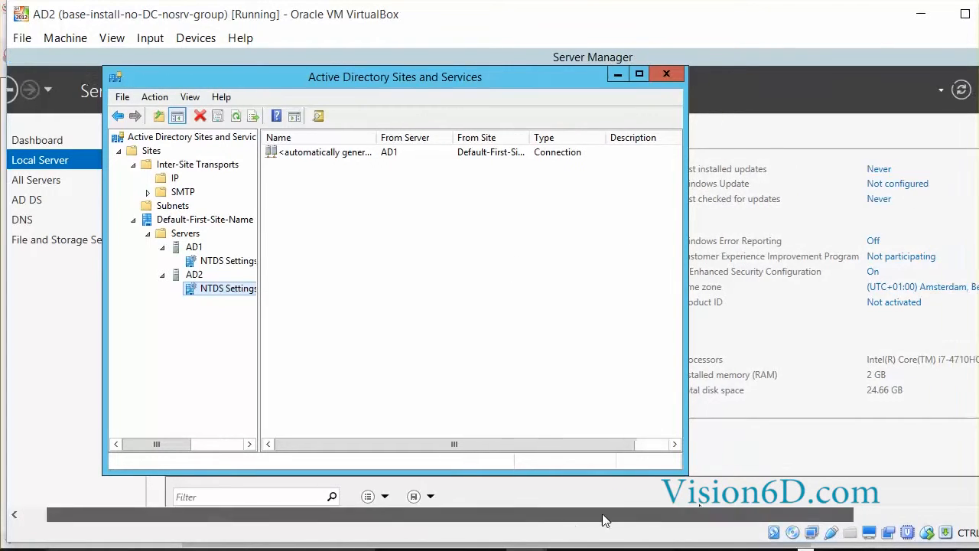
# Launch Active Directory Users and Computers and list FORMATION.local's domain controllers AD1 and AD2.
pyautogui.moveTo(394, 76); pyautogui.dragTo(248, 77)
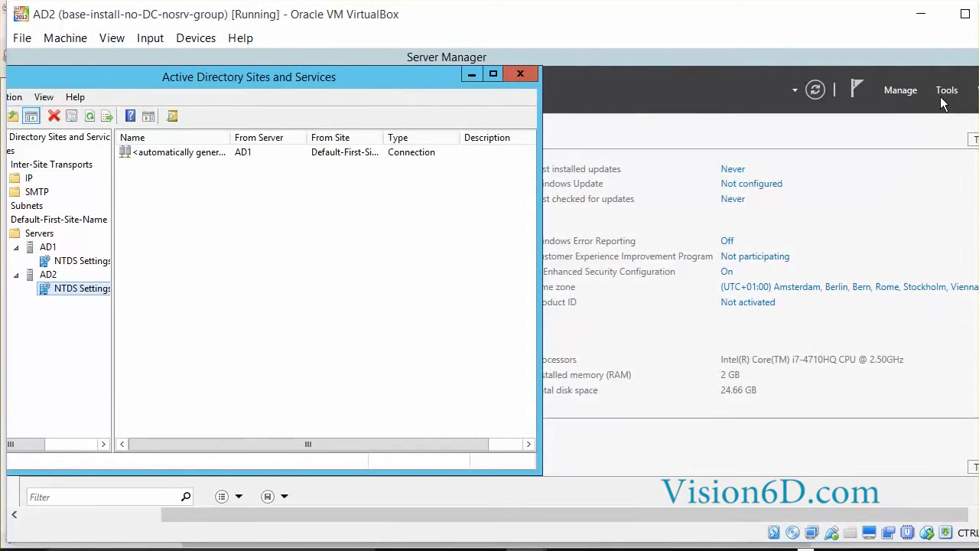
pyautogui.click(948, 90)
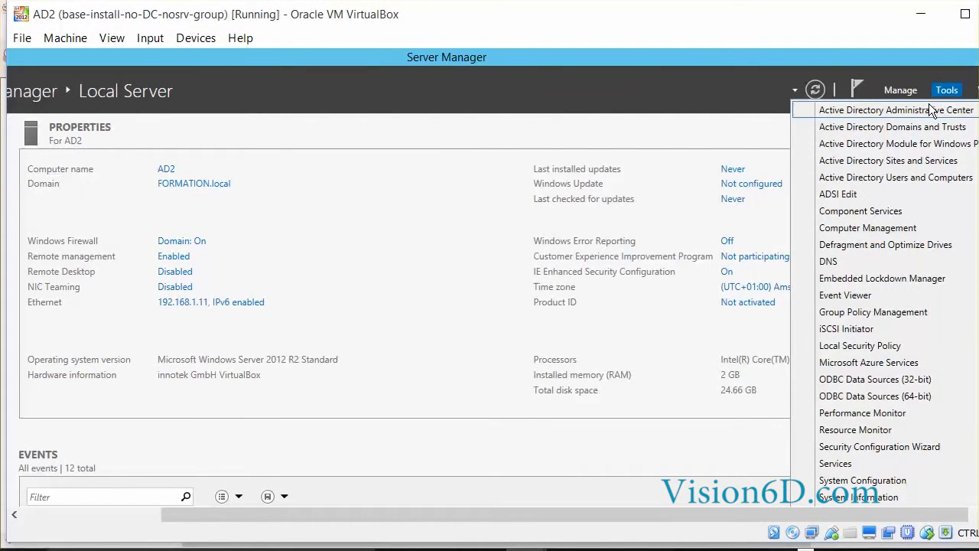
pyautogui.moveTo(849, 178)
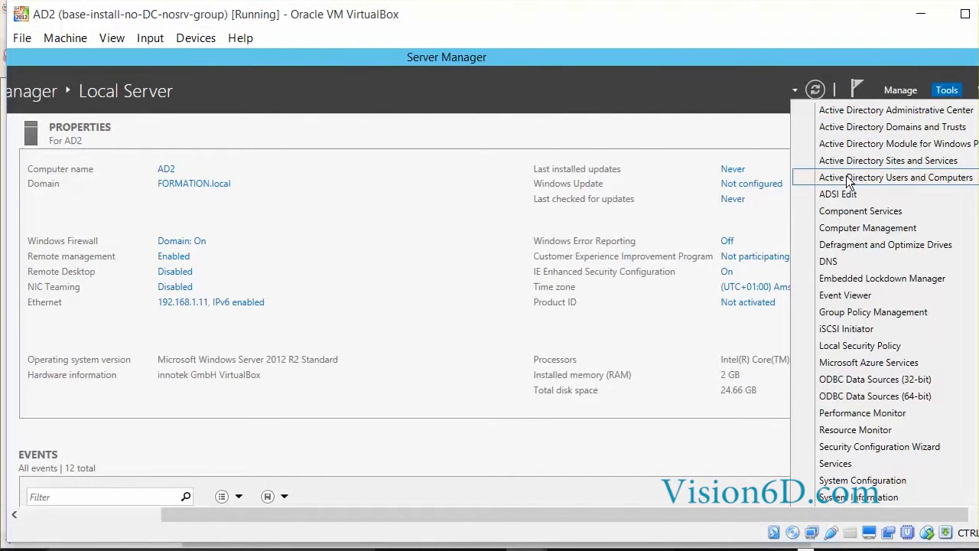
pyautogui.moveTo(886, 184)
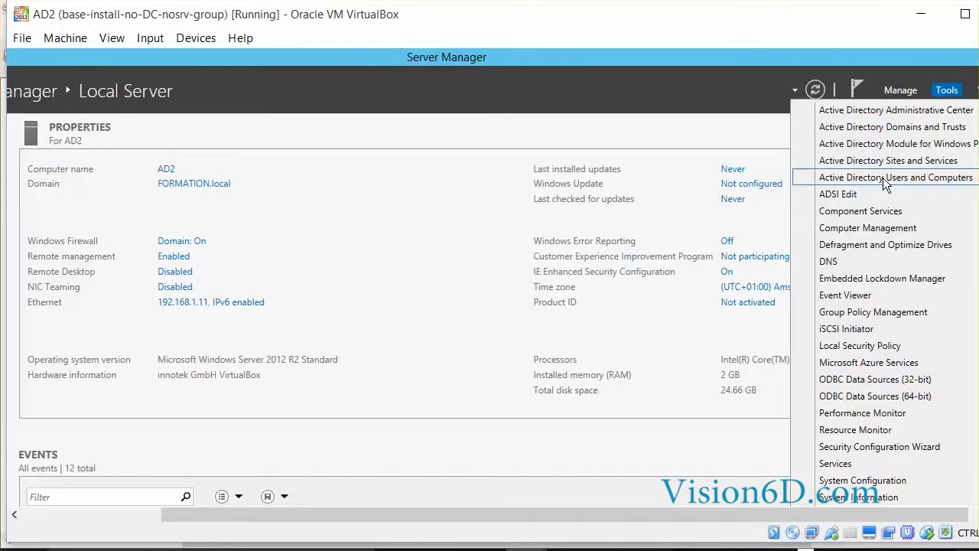
pyautogui.click(895, 177)
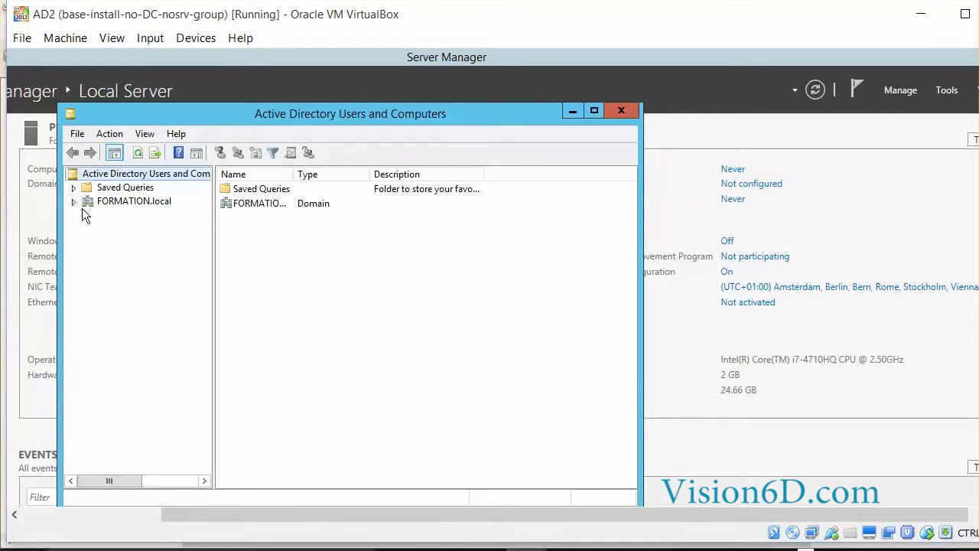
pyautogui.click(73, 201)
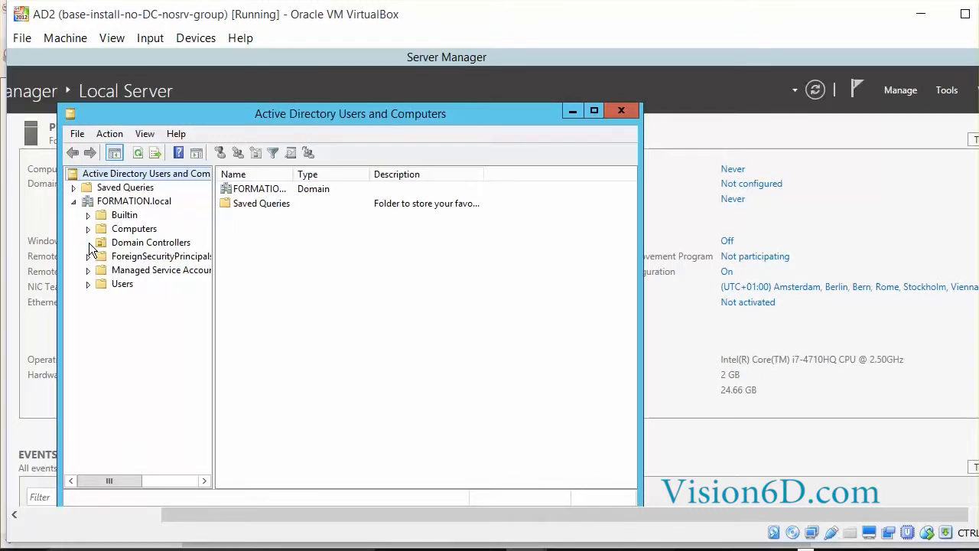
pyautogui.click(150, 242)
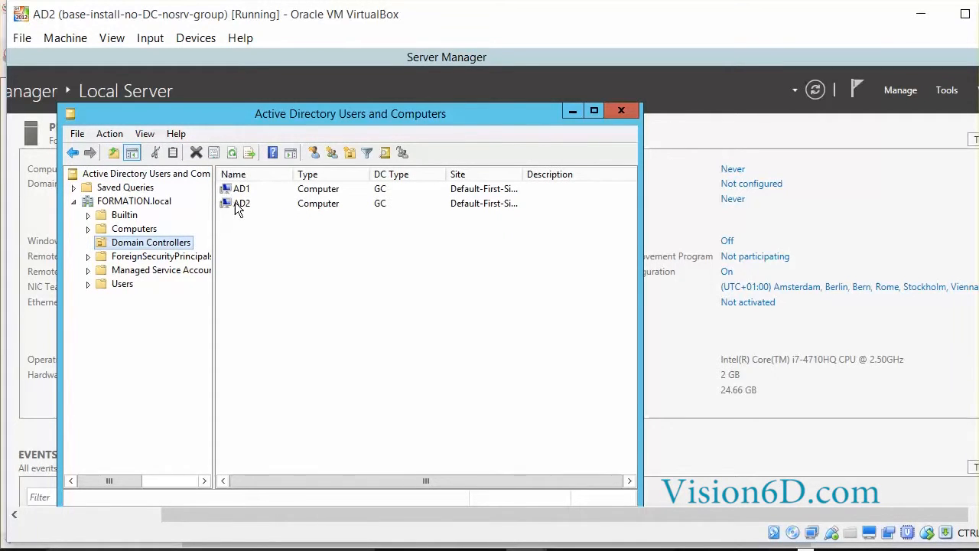
pyautogui.moveTo(236, 259)
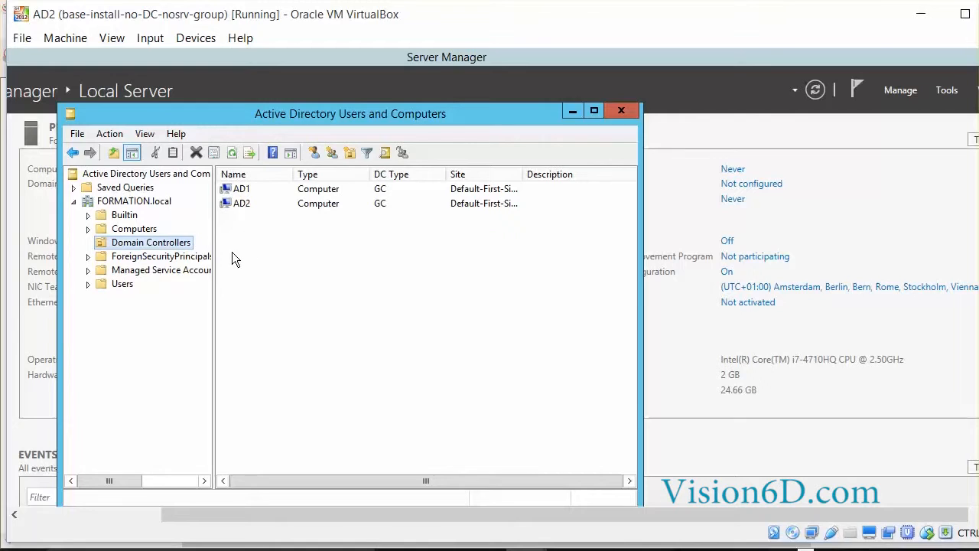
pyautogui.moveTo(95, 289)
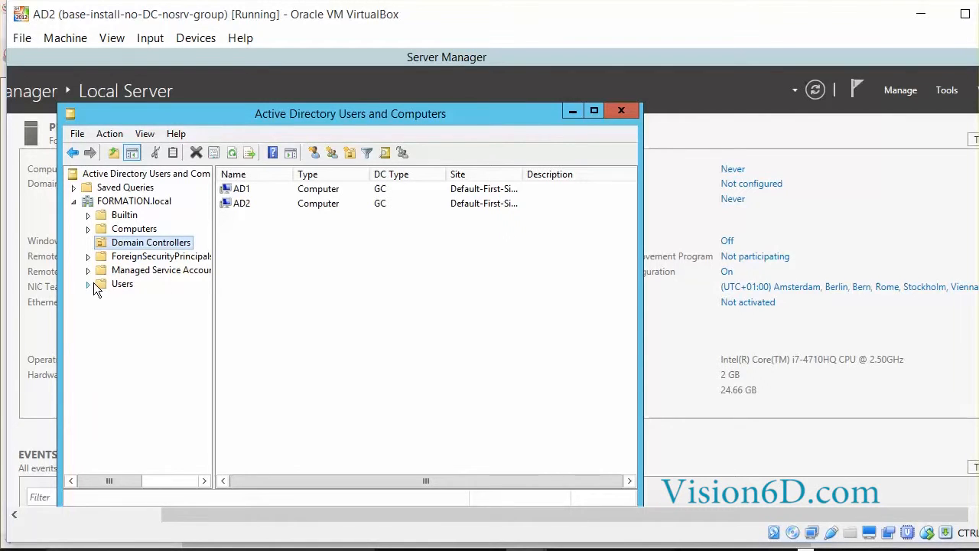
pyautogui.moveTo(119, 289)
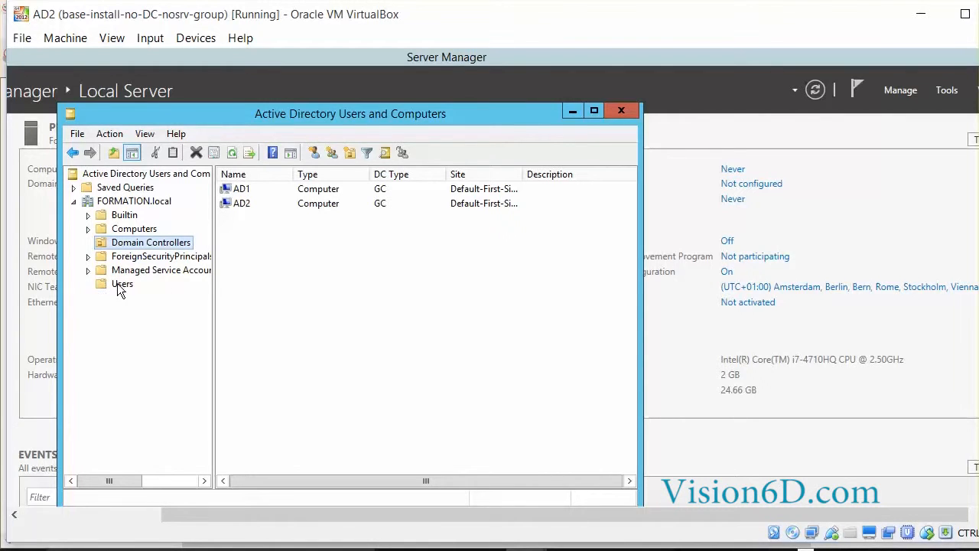
# Browse the Users container and the Computers container showing CLI8-01 and SV1.
pyautogui.click(122, 283)
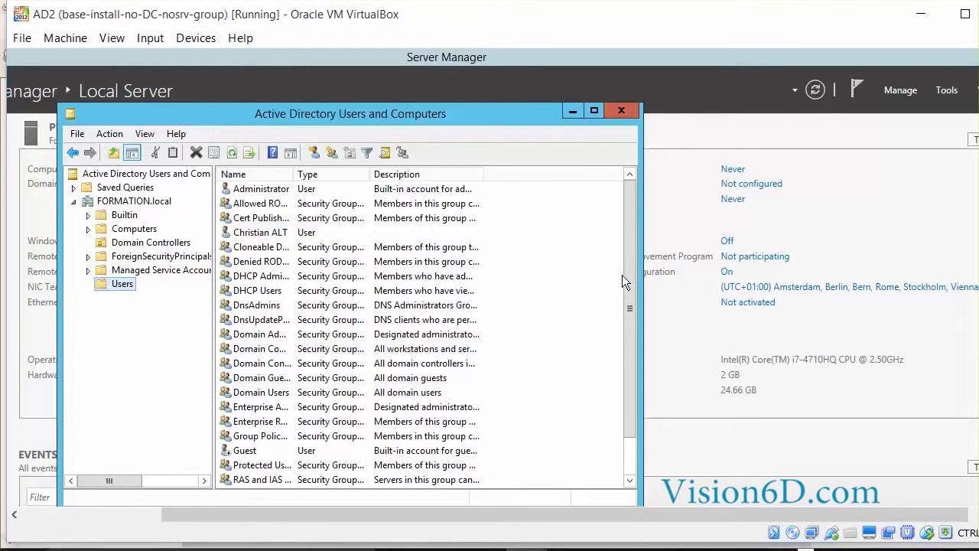
pyautogui.scroll(-3)
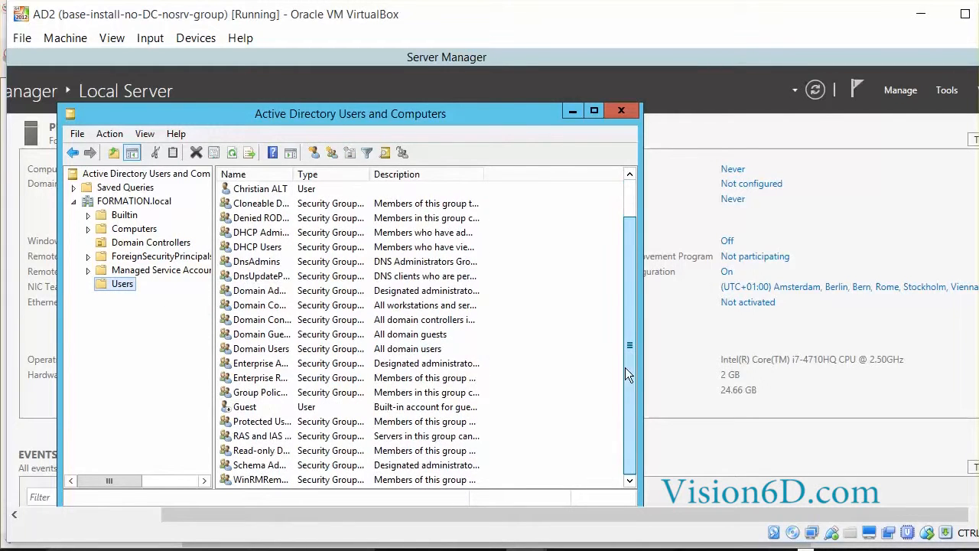
pyautogui.scroll(3)
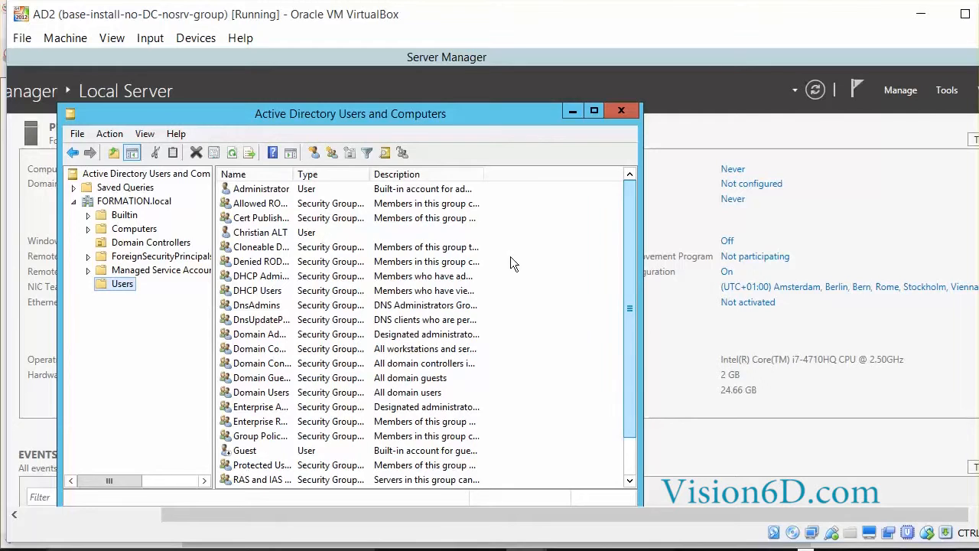
pyautogui.moveTo(375, 407)
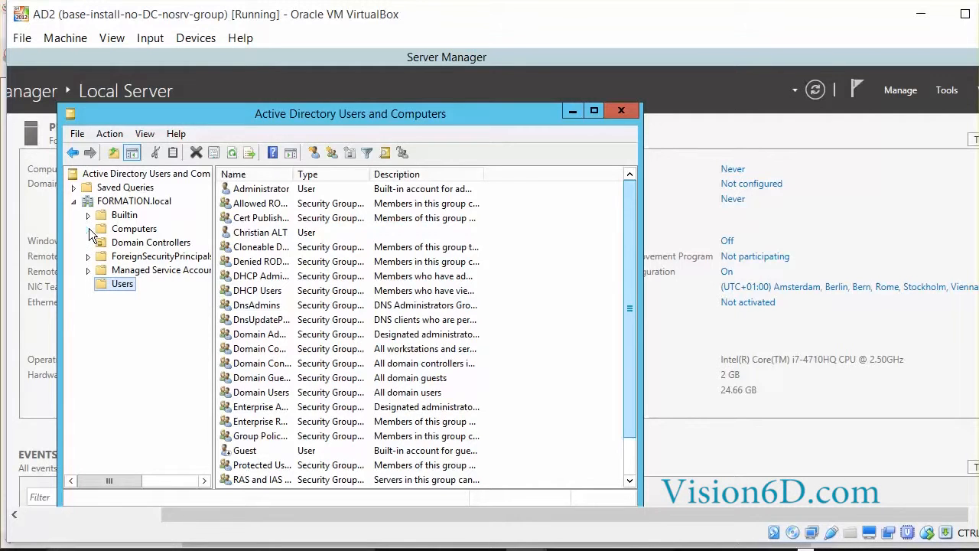
pyautogui.click(135, 228)
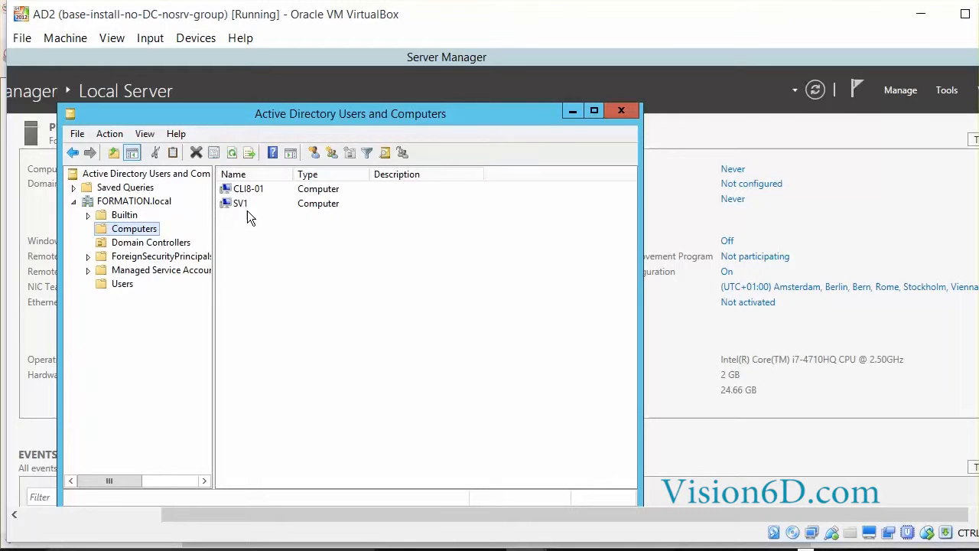
pyautogui.moveTo(267, 211)
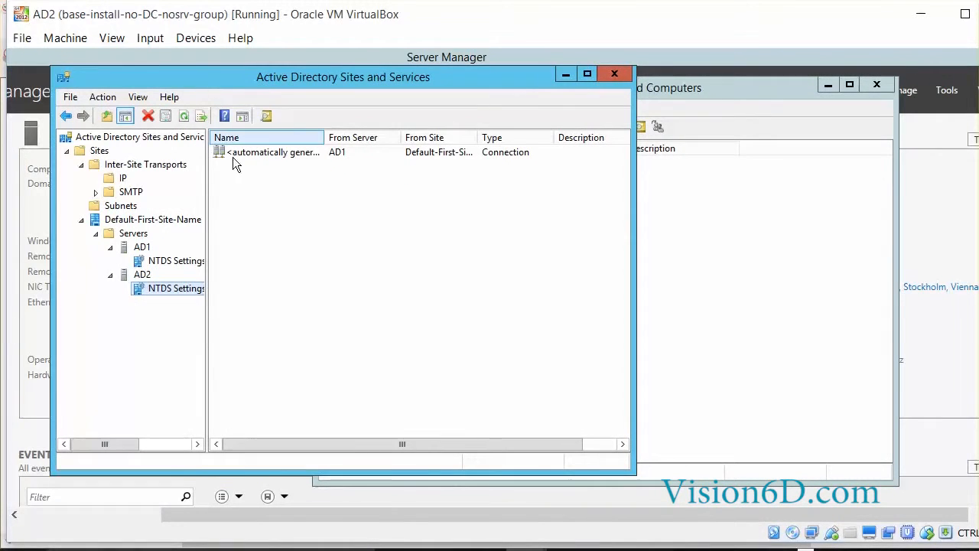
# Replicate configuration to the selected DC from AD1's NTDS Settings and confirm success.
pyautogui.click(178, 288)
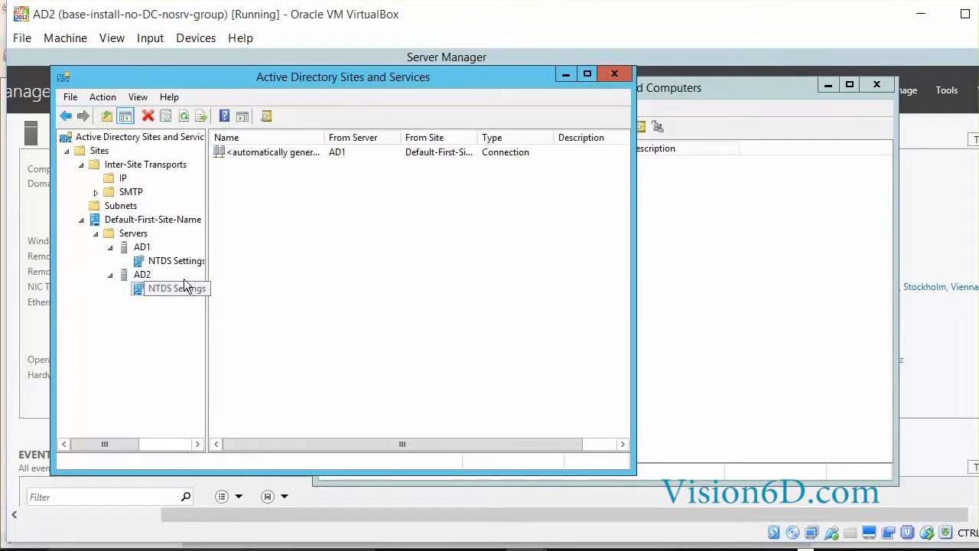
pyautogui.rightClick(177, 260)
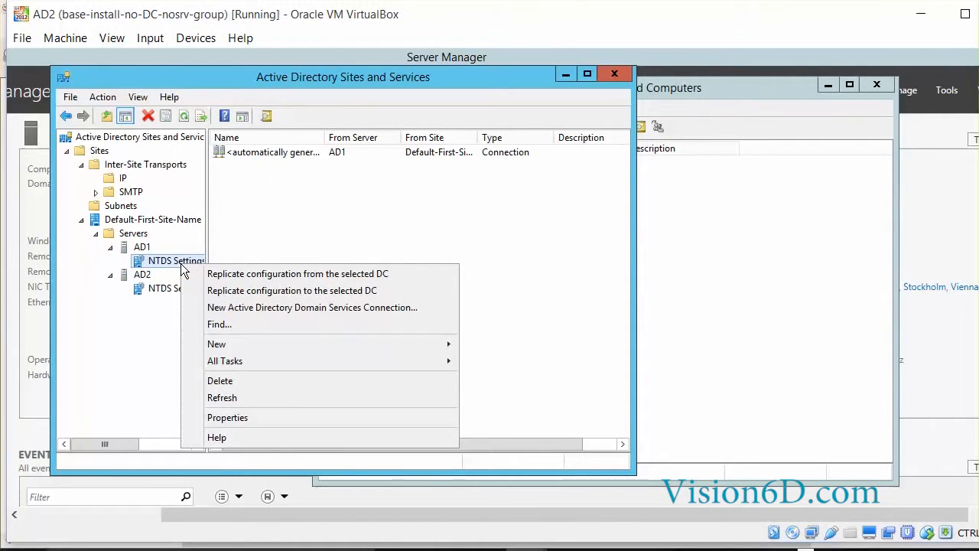
pyautogui.moveTo(297, 273)
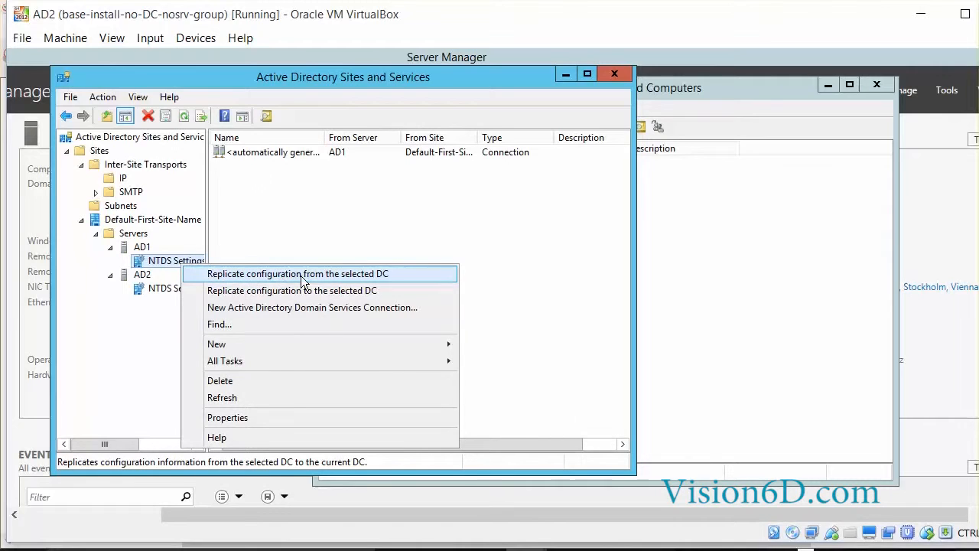
pyautogui.moveTo(319, 297)
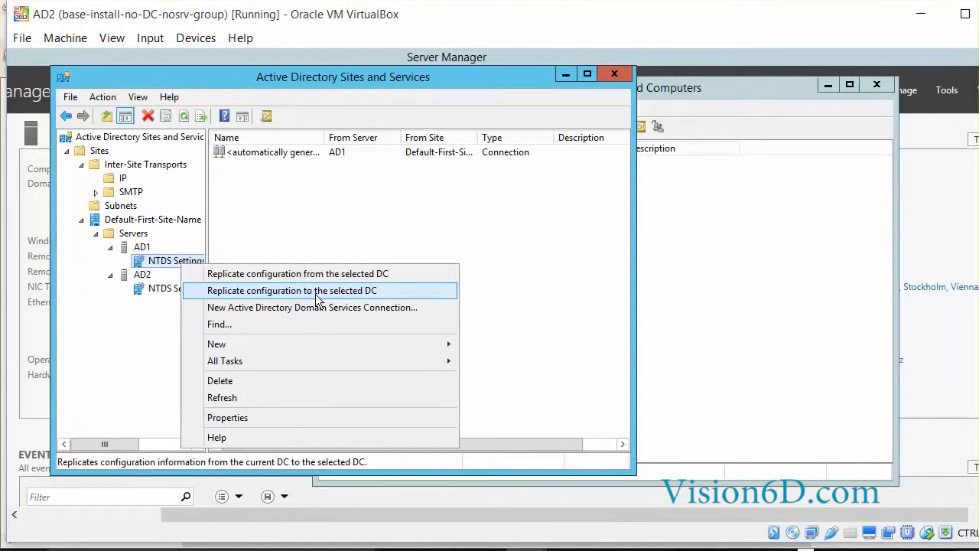
pyautogui.click(290, 290)
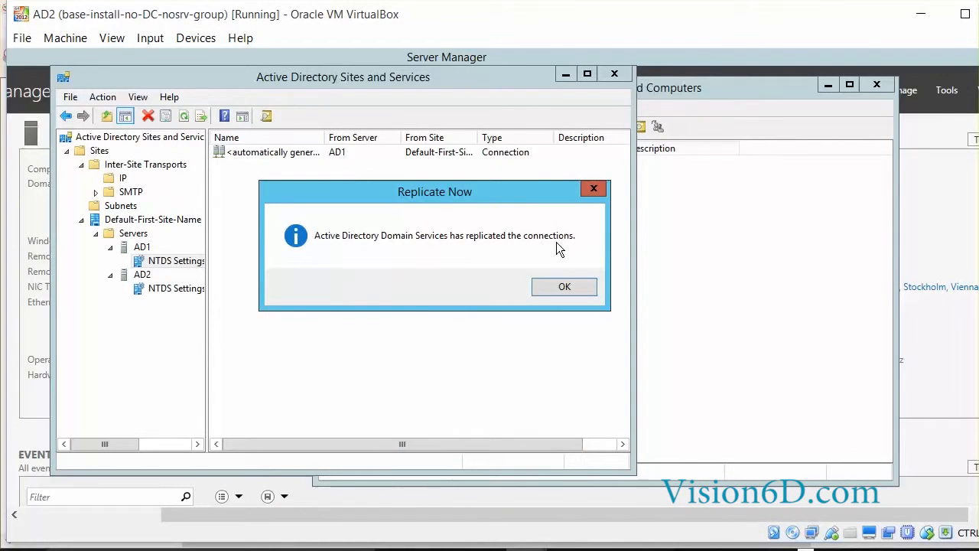
pyautogui.moveTo(565, 288)
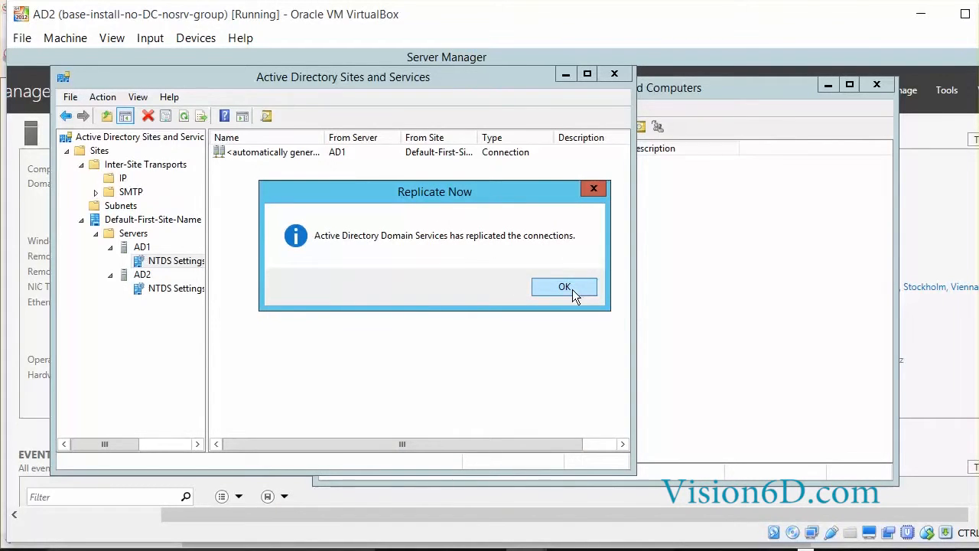
pyautogui.click(563, 286)
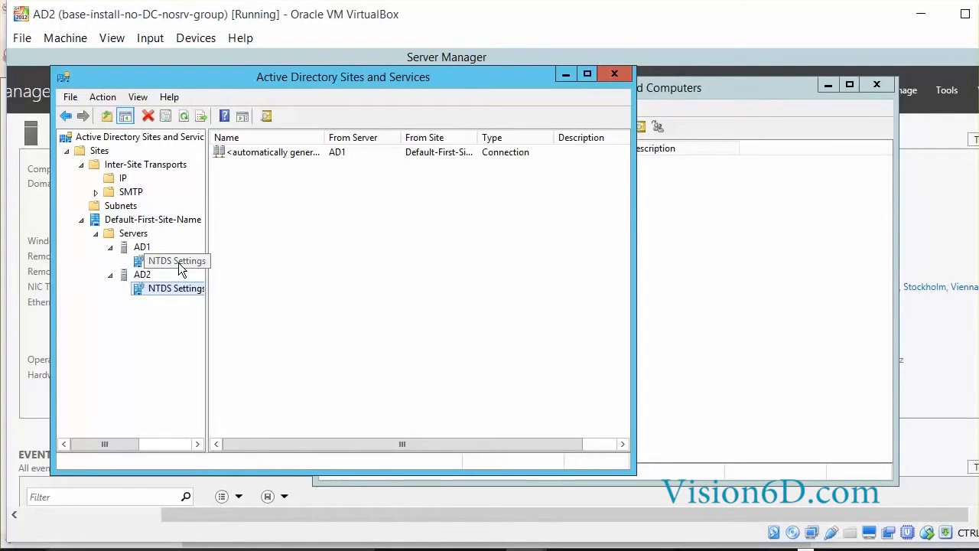
# Replicate configuration from the selected DC and confirm the second success message.
pyautogui.rightClick(174, 288)
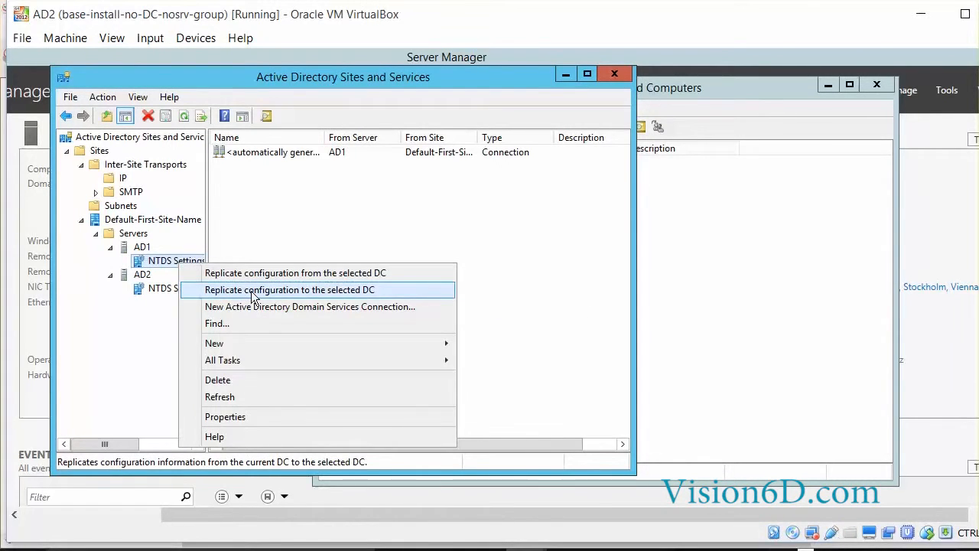
pyautogui.moveTo(266, 272)
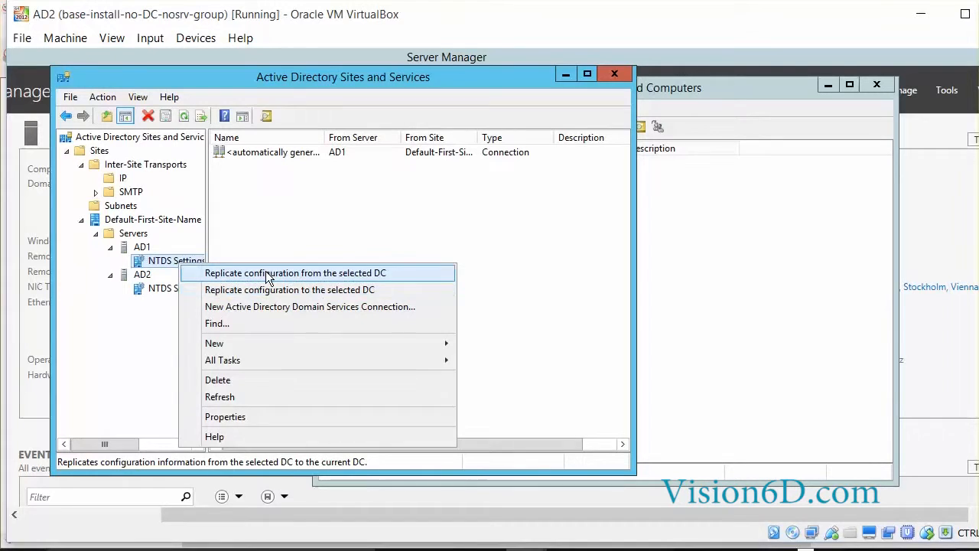
pyautogui.click(295, 272)
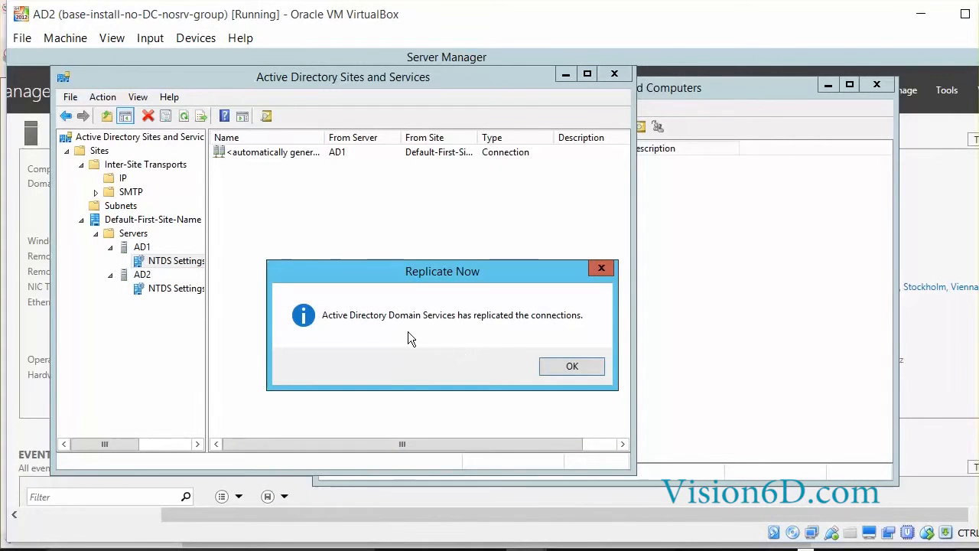
pyautogui.click(573, 366)
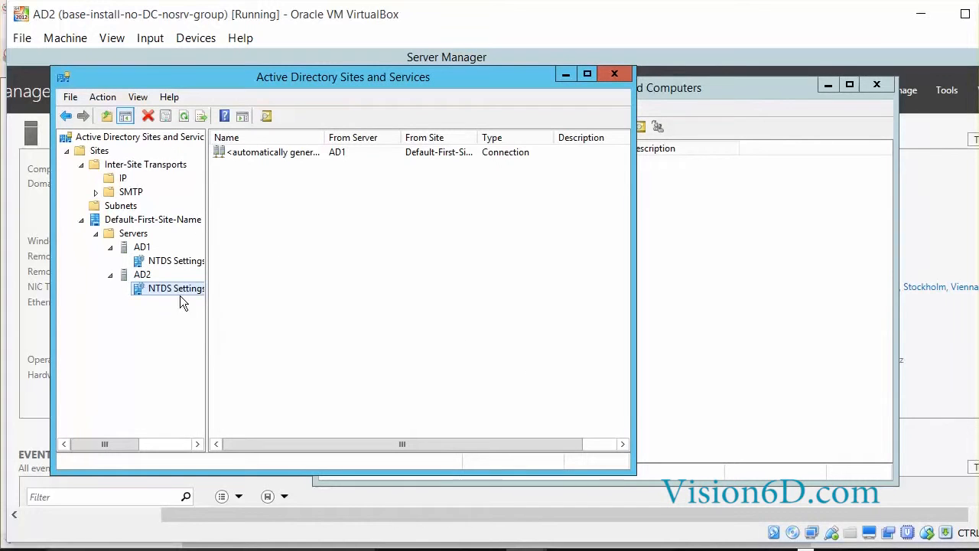
pyautogui.moveTo(314, 291)
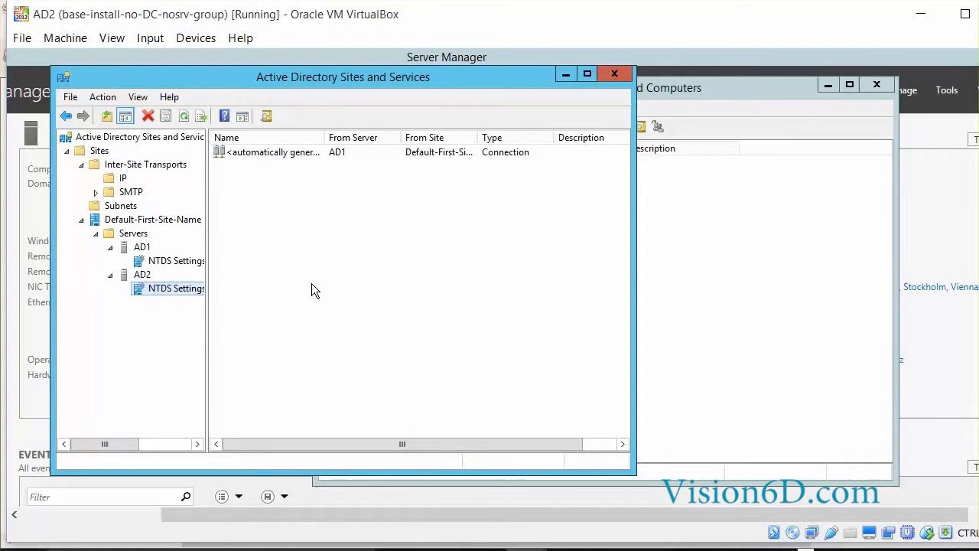